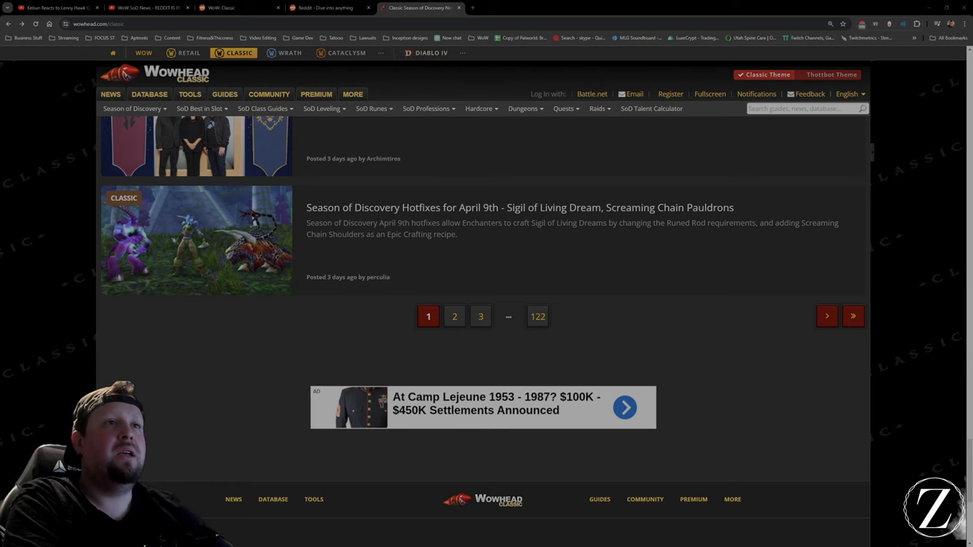
# Step: Skim the Wowhead Classic news list, highlighting the NetEase headline, then launch the Phase 3 DPS Rankings article in a new tab
pyautogui.scroll(3)
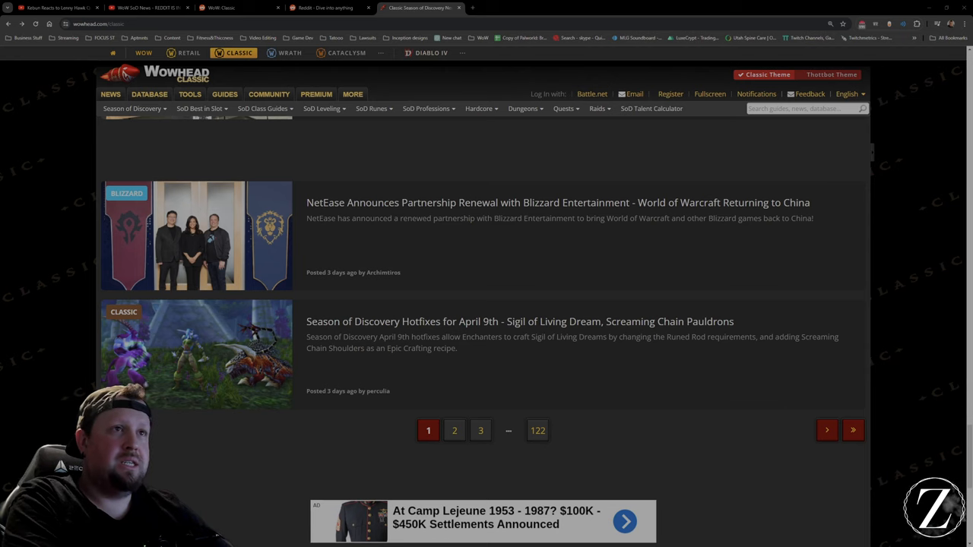
pyautogui.scroll(-3)
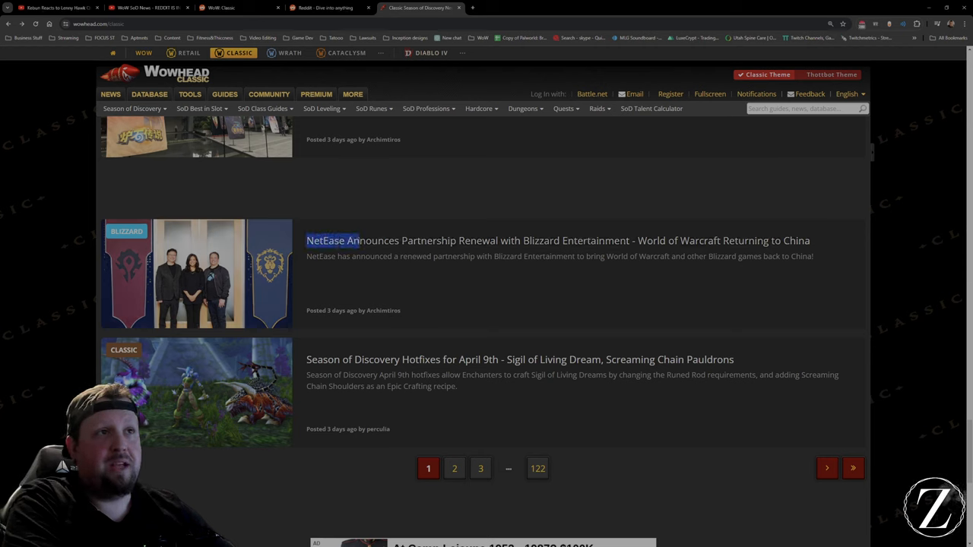
pyautogui.moveTo(307, 240); pyautogui.dragTo(490, 256)
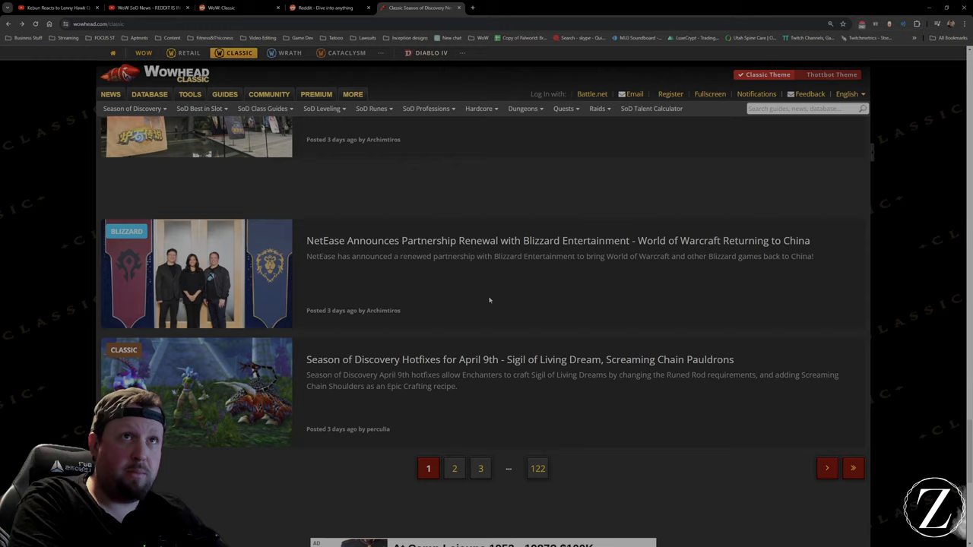
pyautogui.scroll(3)
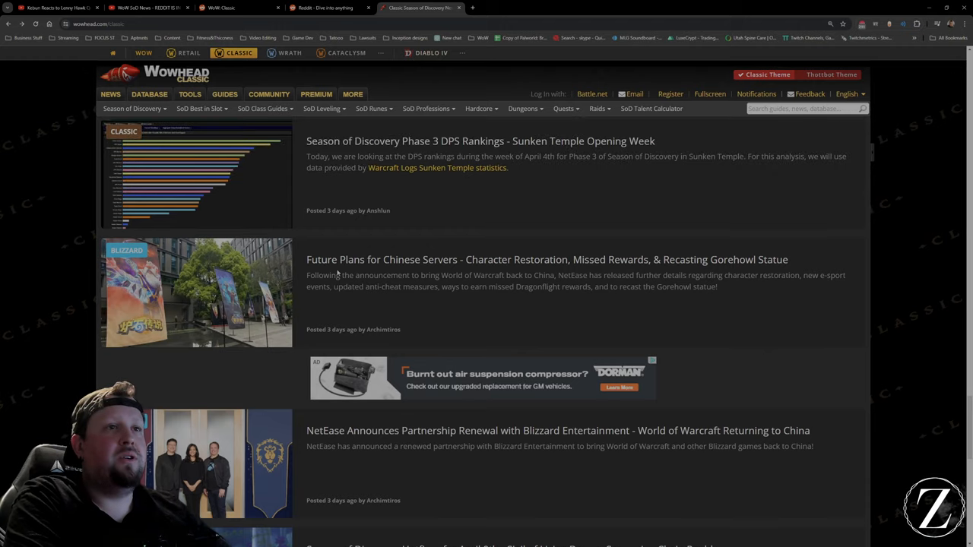
pyautogui.scroll(-3)
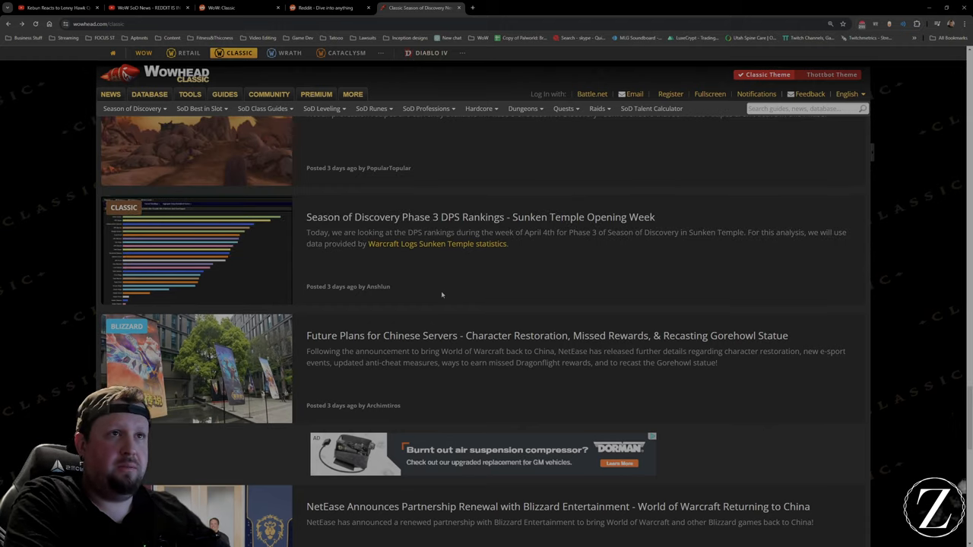
pyautogui.click(479, 216)
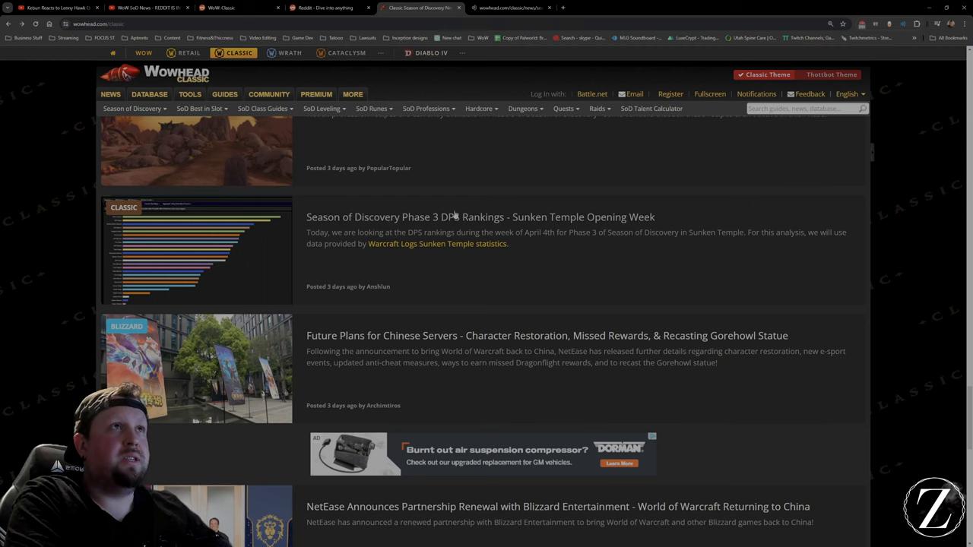
# Step: Read through the DPS rankings article's charts, comparing briefly against the Reddit chart tab
pyautogui.click(479, 216)
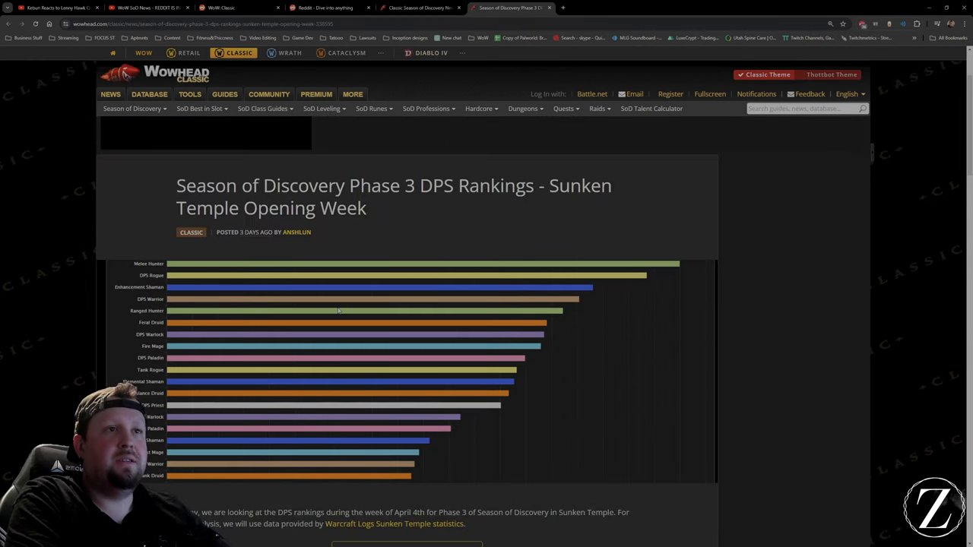
pyautogui.scroll(-3)
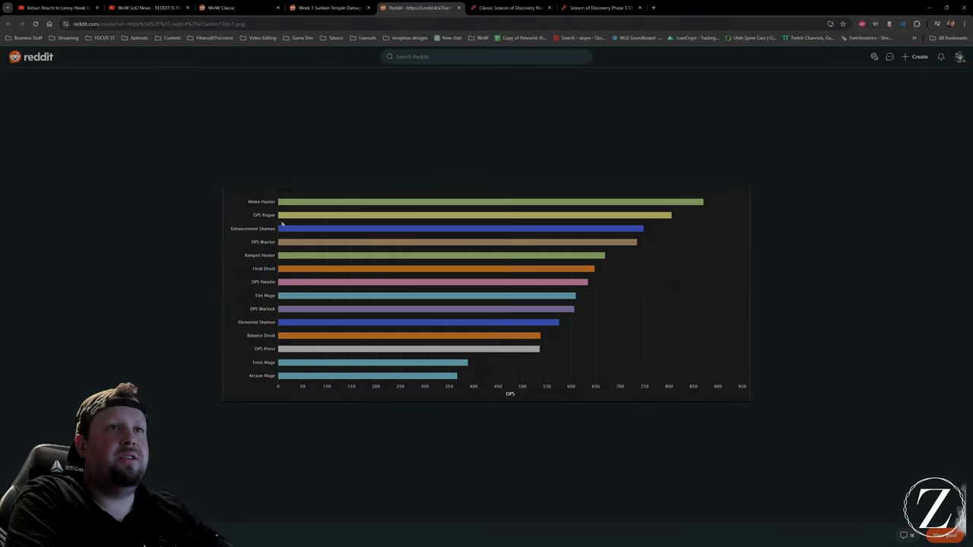
pyautogui.click(600, 8)
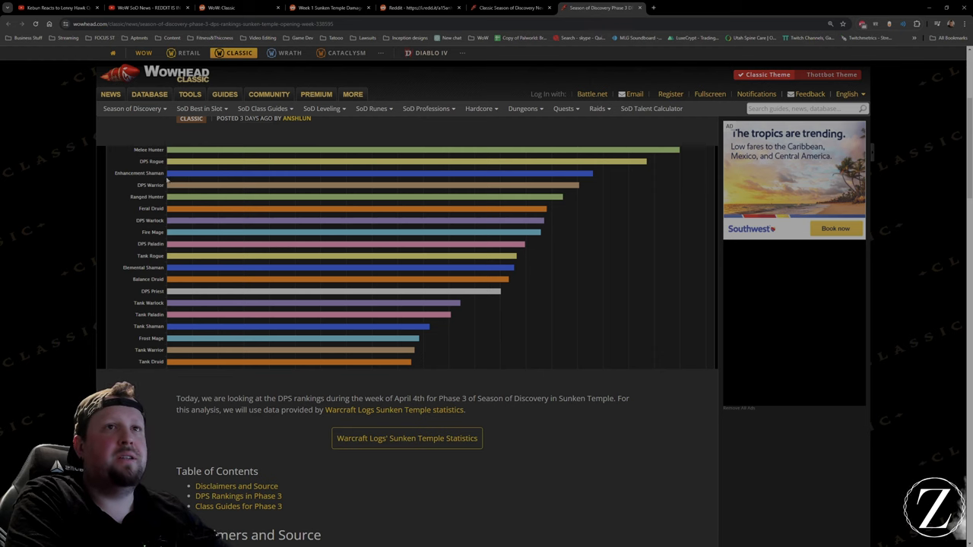
pyautogui.scroll(-3)
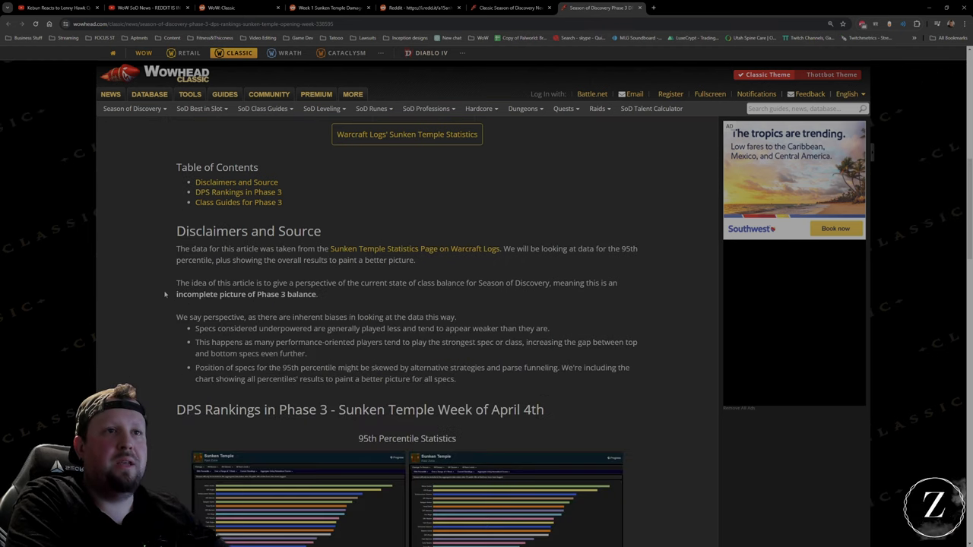
pyautogui.scroll(-3)
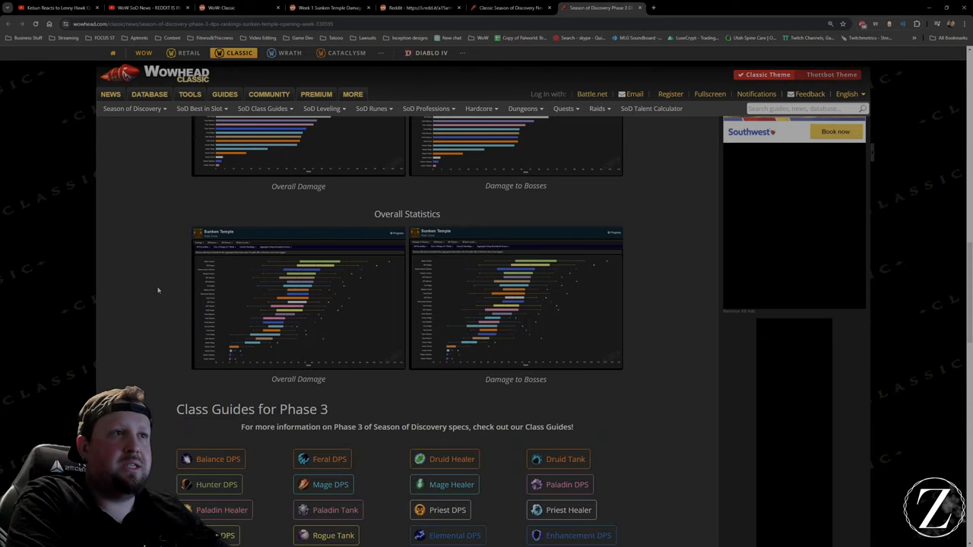
pyautogui.scroll(3)
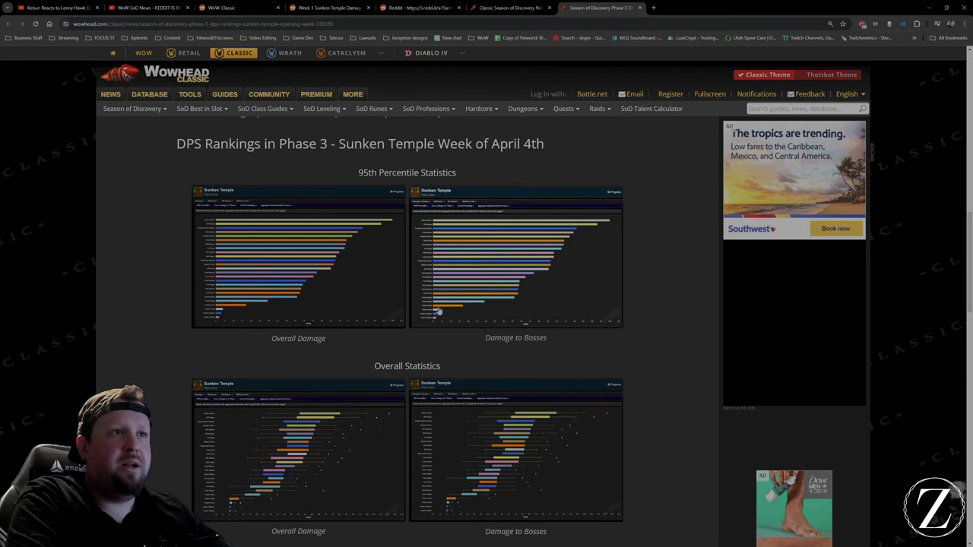
# Step: Close the rankings article and Reddit chart tabs, returning to the Wowhead news list
pyautogui.click(419, 7)
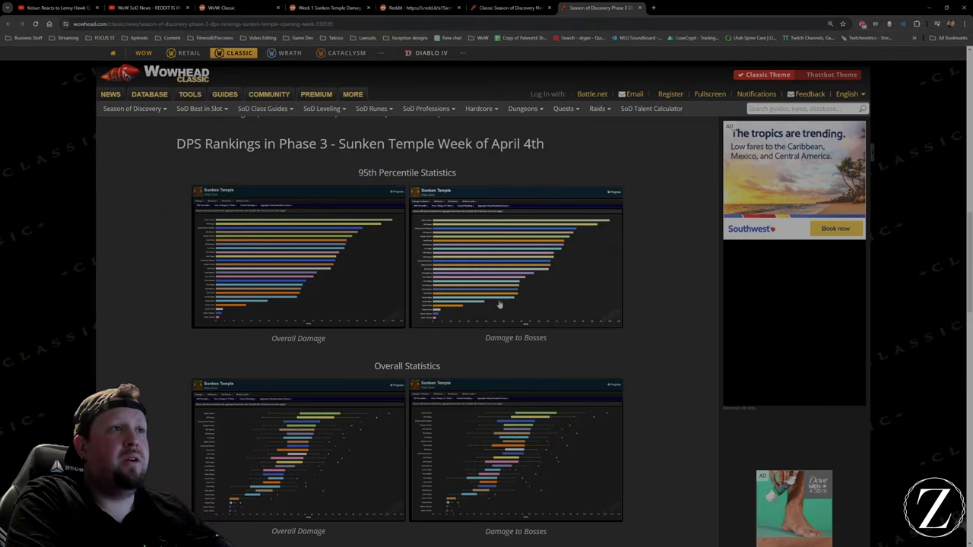
pyautogui.click(510, 8)
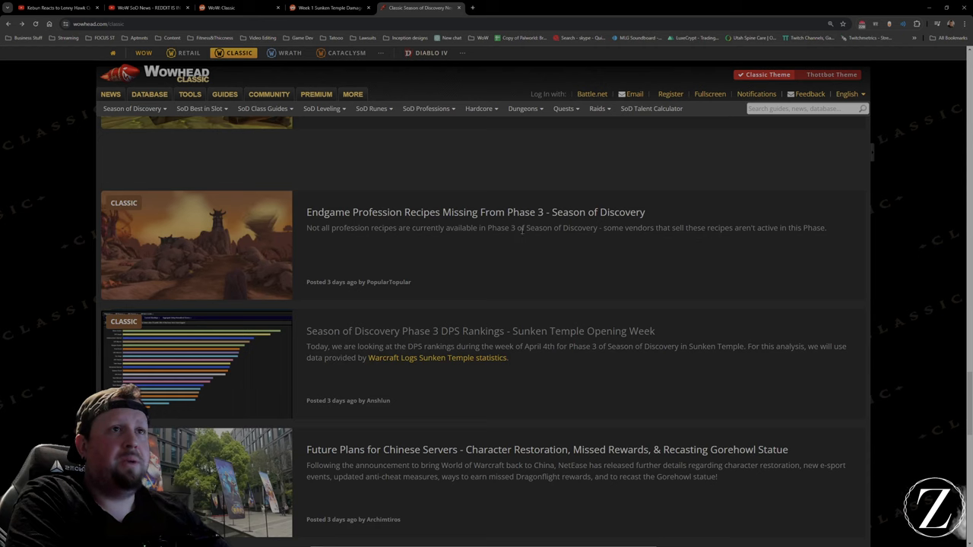
pyautogui.scroll(-3)
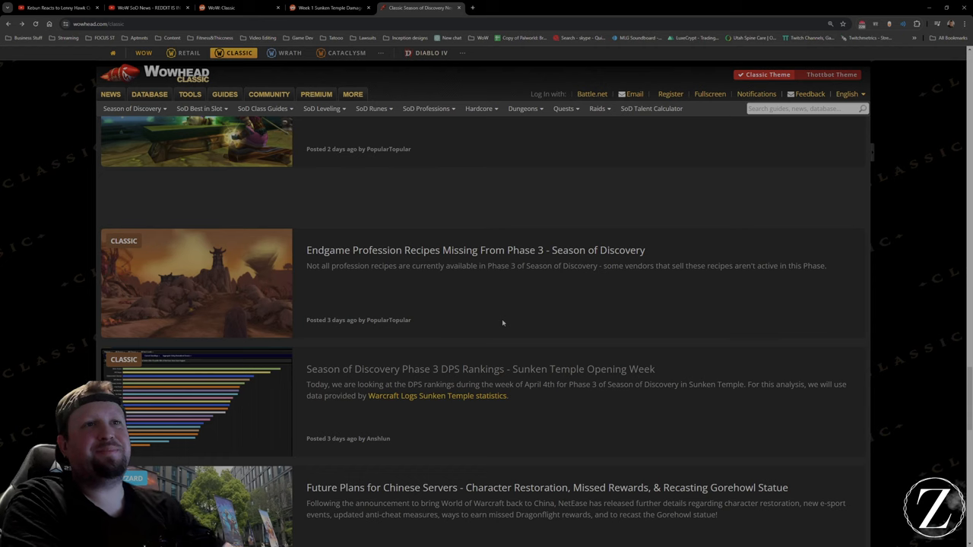
pyautogui.scroll(3)
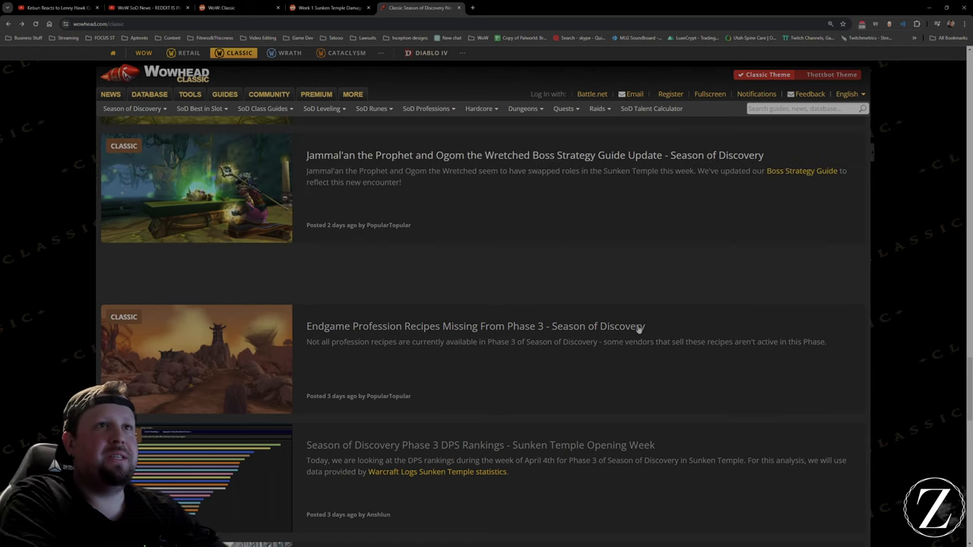
pyautogui.scroll(3)
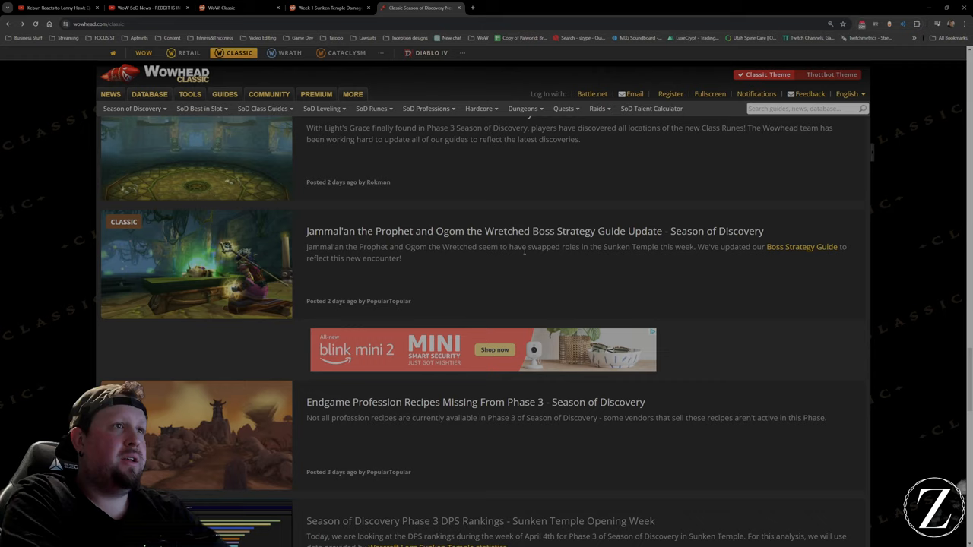
pyautogui.scroll(3)
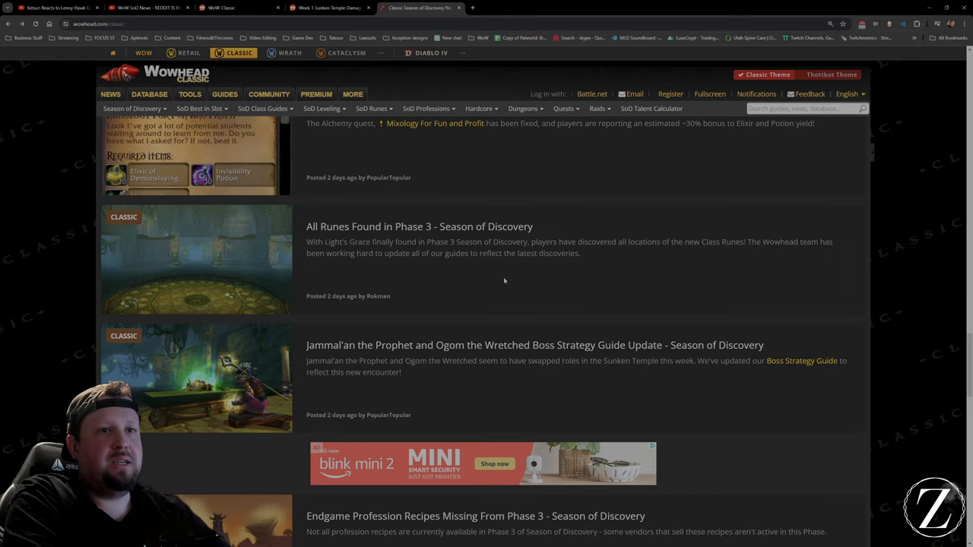
pyautogui.scroll(3)
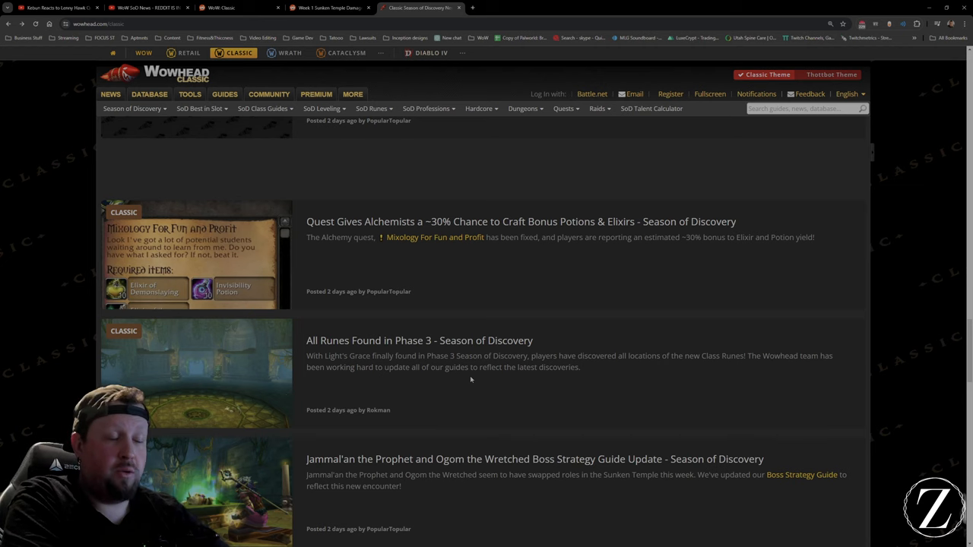
pyautogui.moveTo(456, 393)
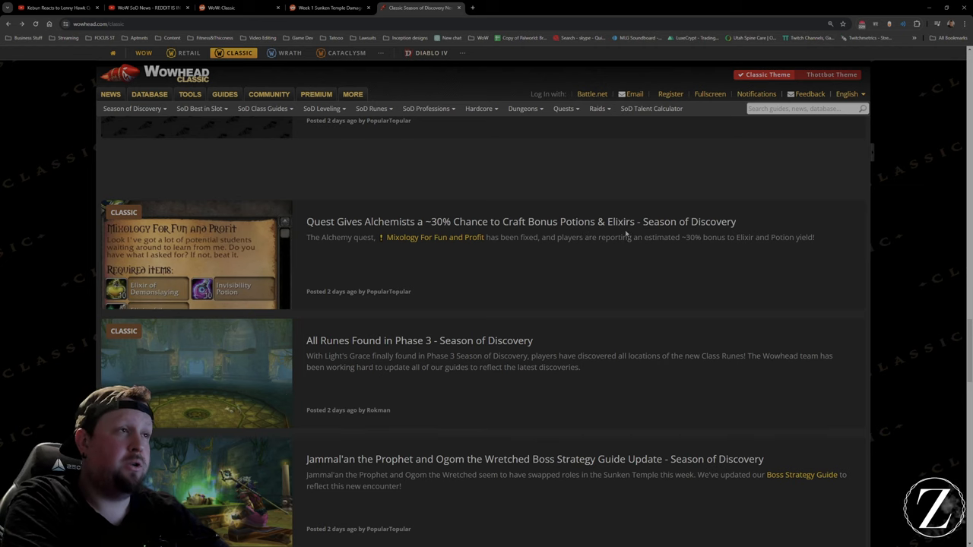
pyautogui.moveTo(652, 285)
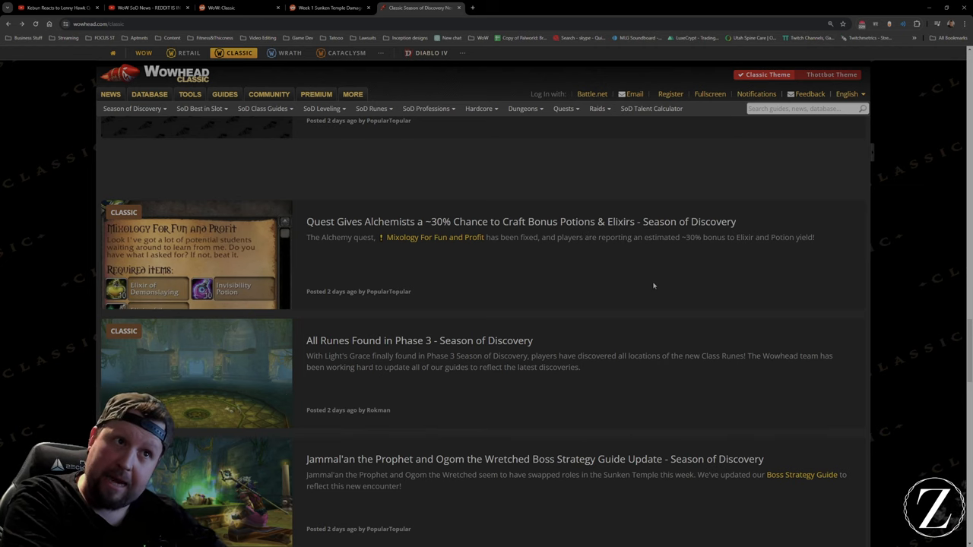
pyautogui.scroll(3)
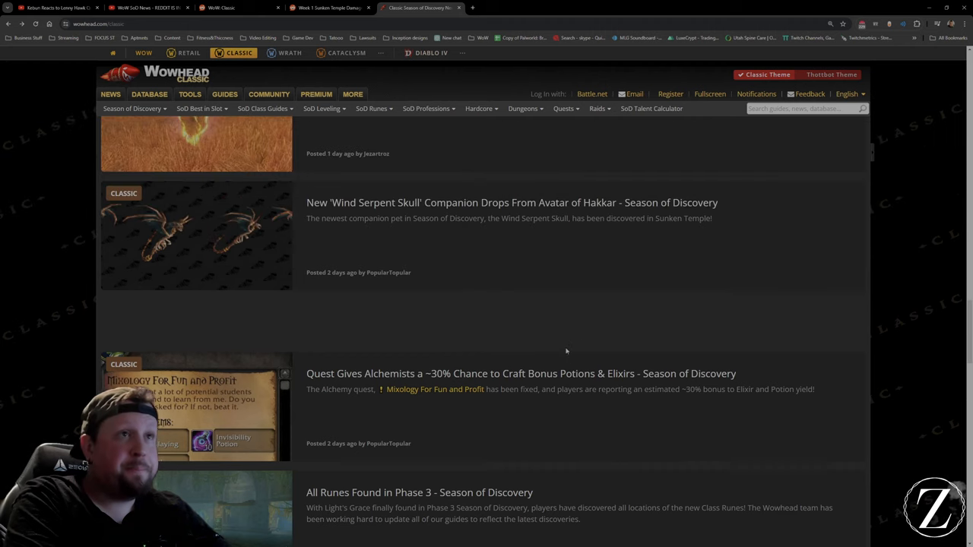
pyautogui.scroll(3)
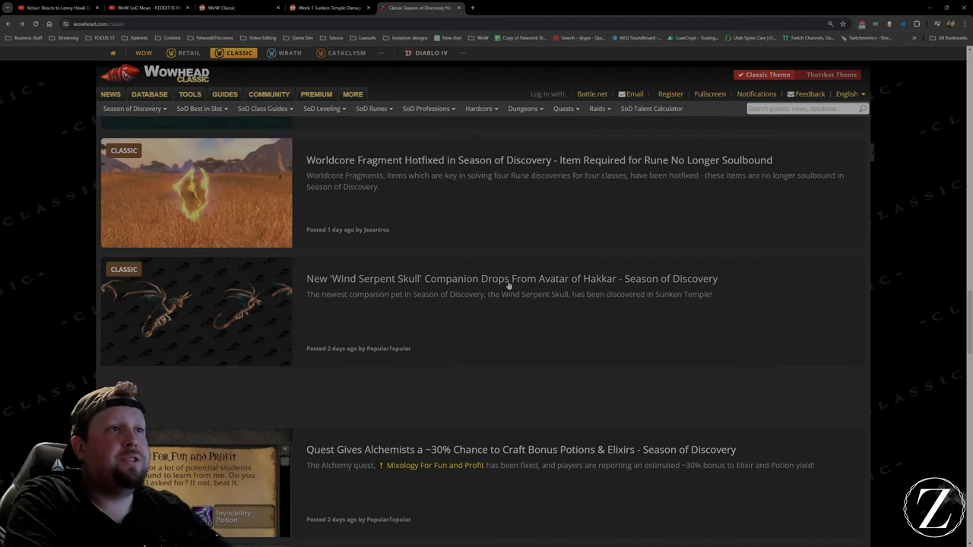
pyautogui.scroll(3)
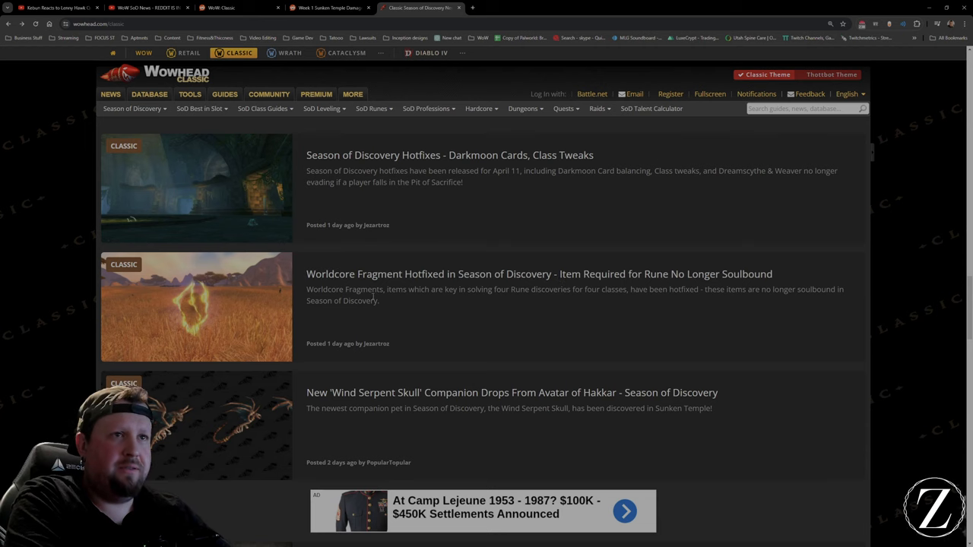
pyautogui.scroll(-3)
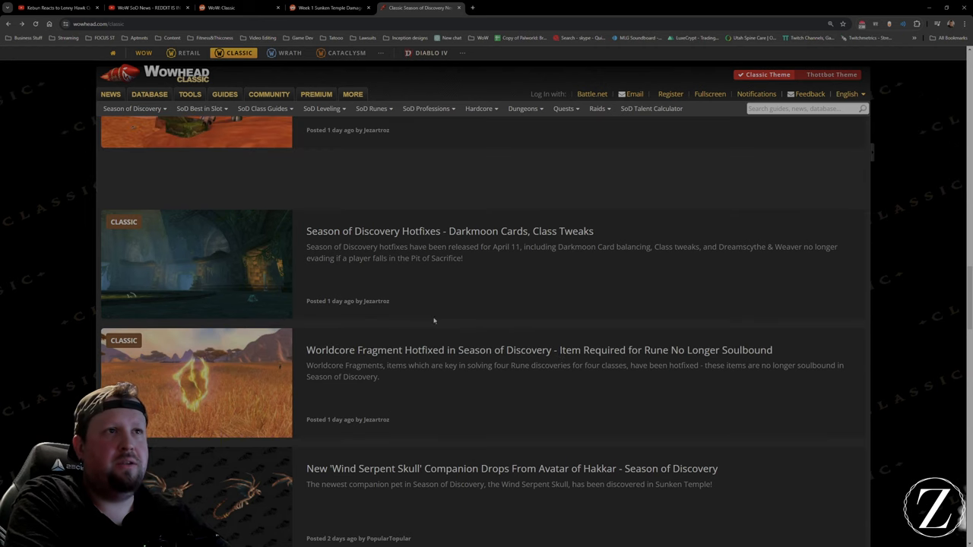
pyautogui.scroll(-3)
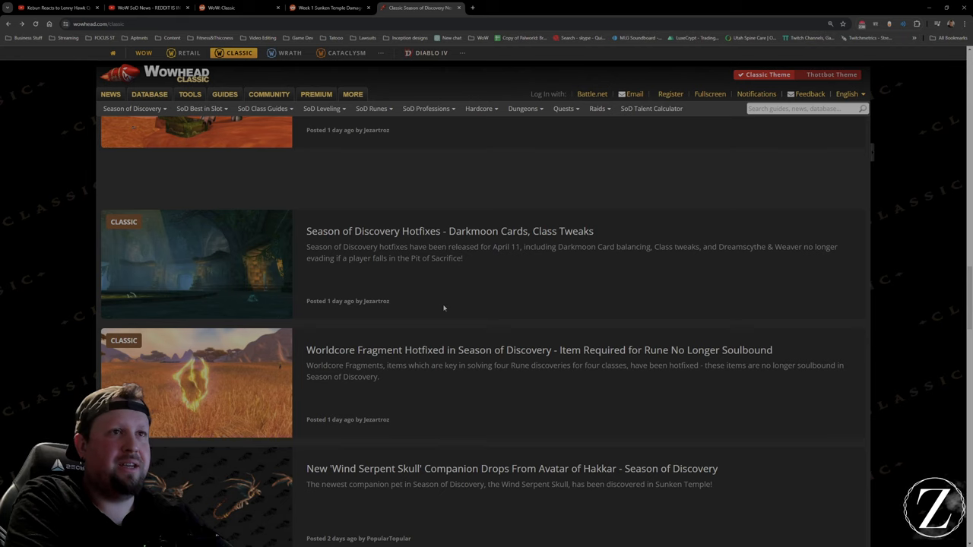
pyautogui.scroll(-3)
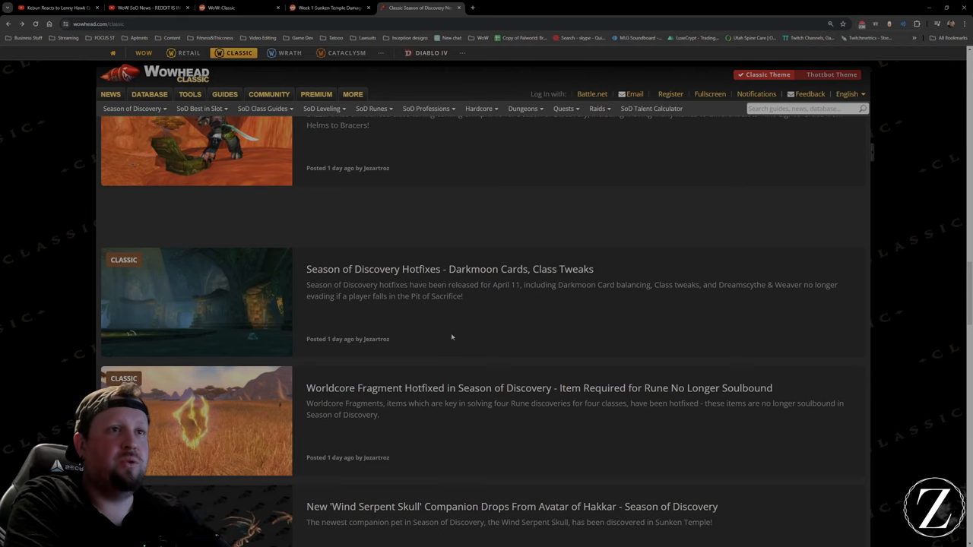
pyautogui.moveTo(517, 252)
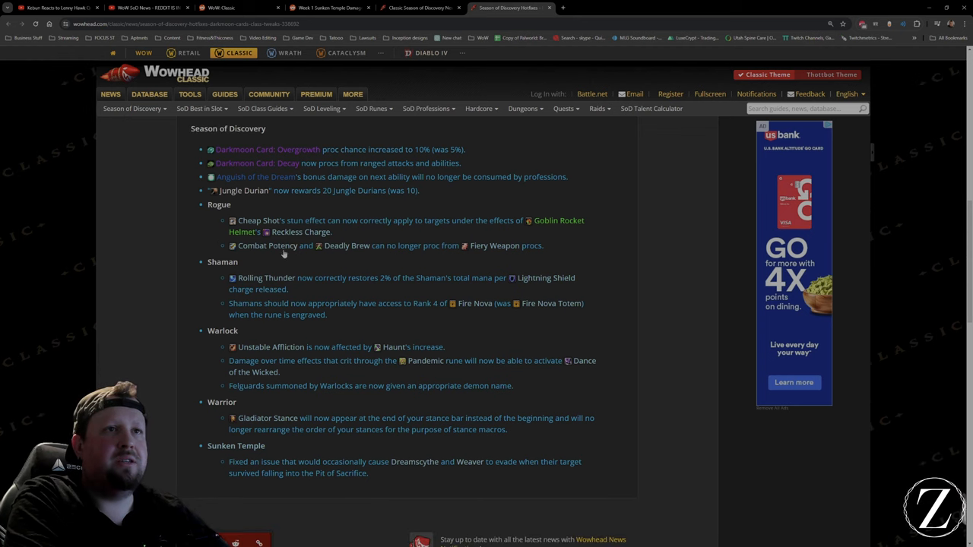
pyautogui.moveTo(347, 246)
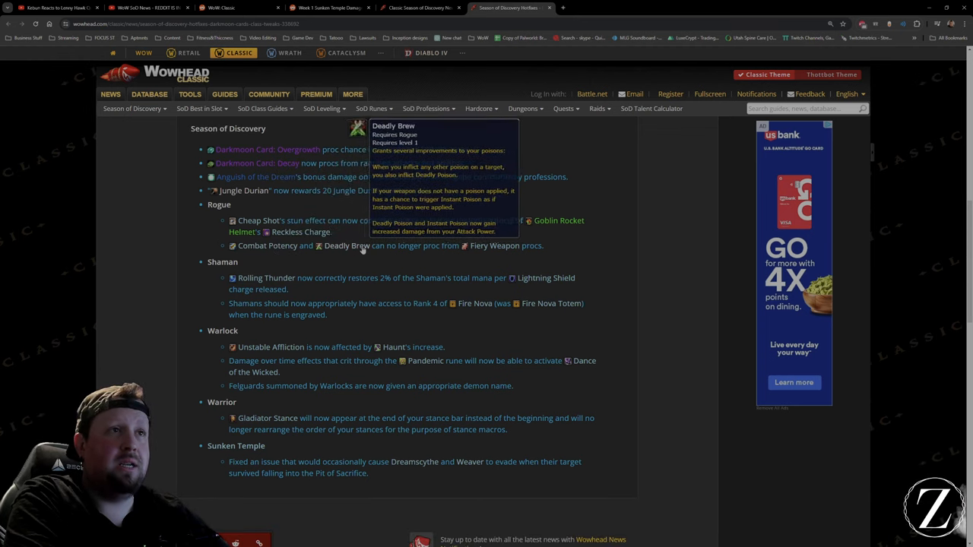
pyautogui.moveTo(495, 244)
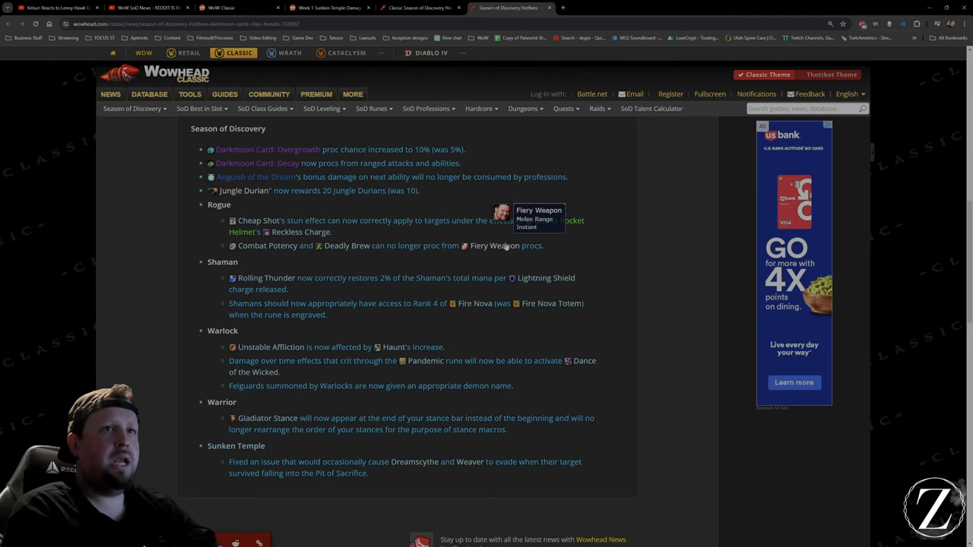
pyautogui.moveTo(225, 303)
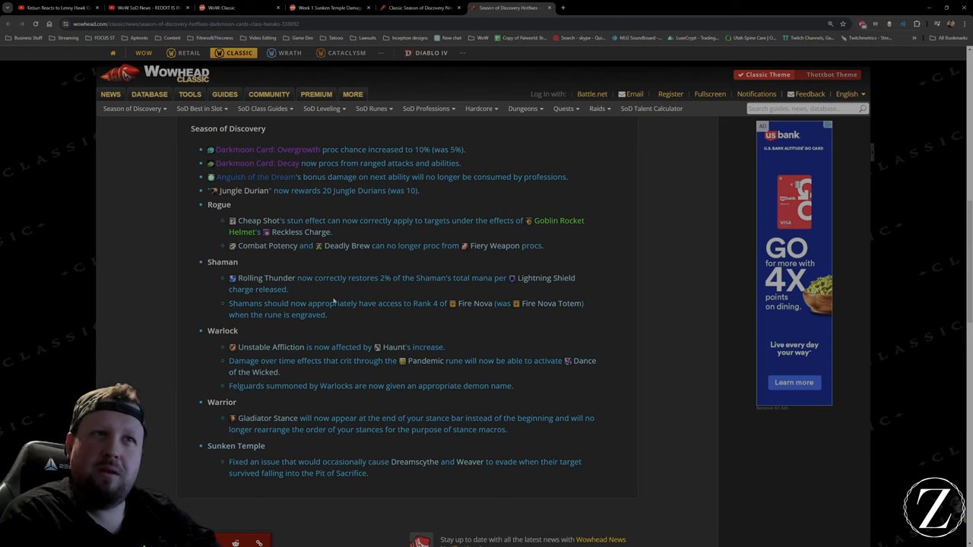
pyautogui.moveTo(334, 301)
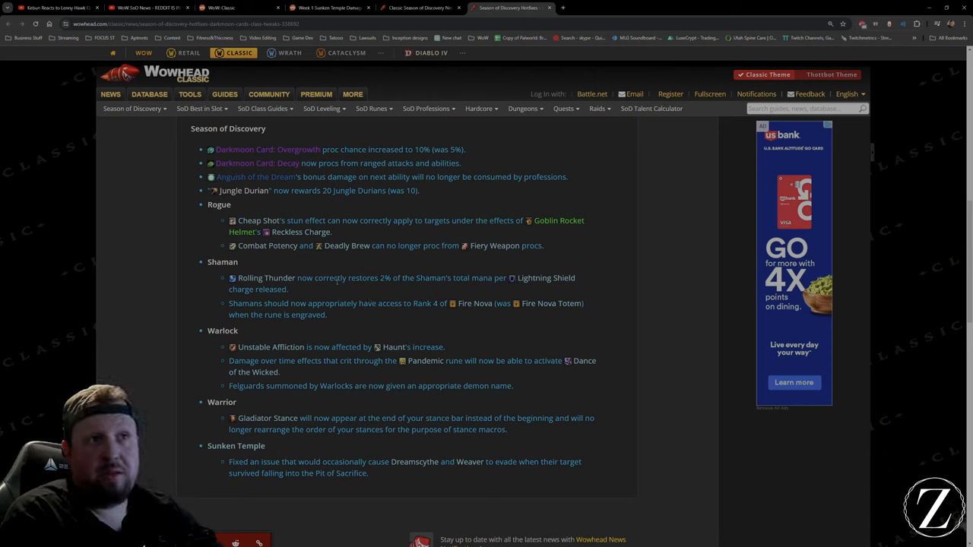
pyautogui.moveTo(353, 292)
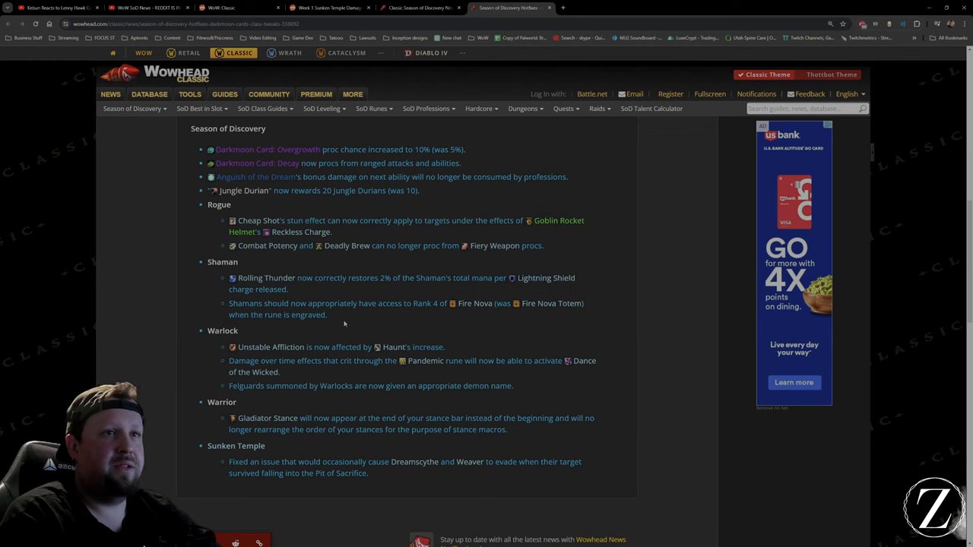
pyautogui.moveTo(229, 278); pyautogui.dragTo(327, 315)
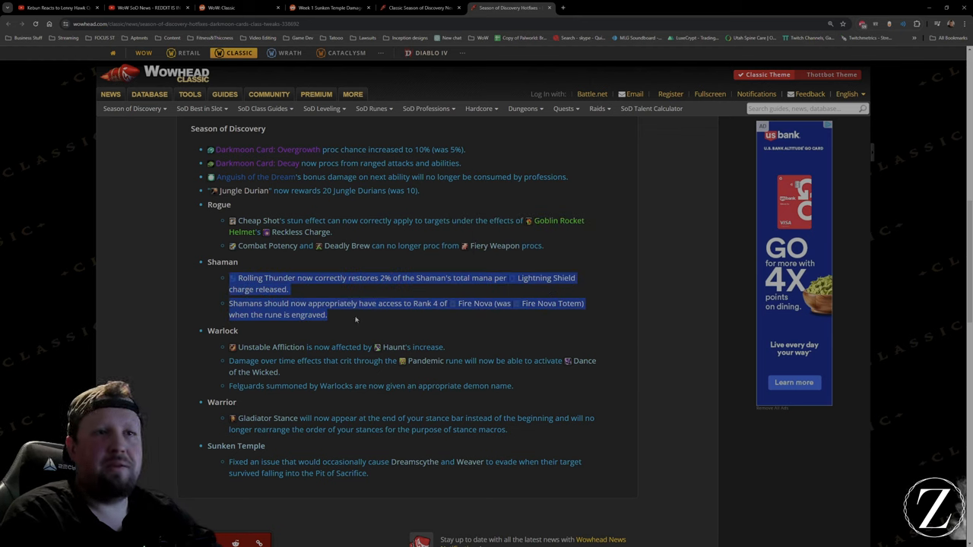
pyautogui.click(346, 325)
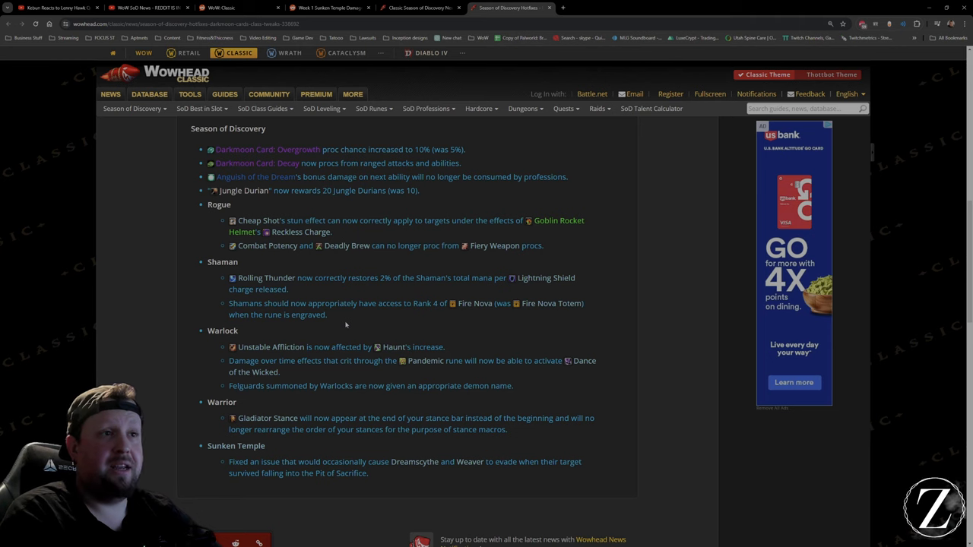
pyautogui.moveTo(352, 321)
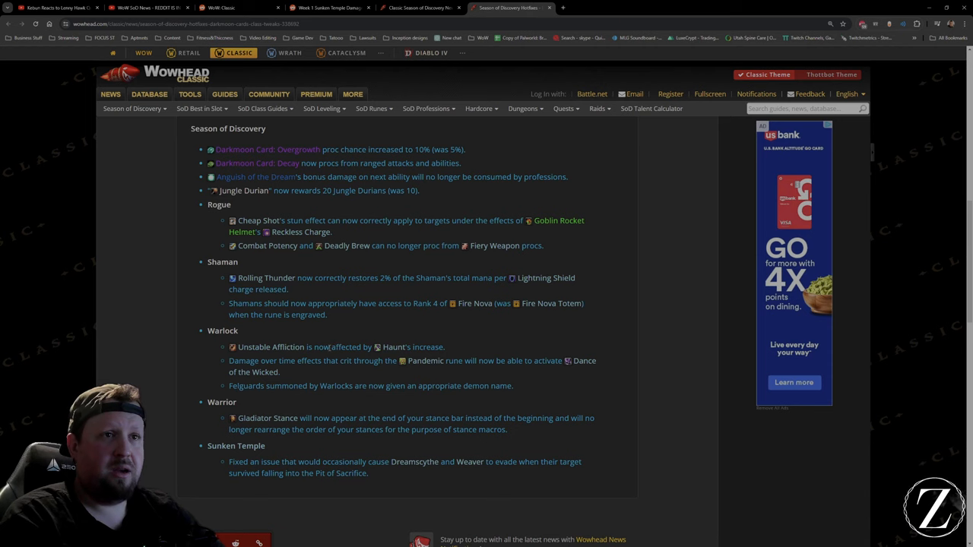
pyautogui.scroll(-3)
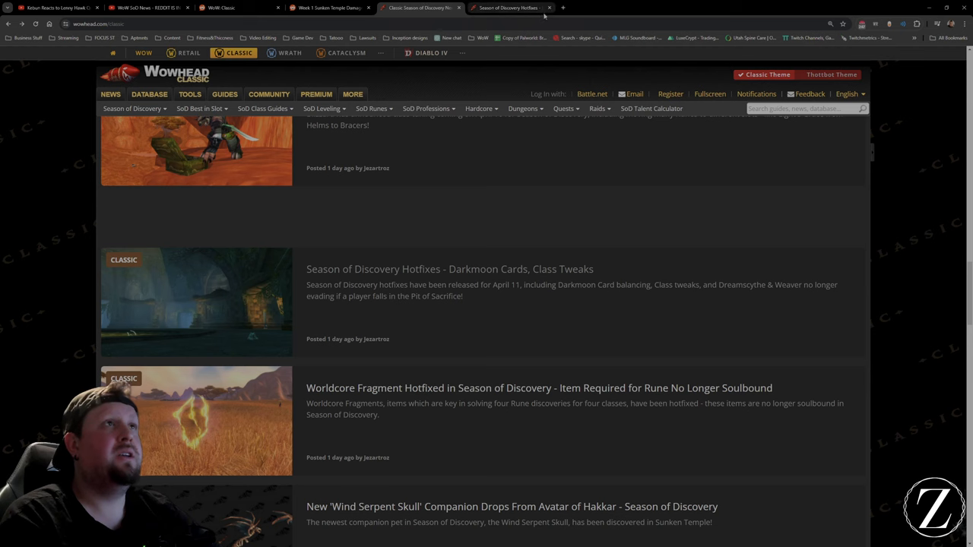
# Step: Read the Class Tuning Incoming April 16 article's class changes down to Warrior's Victory Rush adjustment
pyautogui.scroll(3)
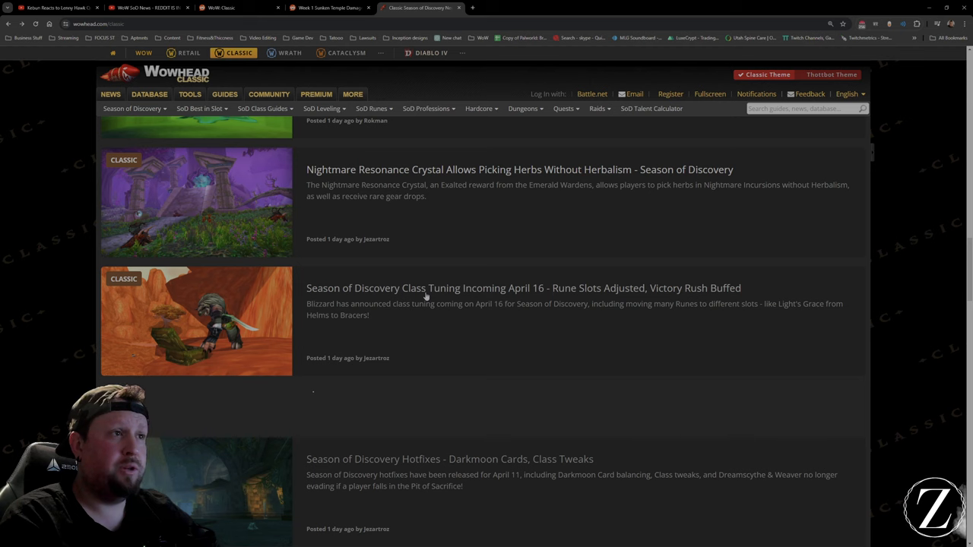
pyautogui.click(523, 288)
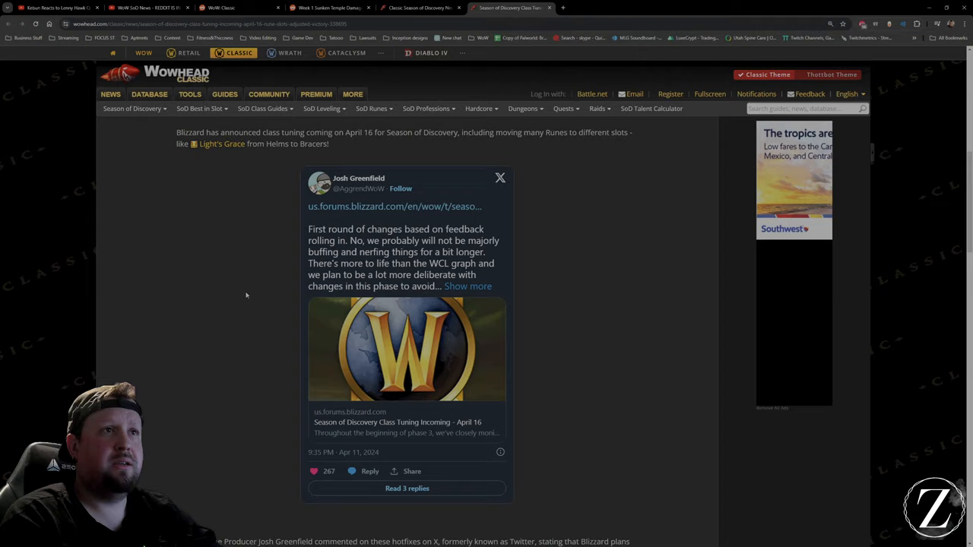
pyautogui.scroll(-3)
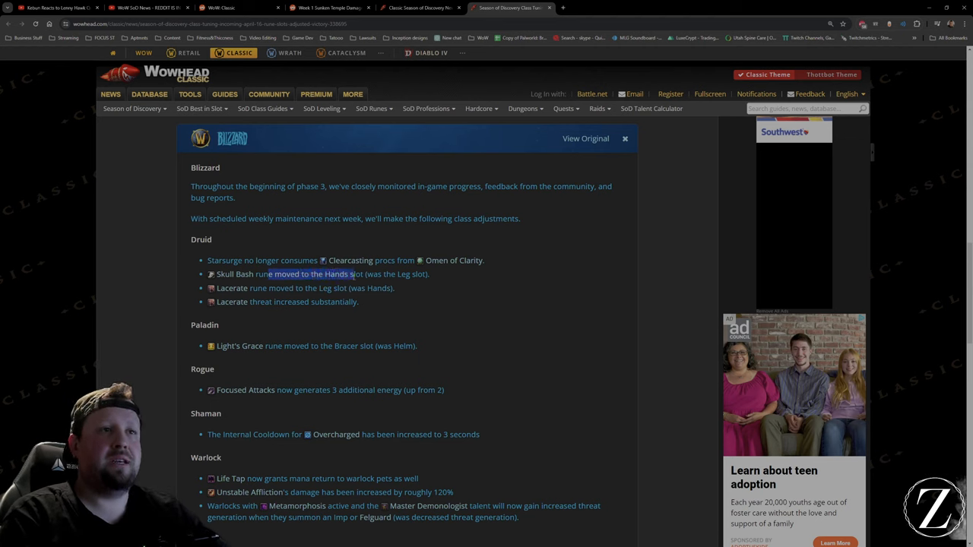
pyautogui.scroll(-3)
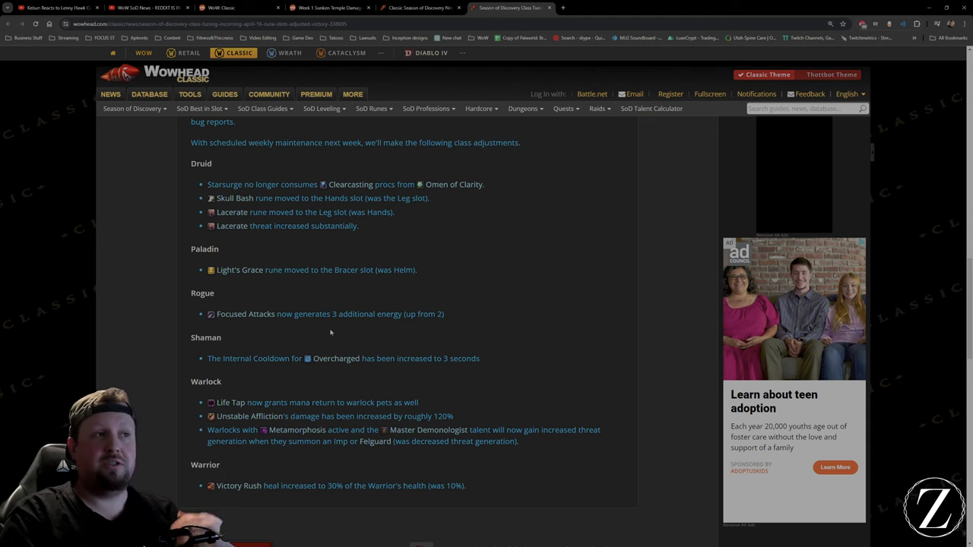
pyautogui.scroll(-3)
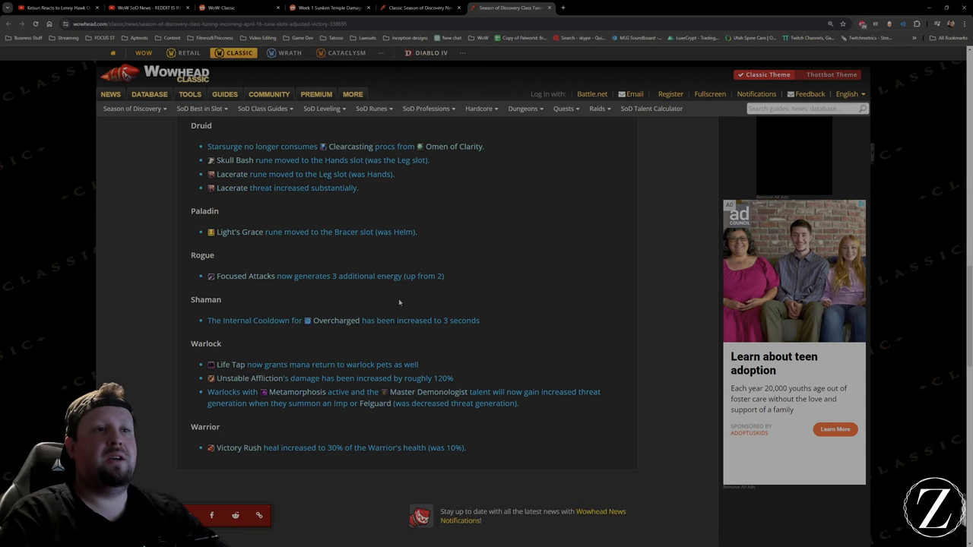
pyautogui.scroll(3)
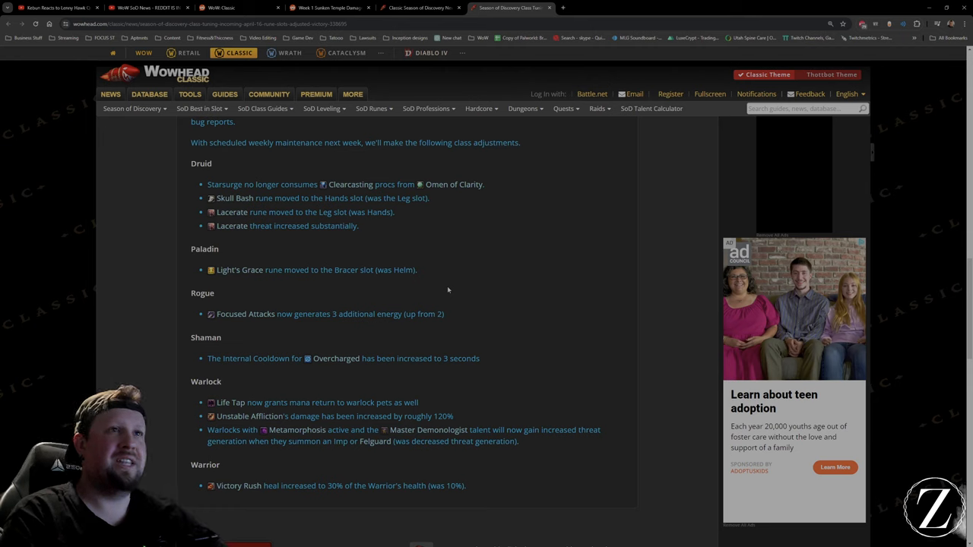
pyautogui.moveTo(440, 275)
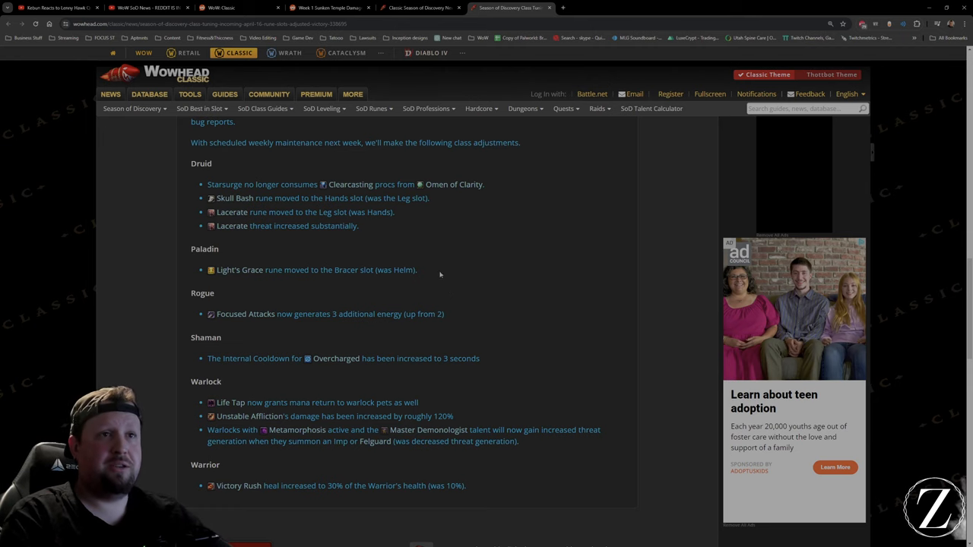
pyautogui.moveTo(367, 319)
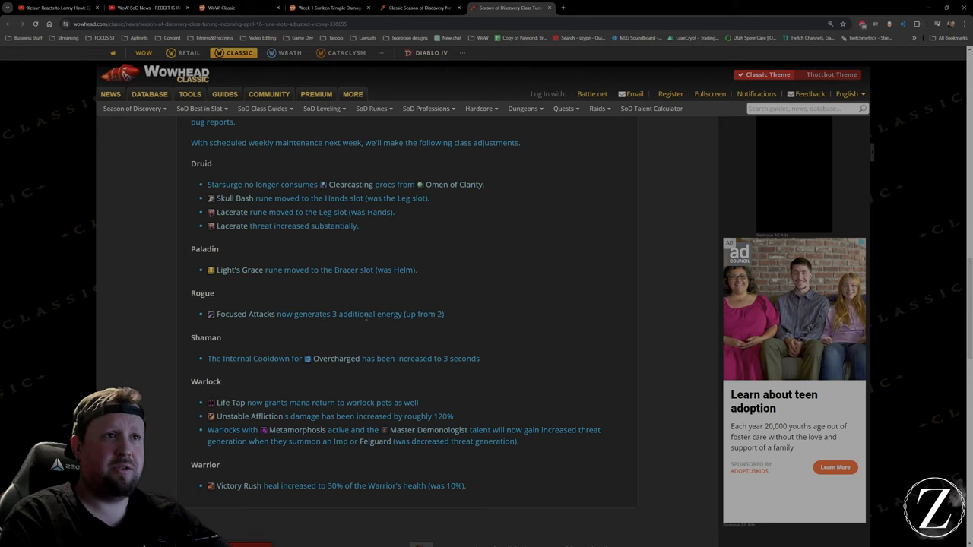
pyautogui.moveTo(245, 314)
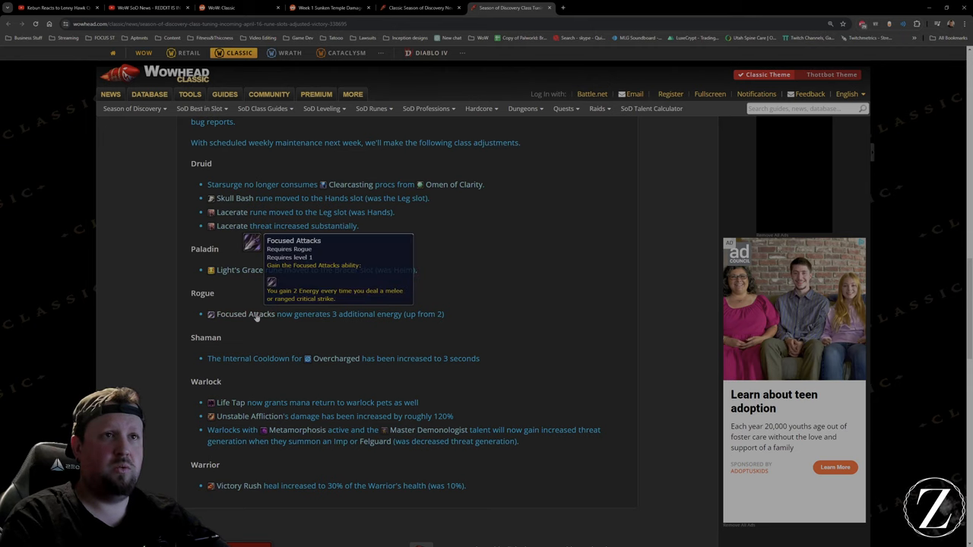
pyautogui.moveTo(401, 308)
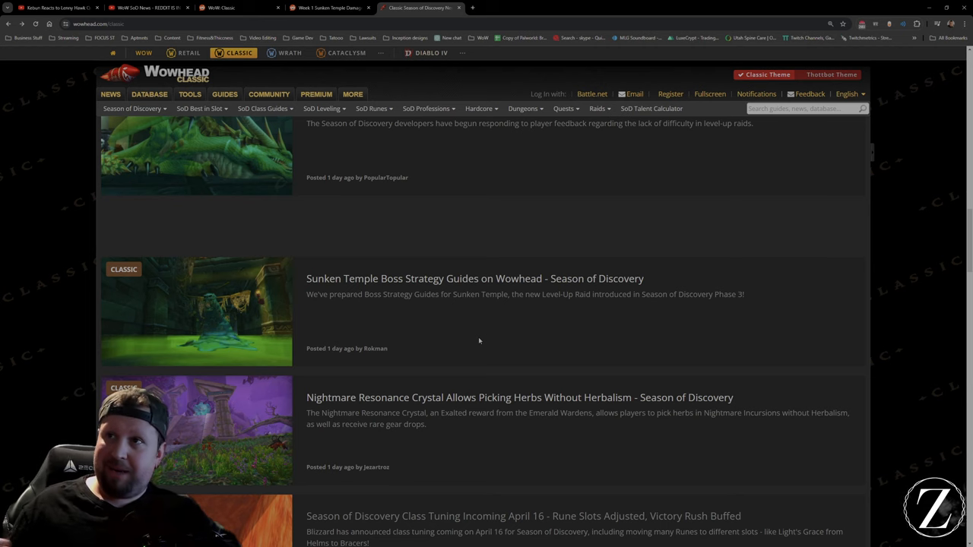
pyautogui.moveTo(448, 358)
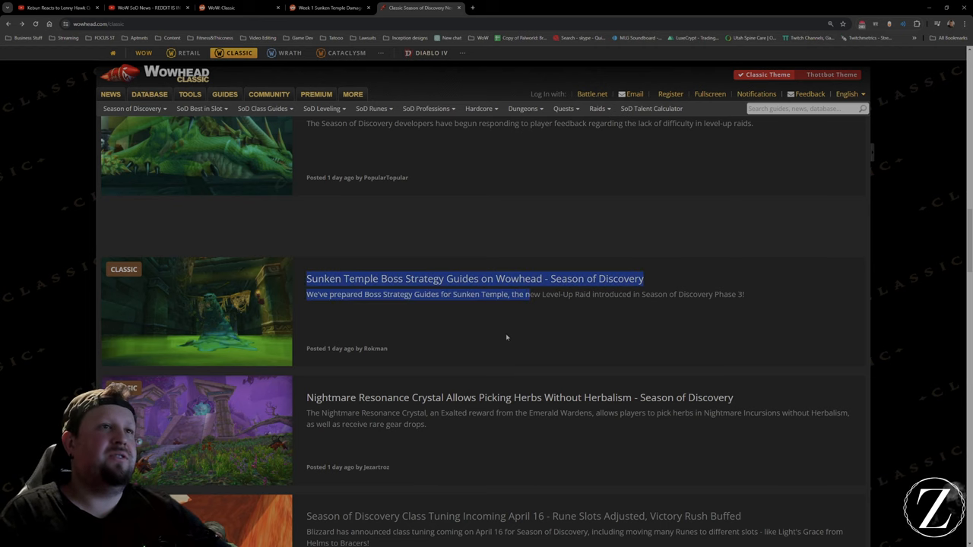
# Step: Scroll back and forth through the latest Classic Season of Discovery news entries on the homepage
pyautogui.scroll(3)
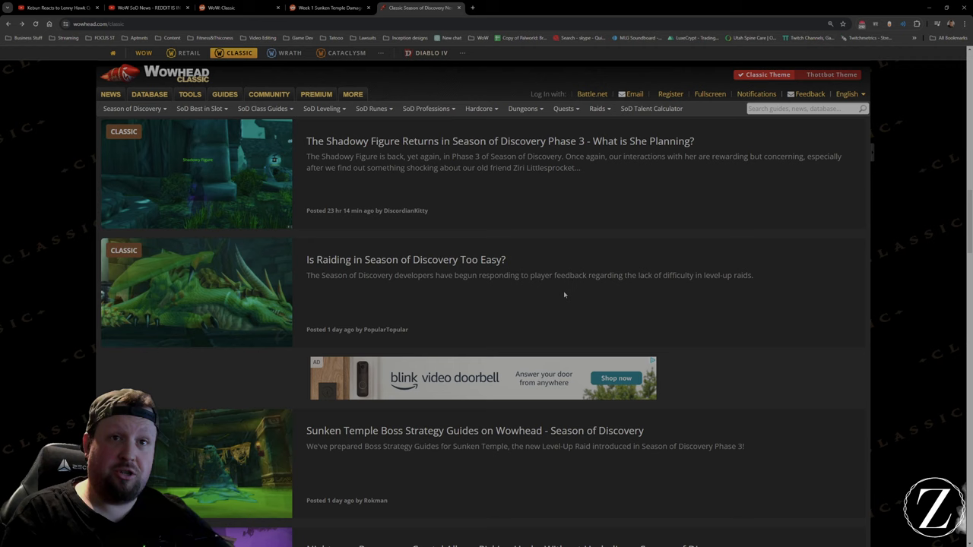
pyautogui.scroll(-3)
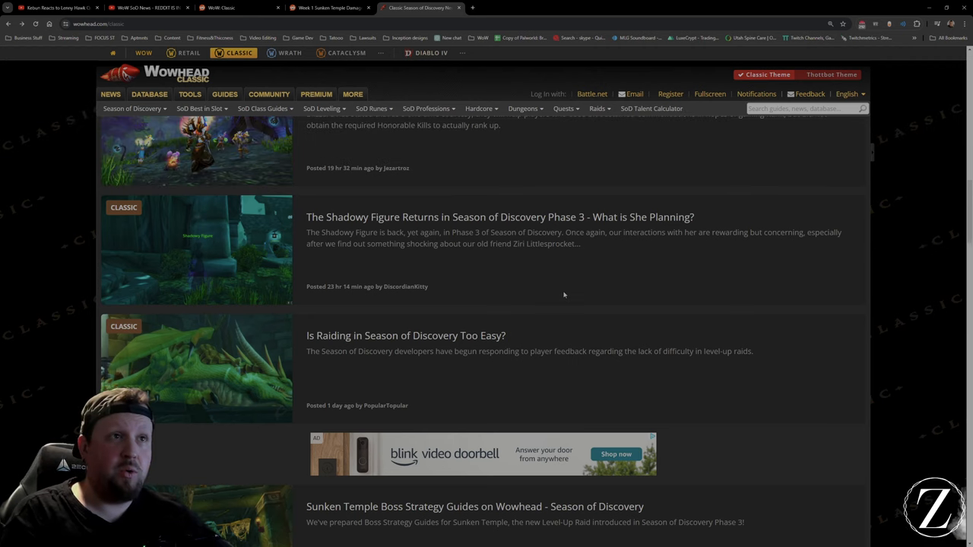
pyautogui.moveTo(562, 264)
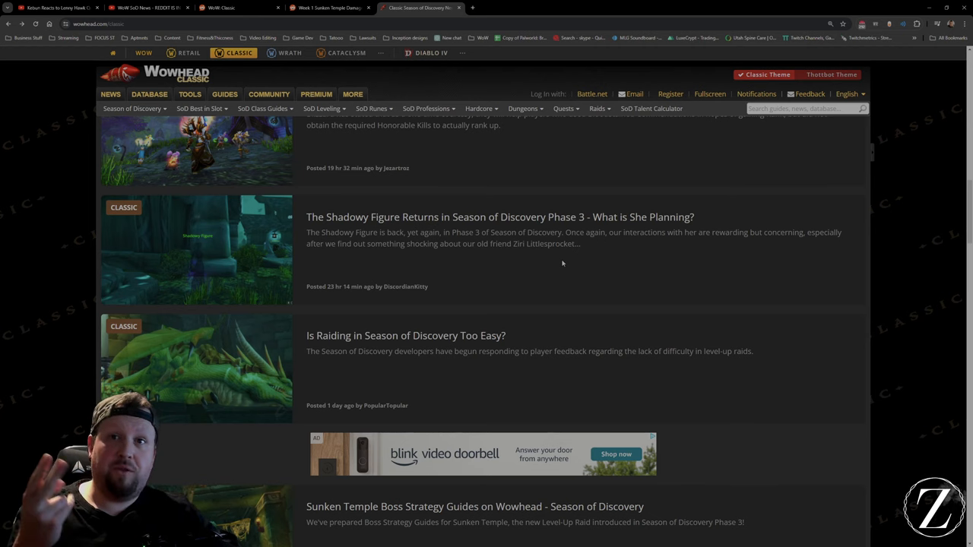
pyautogui.moveTo(554, 258)
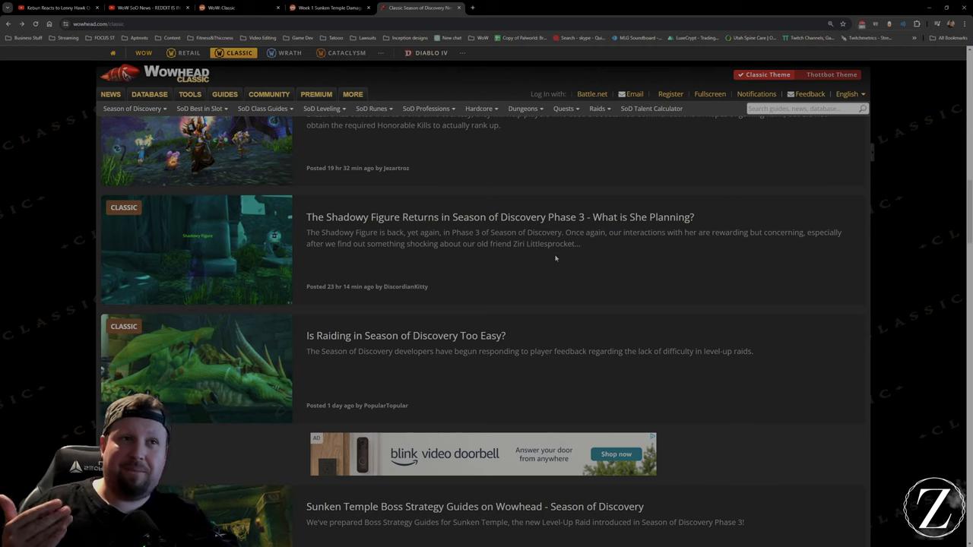
pyautogui.scroll(3)
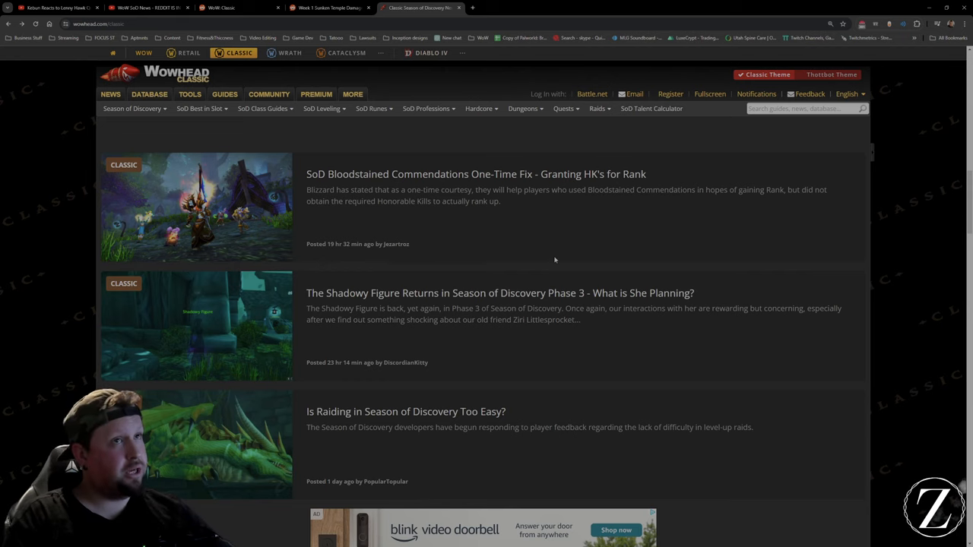
pyautogui.scroll(-3)
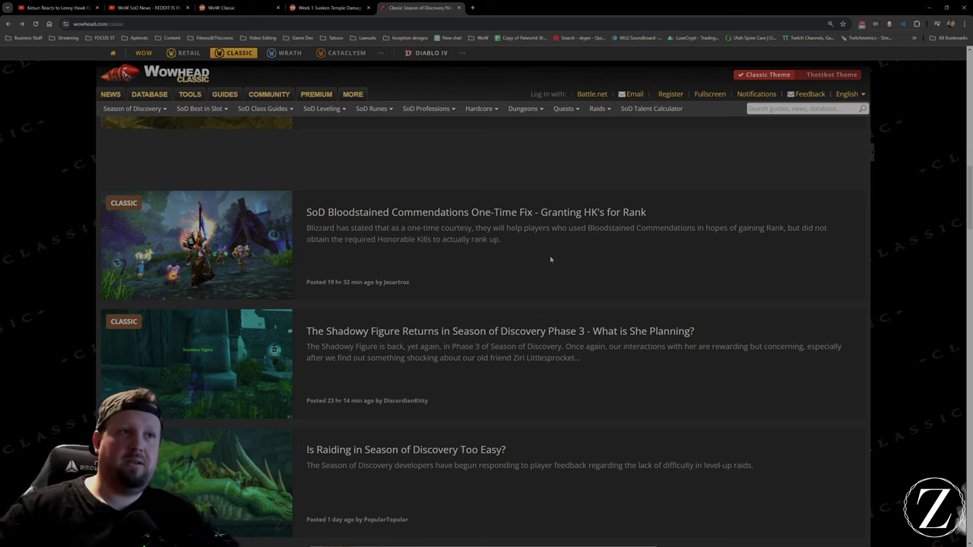
pyautogui.scroll(3)
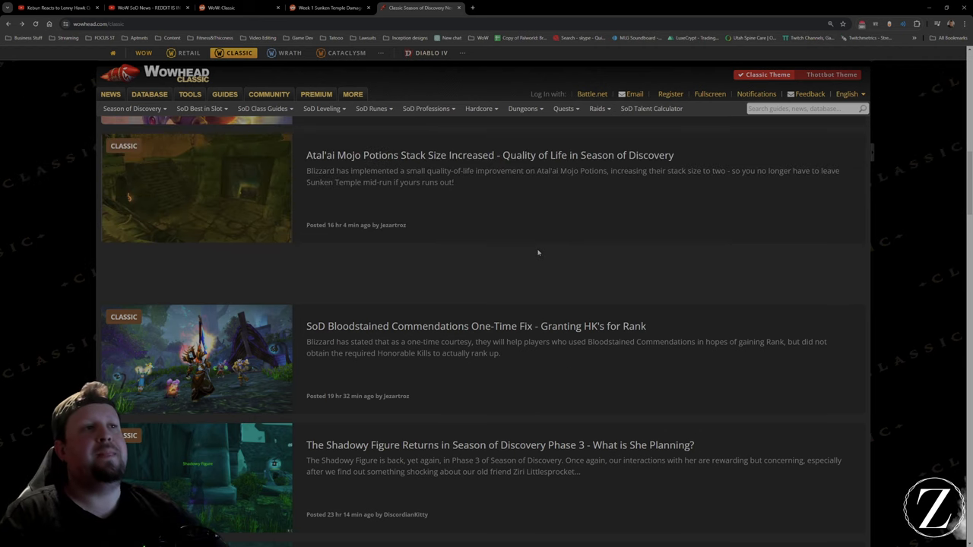
pyautogui.moveTo(512, 286)
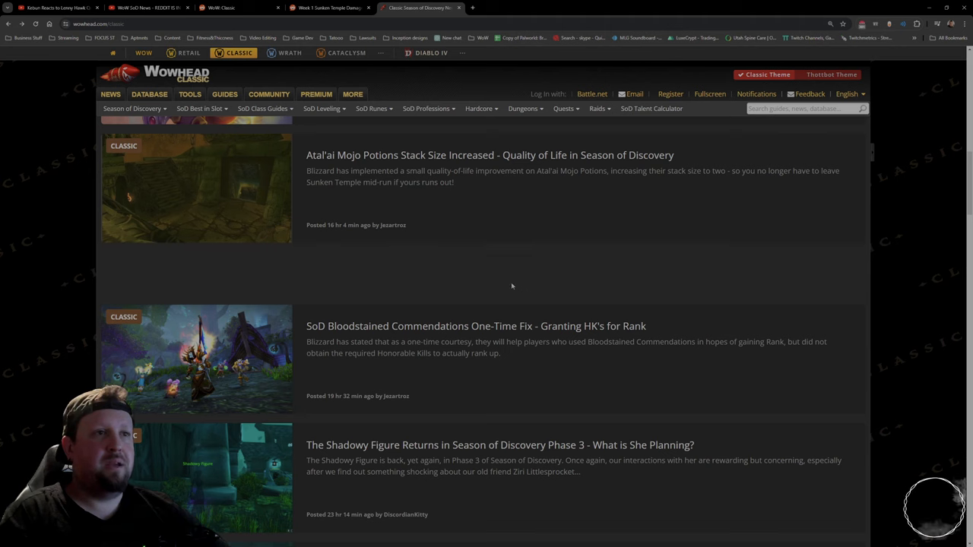
pyautogui.moveTo(443, 310)
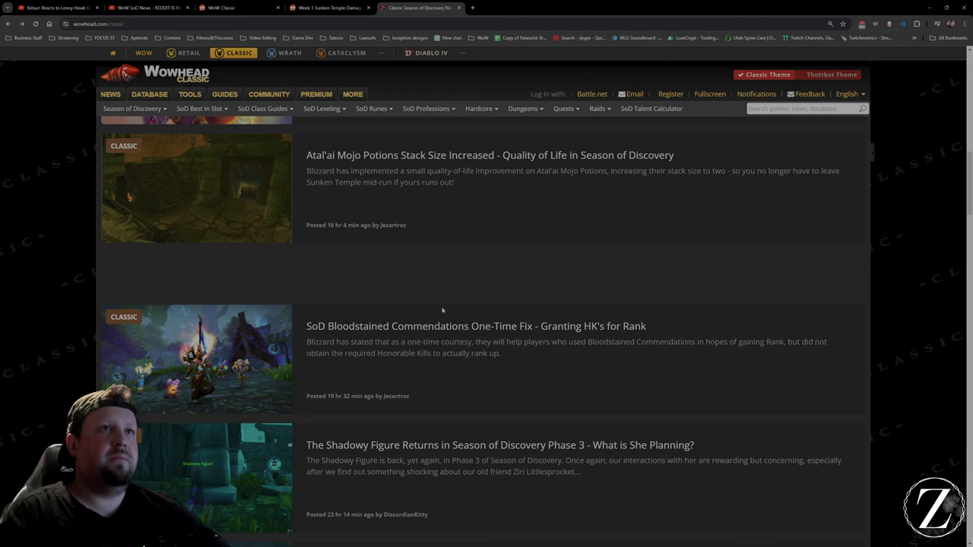
pyautogui.scroll(-3)
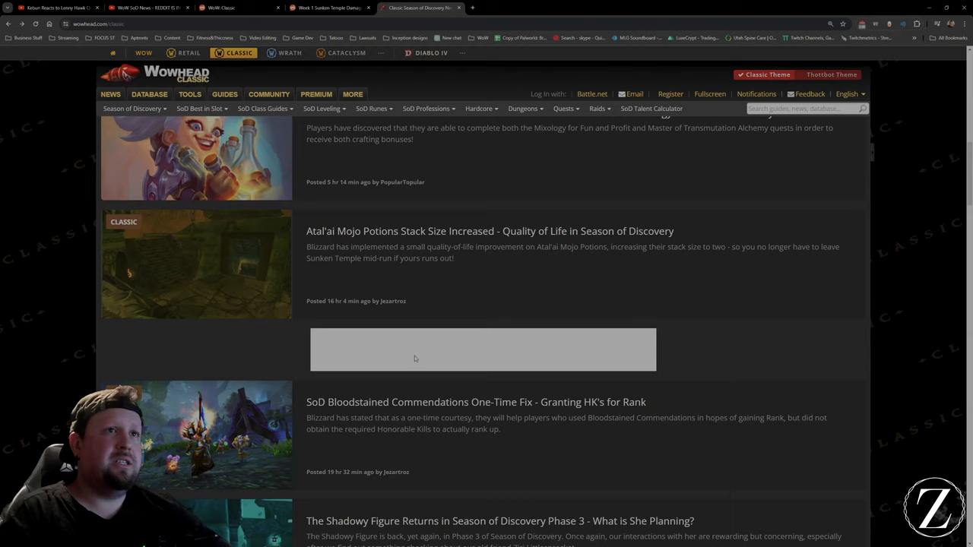
pyautogui.scroll(3)
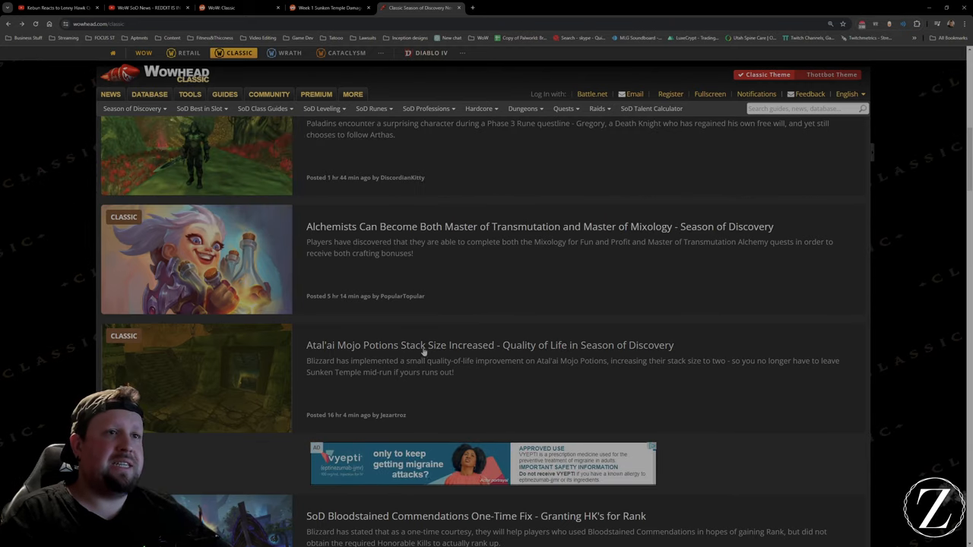
# Step: Move up the homepage to the Blue Tracker and Recent News headlines, highlighting one entry along the way
pyautogui.scroll(3)
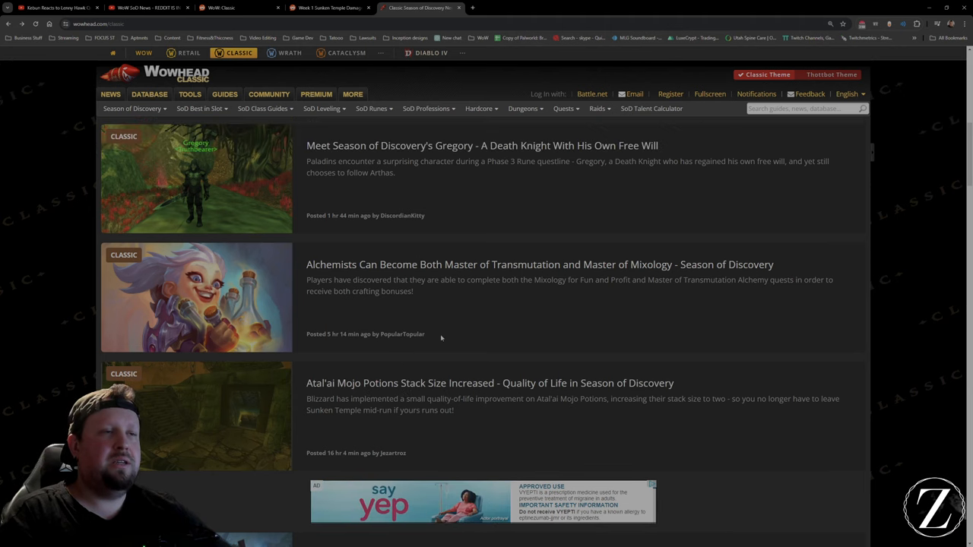
pyautogui.scroll(3)
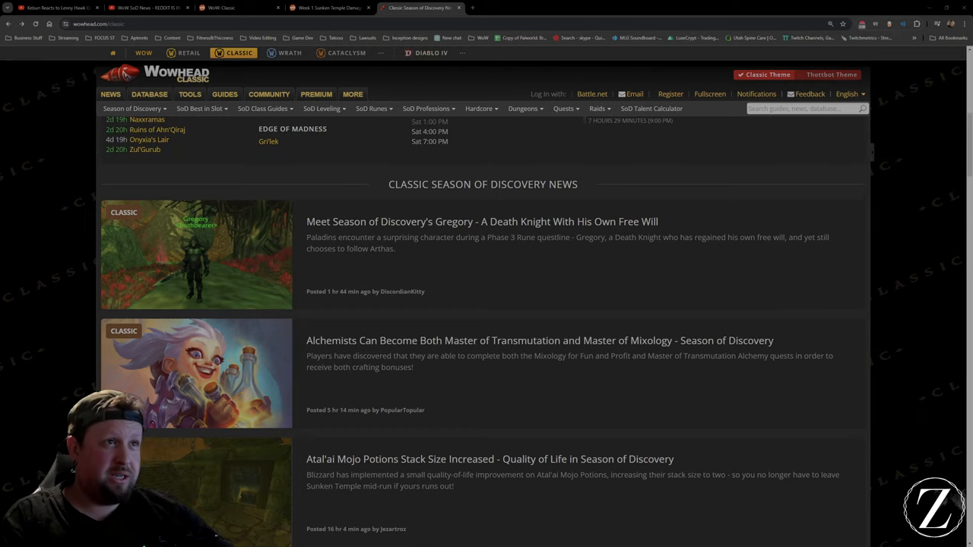
pyautogui.scroll(3)
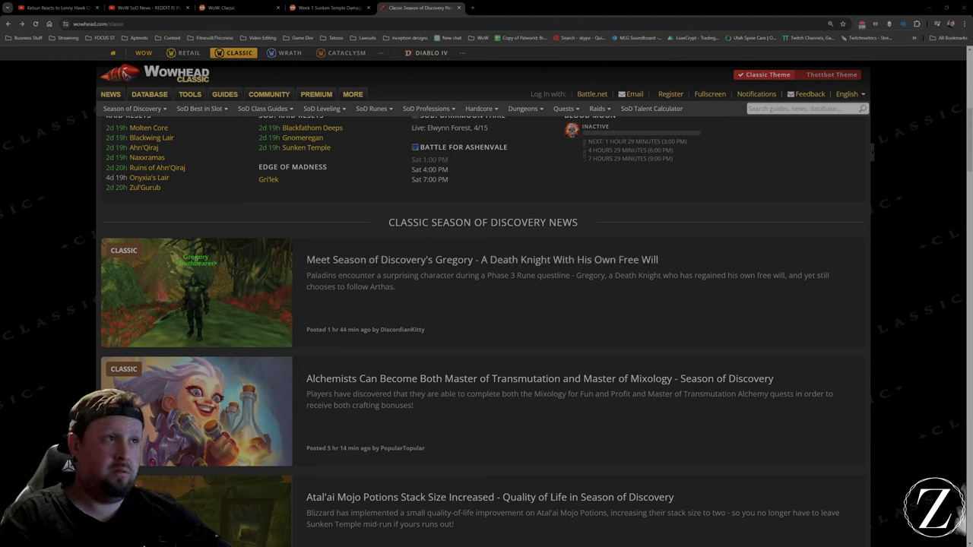
pyautogui.moveTo(663, 275); pyautogui.dragTo(395, 287)
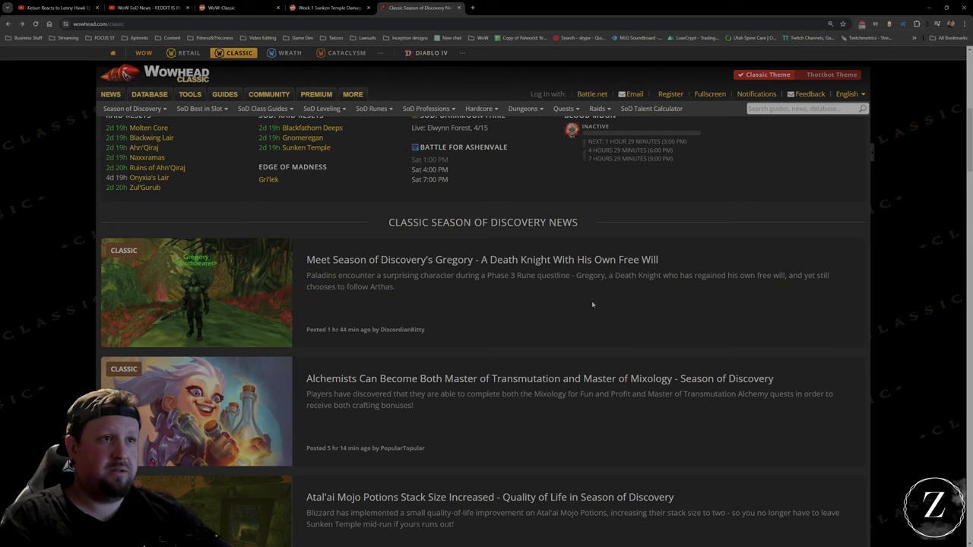
pyautogui.scroll(3)
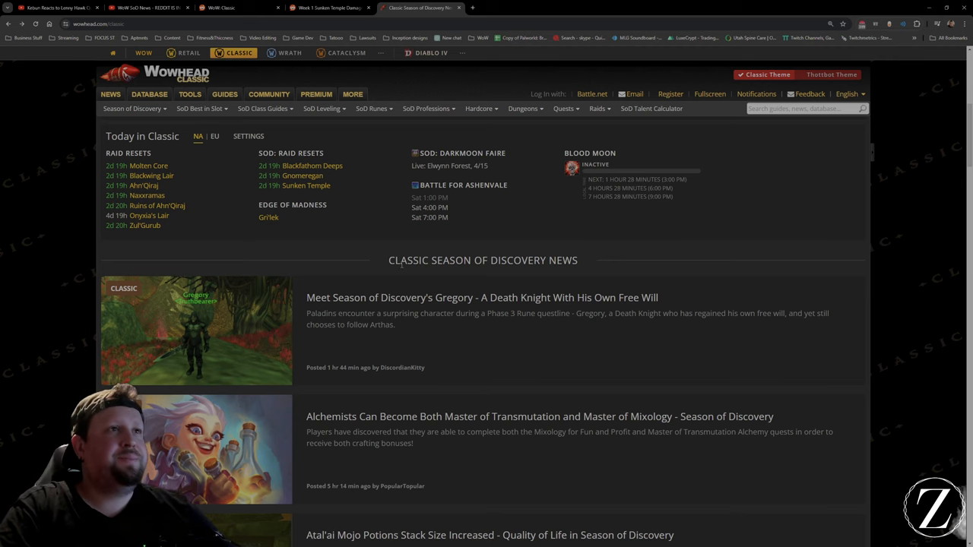
pyautogui.scroll(3)
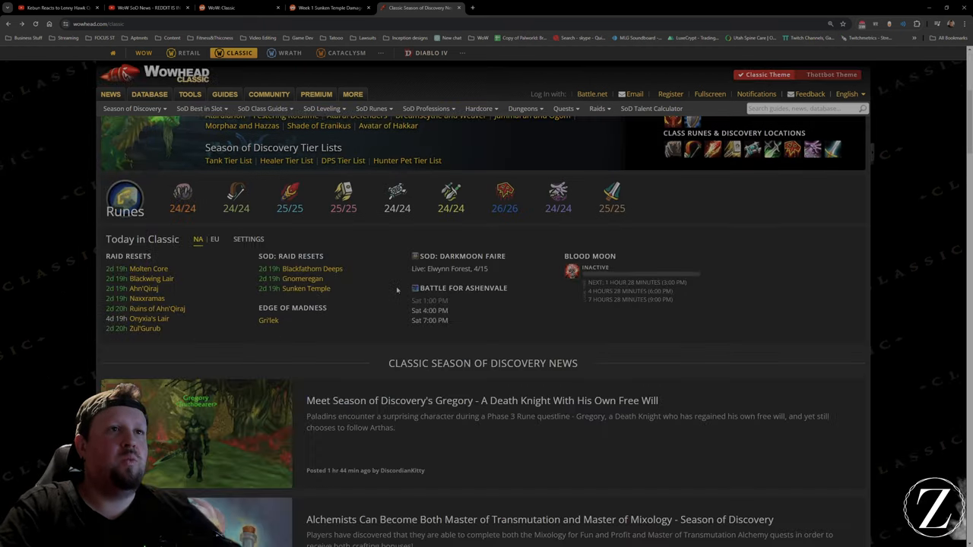
pyautogui.scroll(-3)
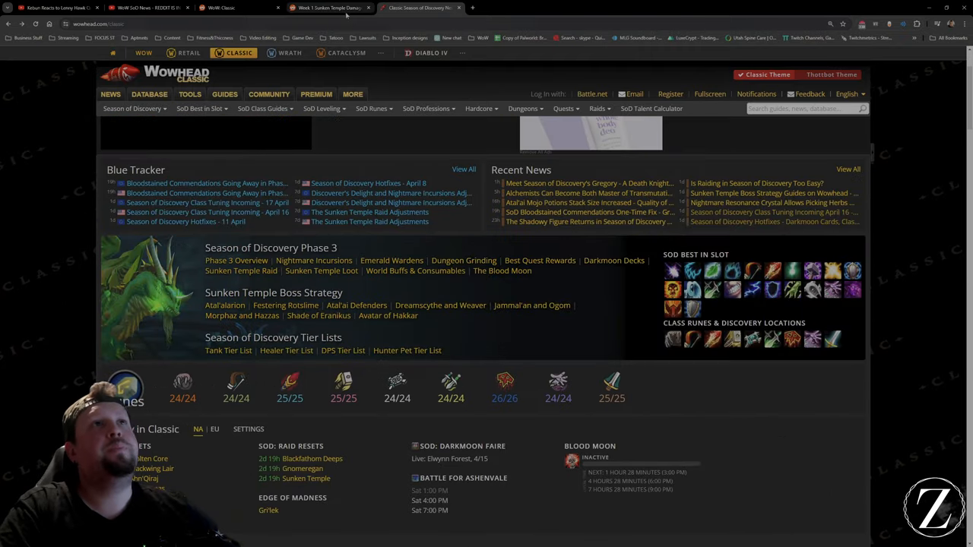
# Step: Switch to r/classicwow's Top / This Week feed and start reading down through the top posts
pyautogui.click(228, 8)
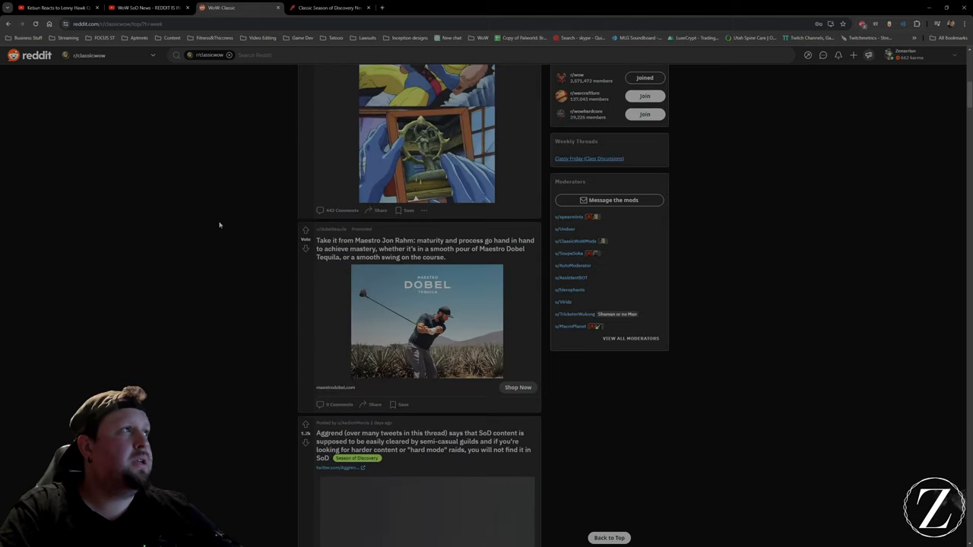
pyautogui.scroll(3)
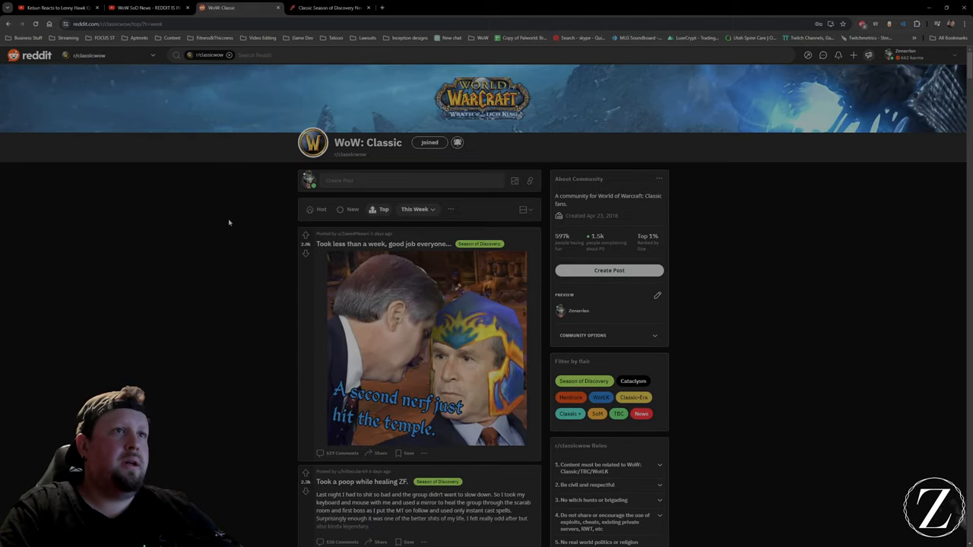
pyautogui.scroll(-3)
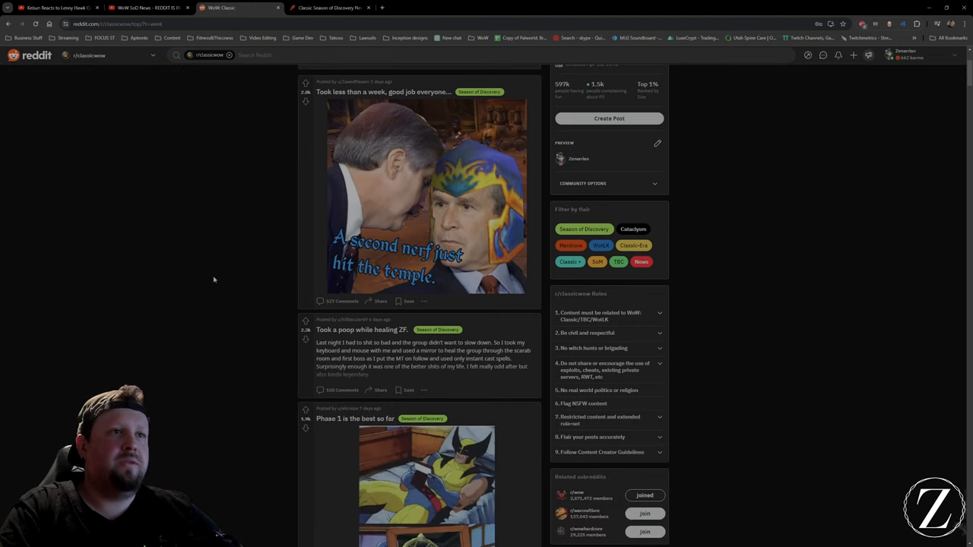
pyautogui.scroll(3)
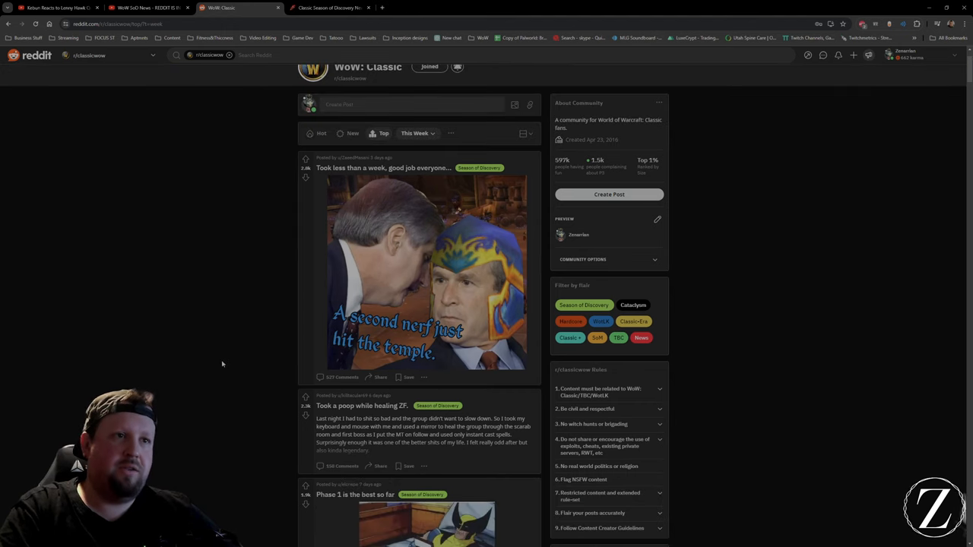
pyautogui.scroll(-3)
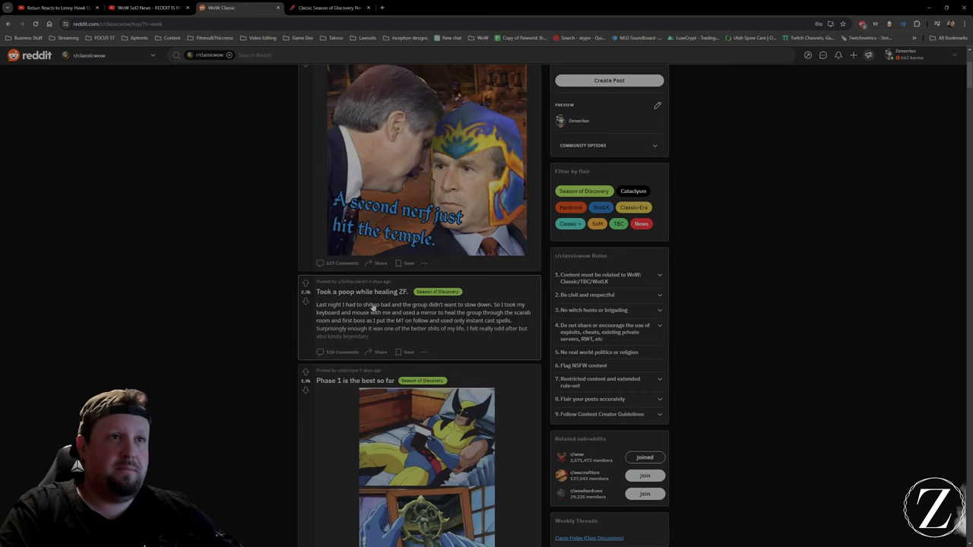
pyautogui.scroll(-3)
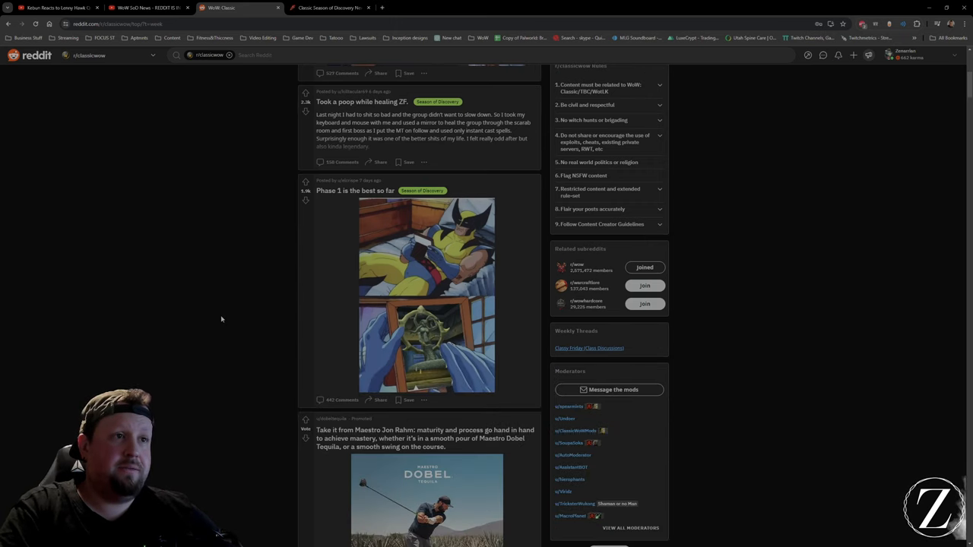
pyautogui.scroll(-3)
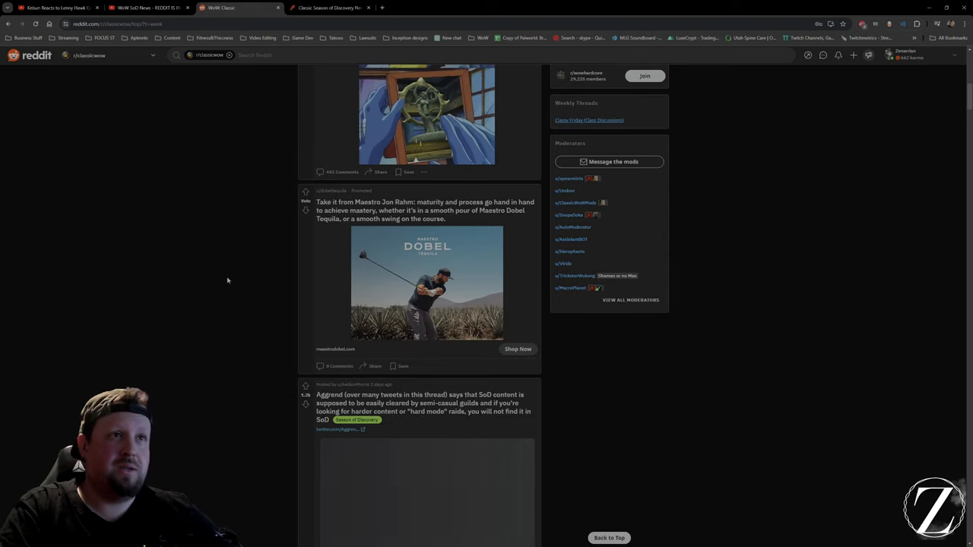
pyautogui.scroll(-3)
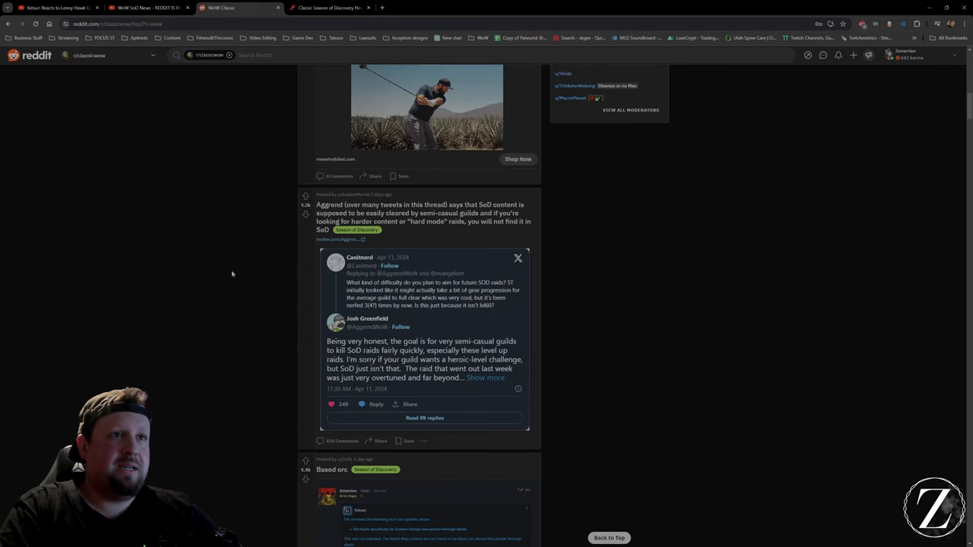
pyautogui.scroll(-3)
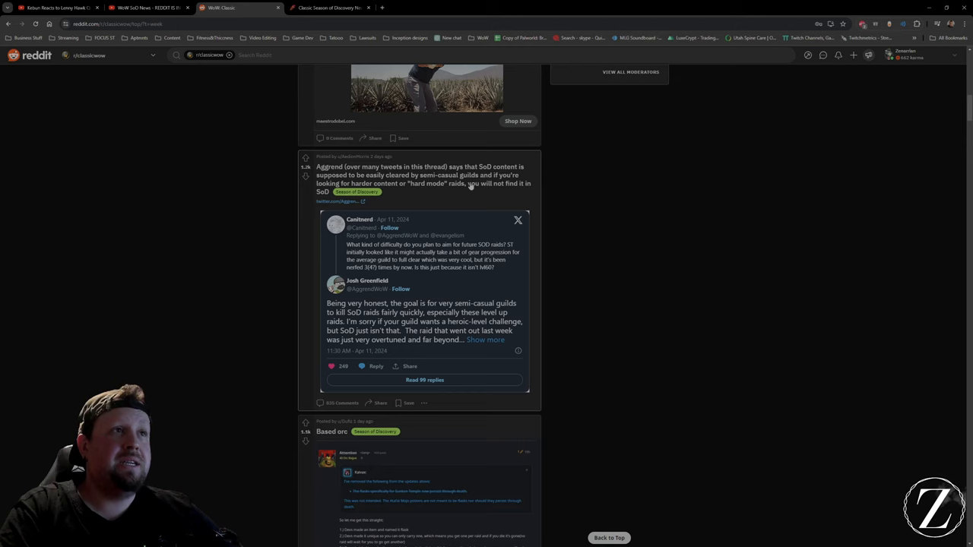
pyautogui.moveTo(213, 221)
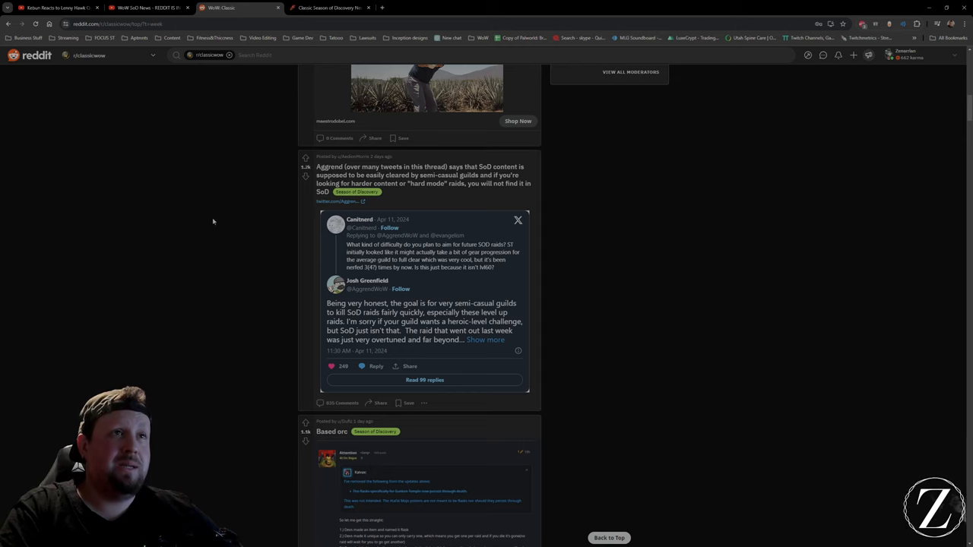
# Step: Continue down the weekly top posts past the Warsong bush-trinket PSA to the 'most toxic sub' Meta post
pyautogui.scroll(-3)
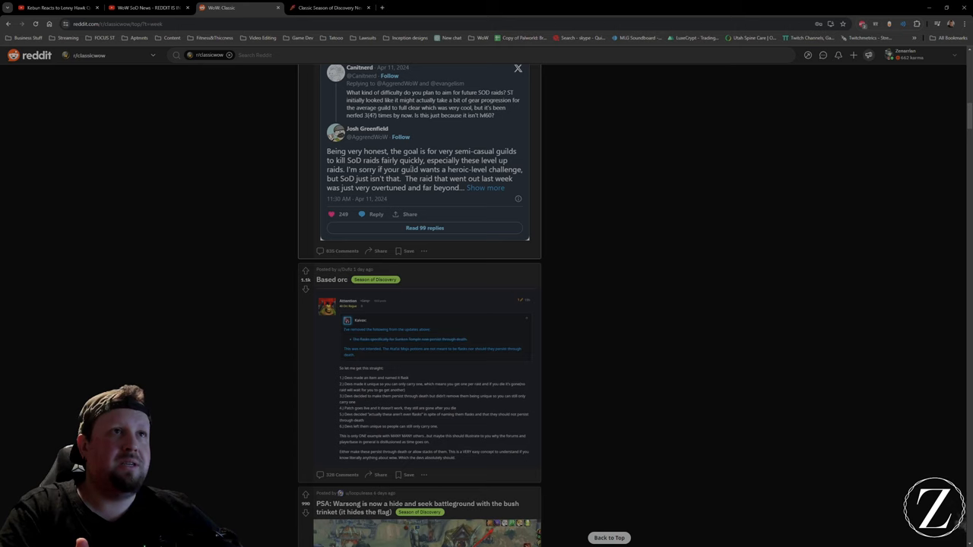
pyautogui.scroll(-3)
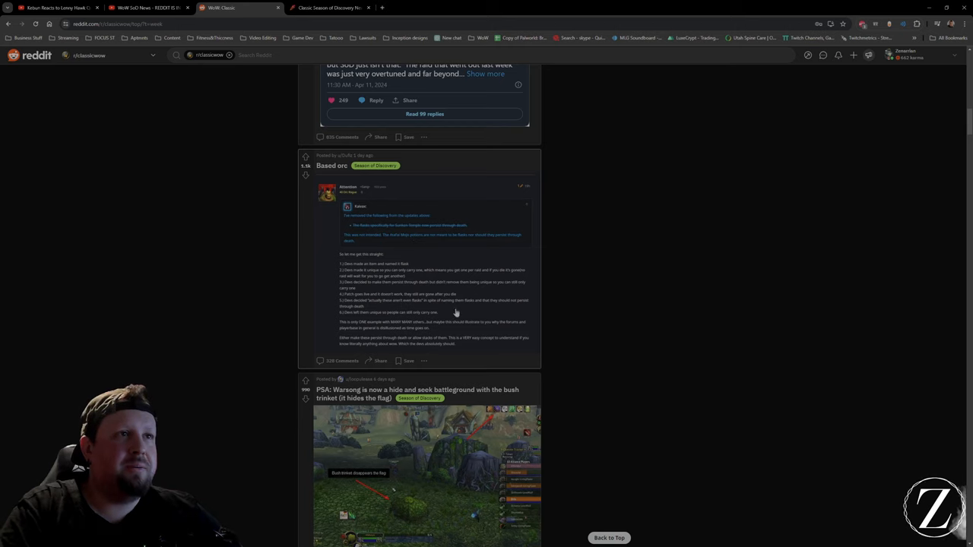
pyautogui.moveTo(422, 297)
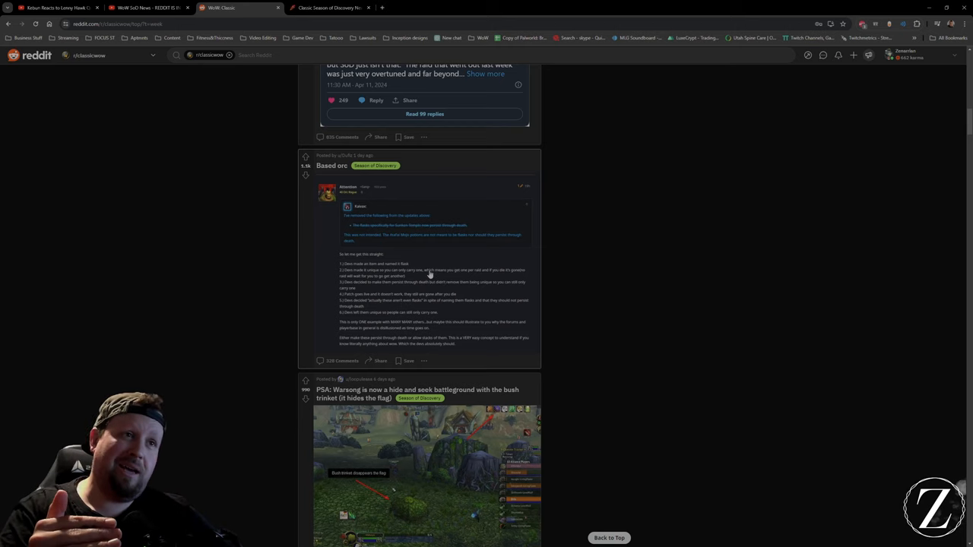
pyautogui.scroll(-3)
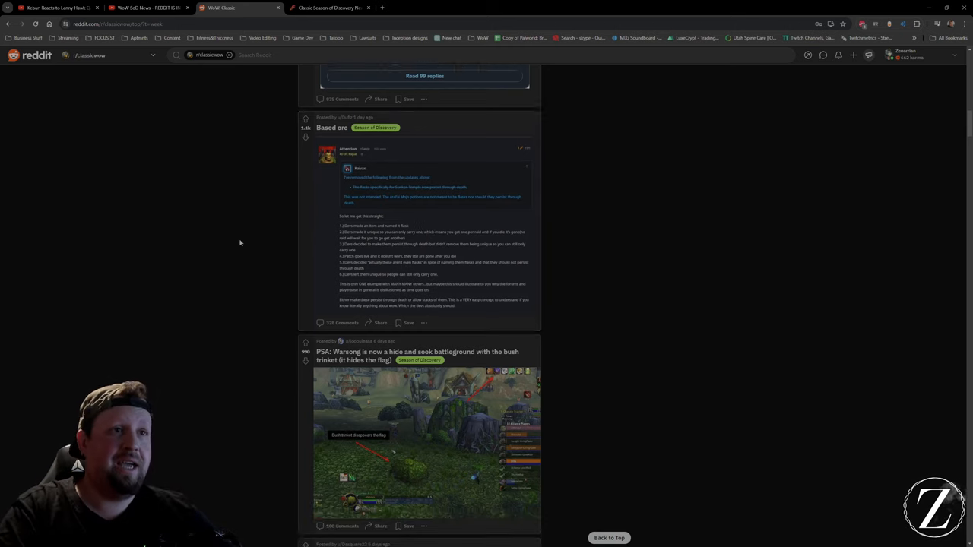
pyautogui.scroll(-3)
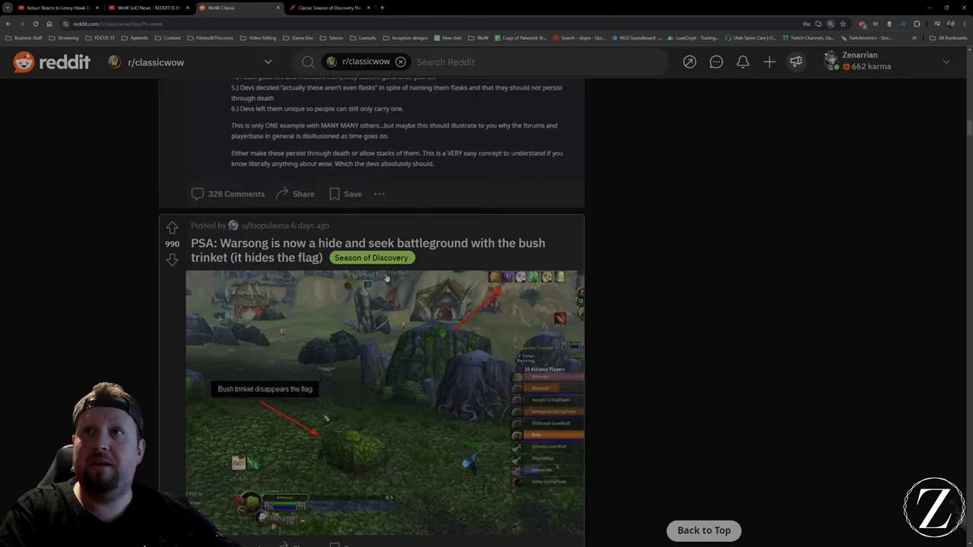
pyautogui.scroll(-3)
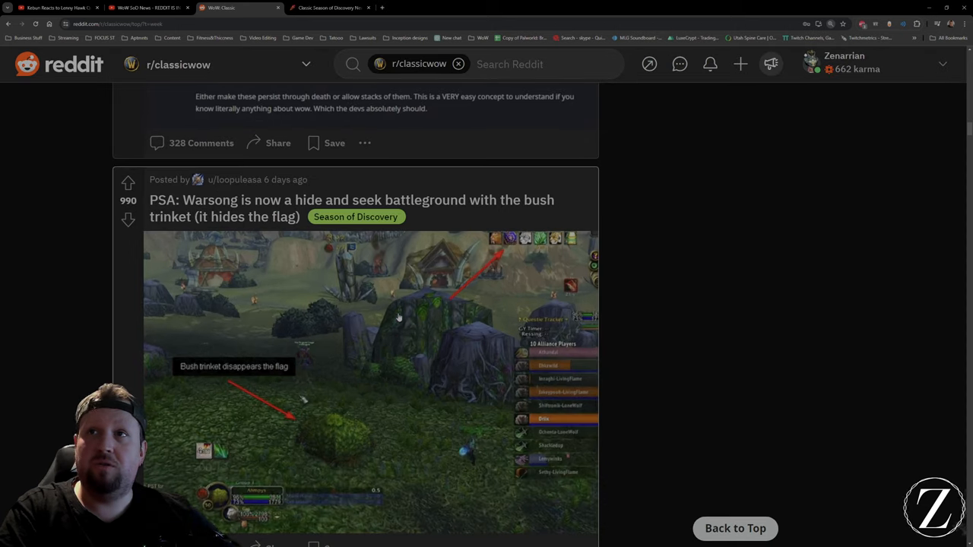
pyautogui.scroll(-3)
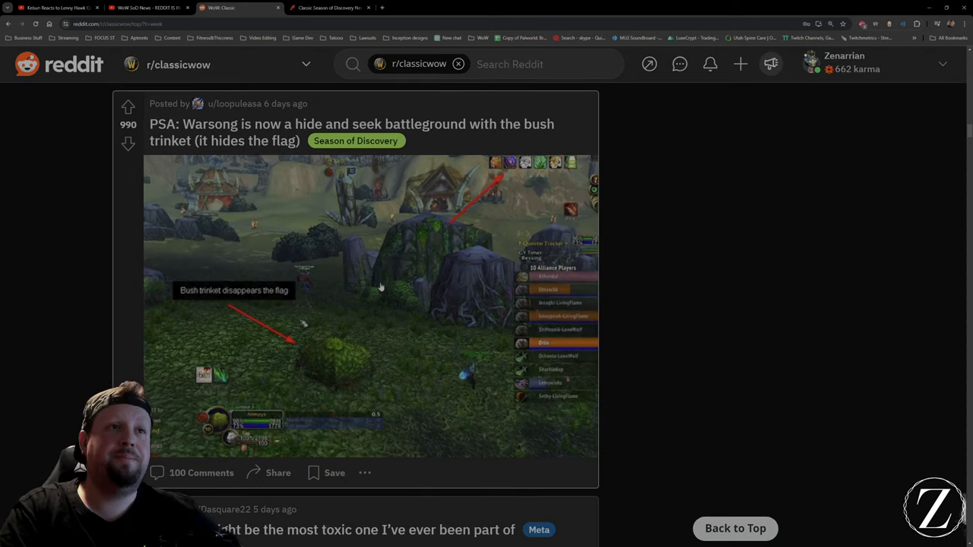
pyautogui.scroll(-3)
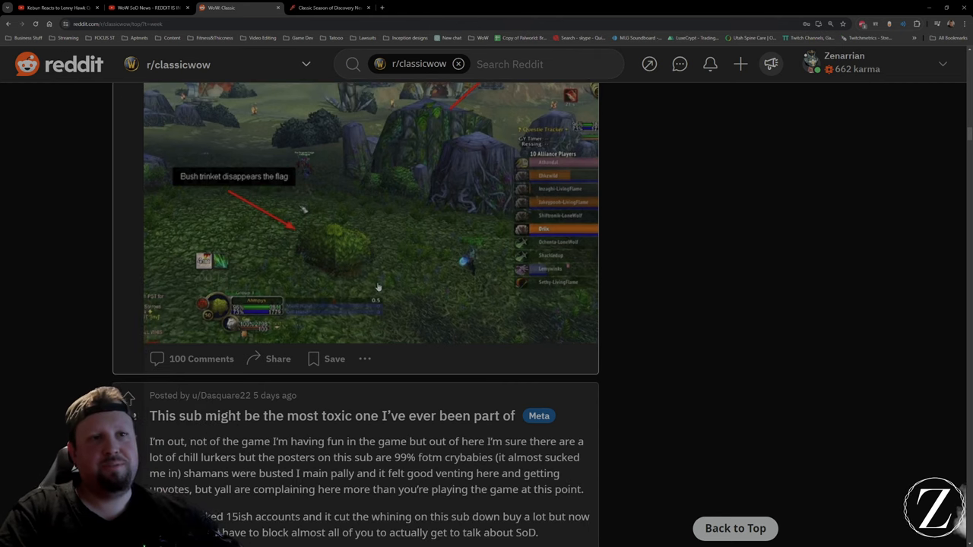
pyautogui.scroll(-3)
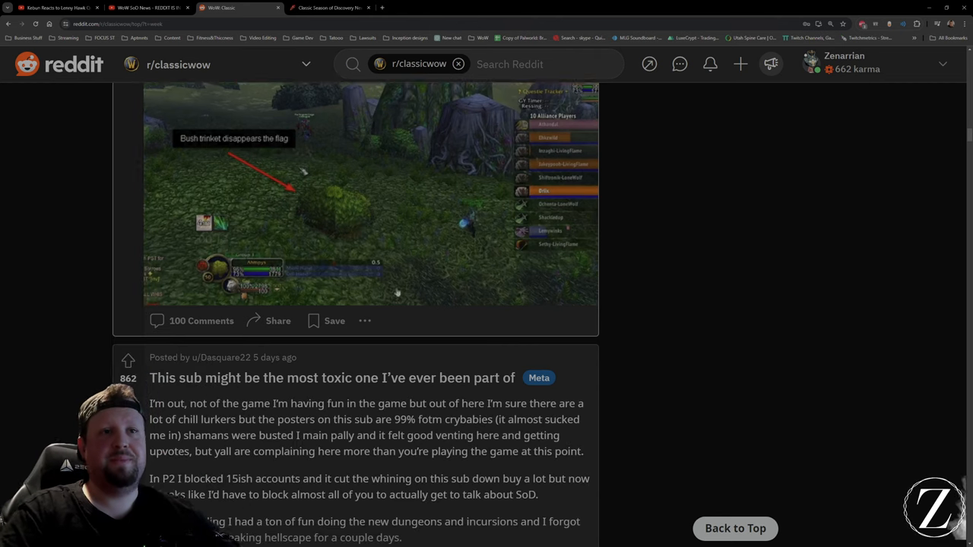
pyautogui.scroll(-3)
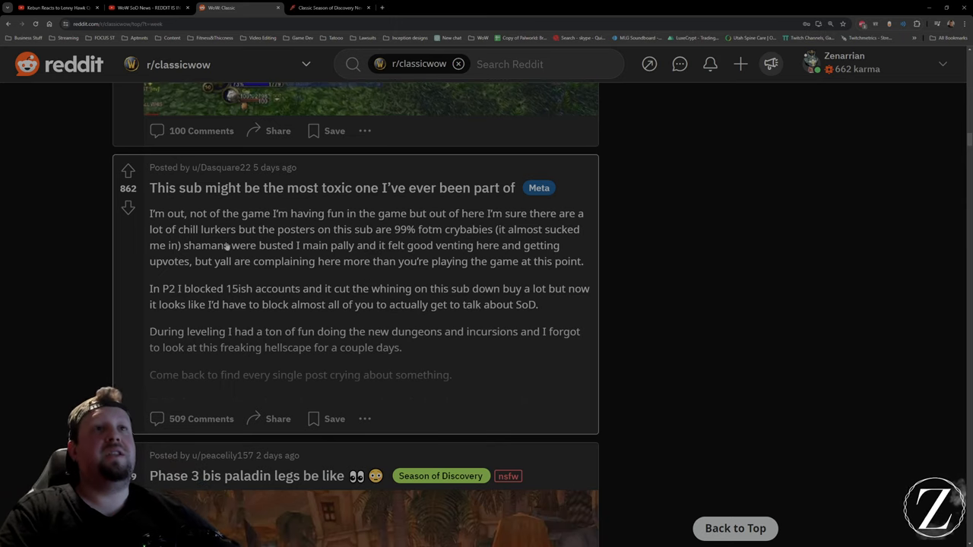
# Step: Select the toxic-sub post title, read 'The state of PUGs' post and reach the Old Blanchy farewell screenshot
pyautogui.tripleClick(332, 188)
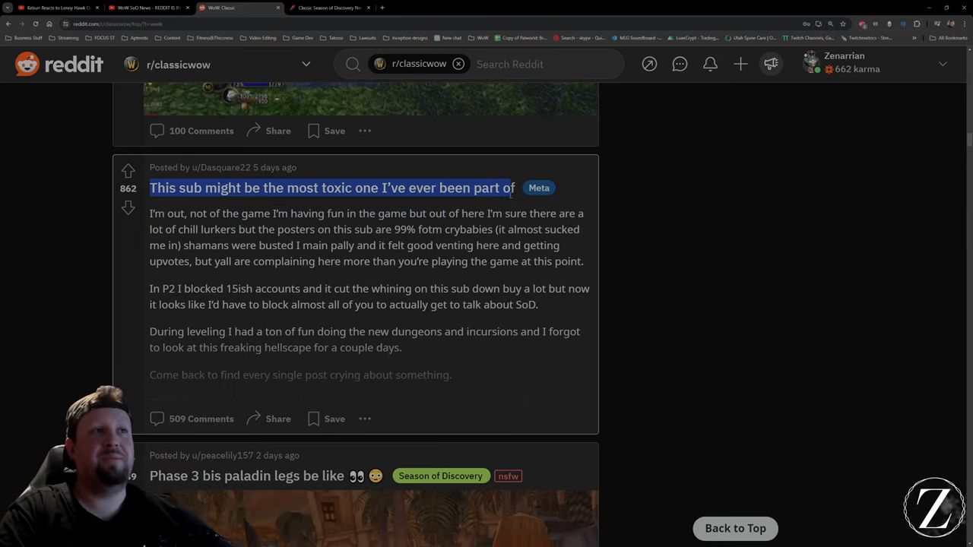
pyautogui.moveTo(172, 248)
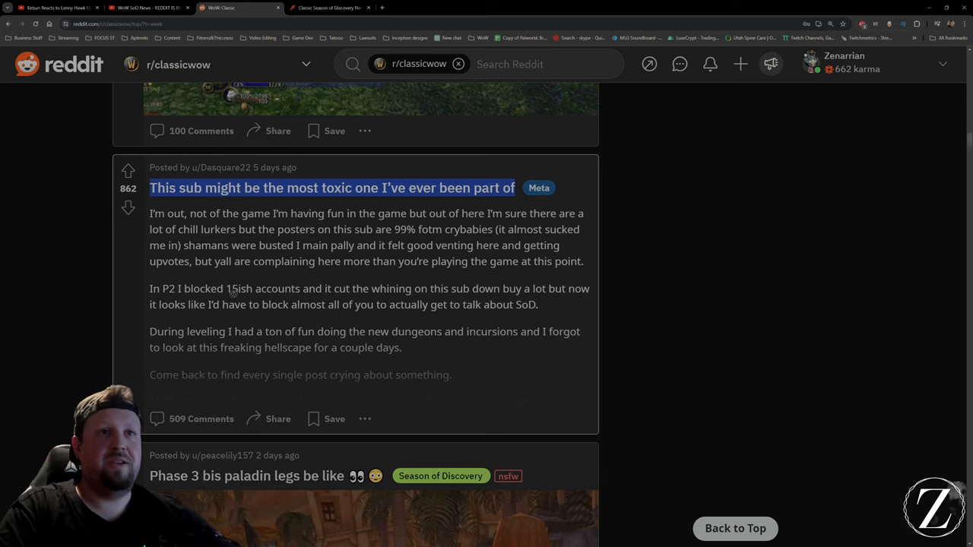
pyautogui.scroll(-3)
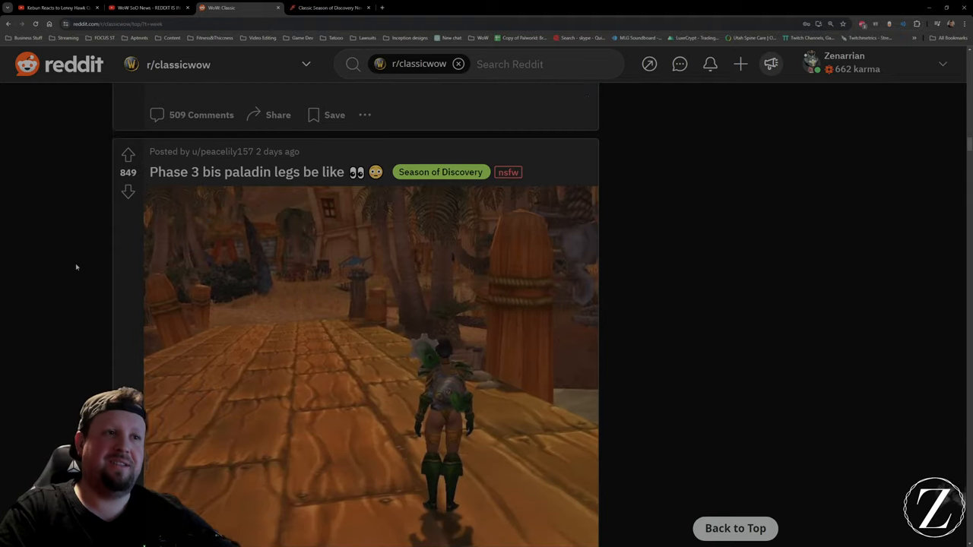
pyautogui.scroll(3)
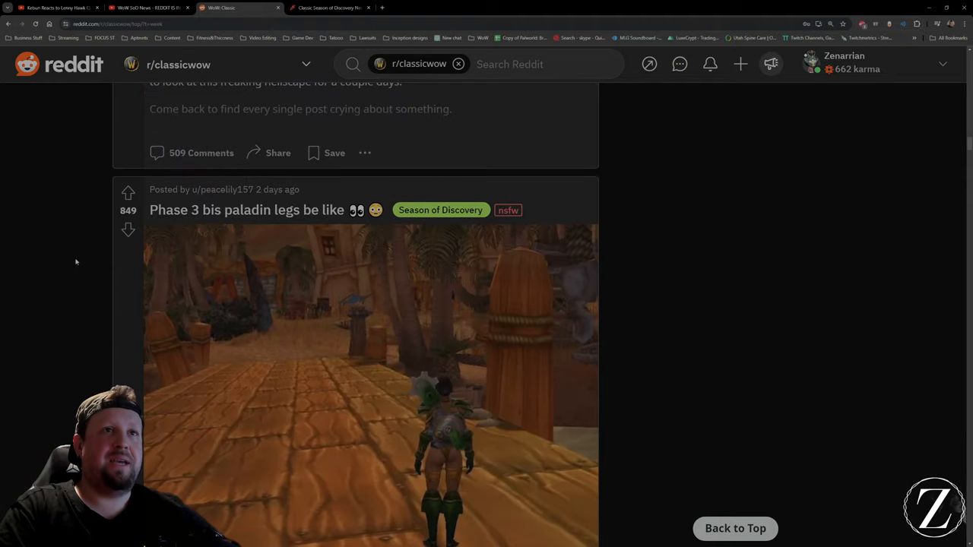
pyautogui.scroll(-3)
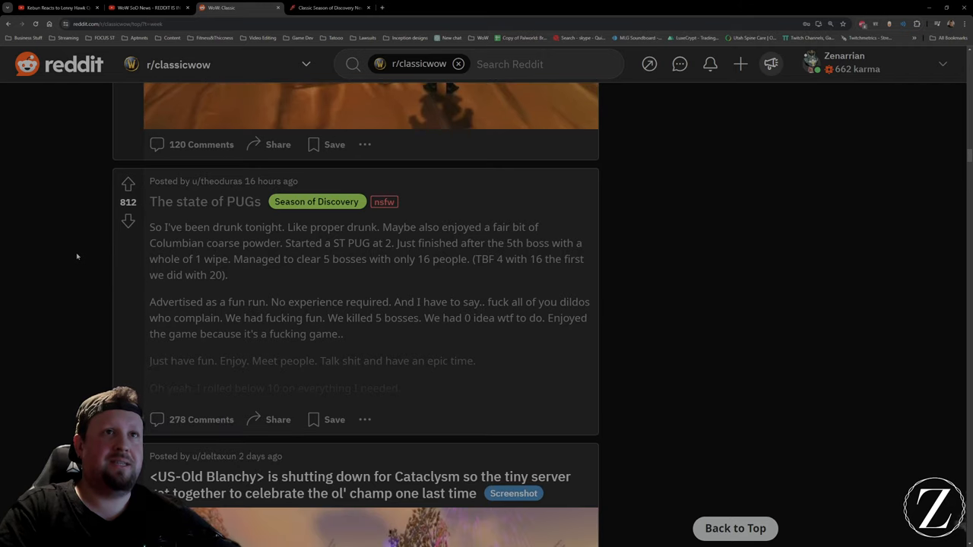
pyautogui.scroll(-3)
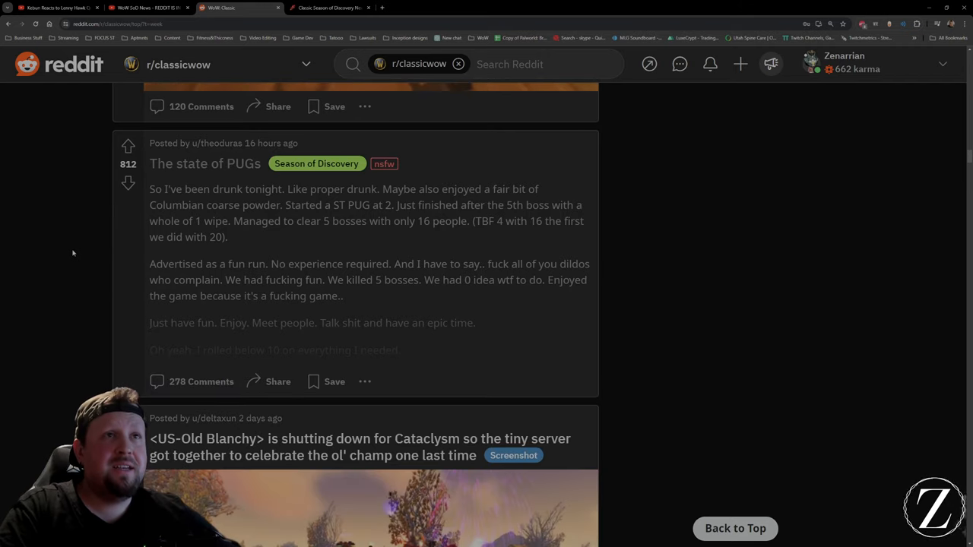
pyautogui.moveTo(227, 173)
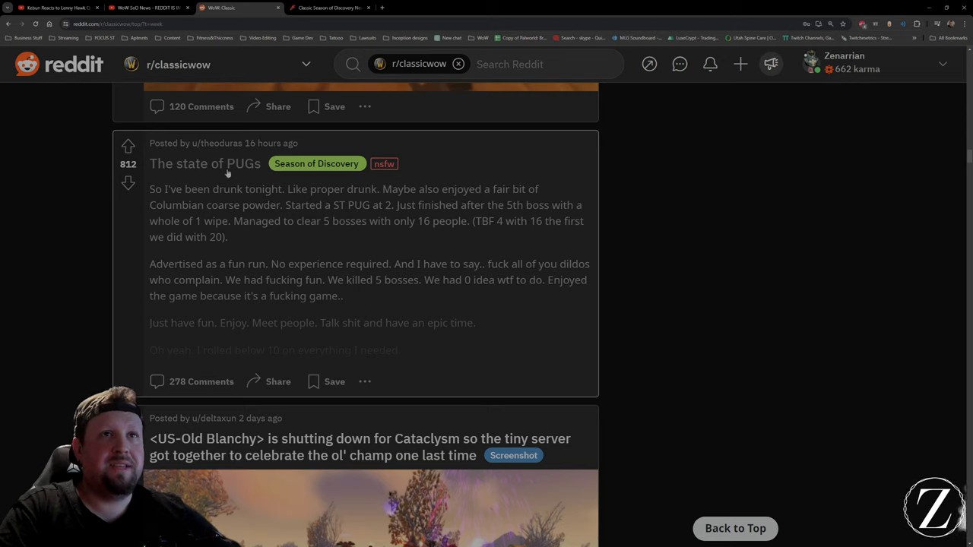
pyautogui.moveTo(330, 319)
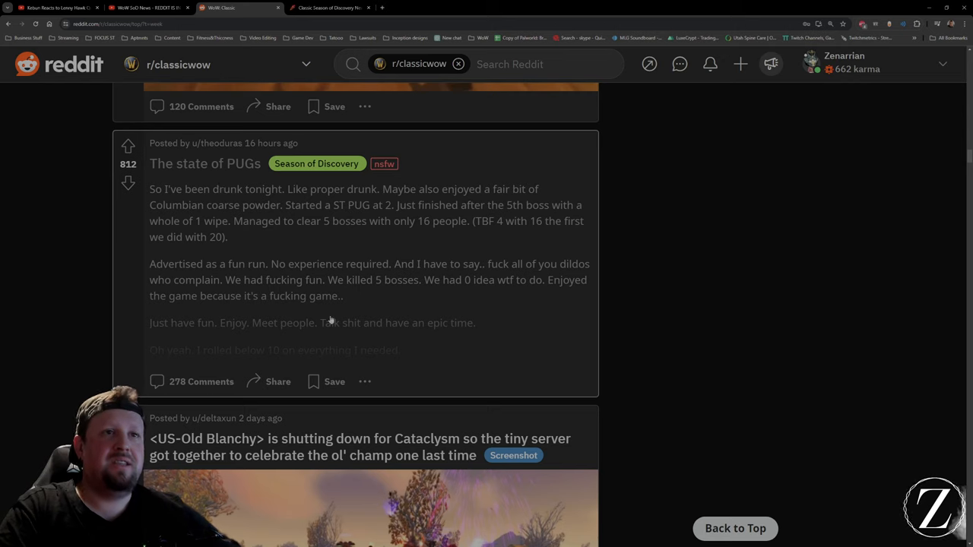
pyautogui.moveTo(377, 241)
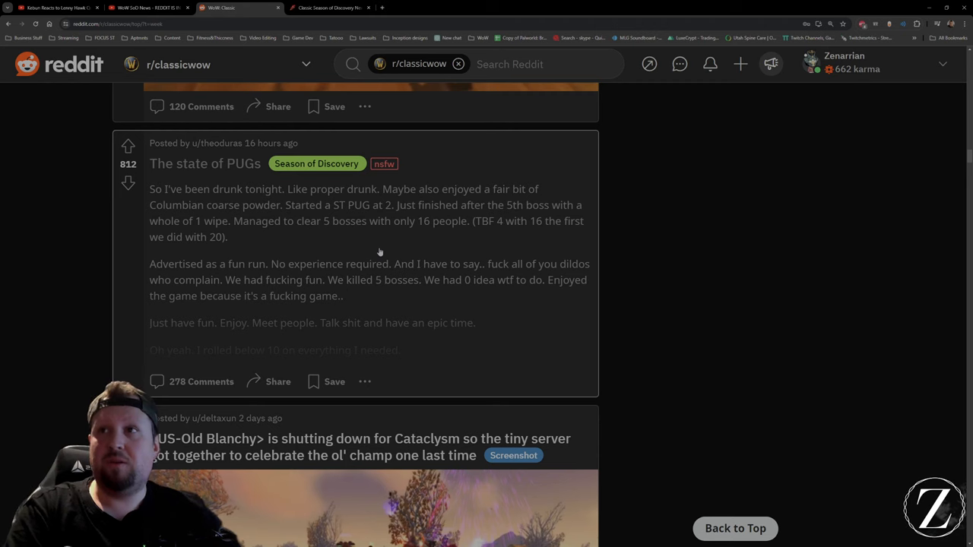
pyautogui.moveTo(26, 284)
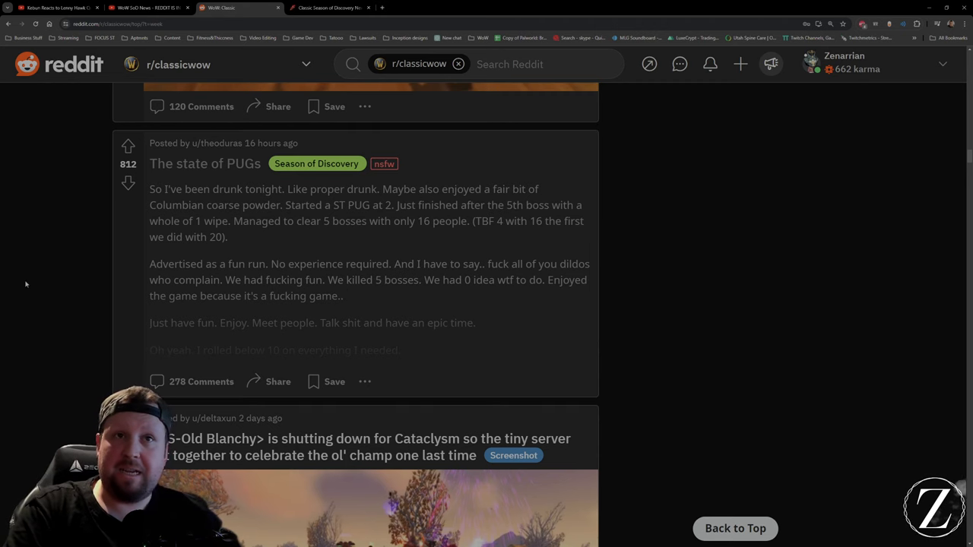
pyautogui.scroll(-3)
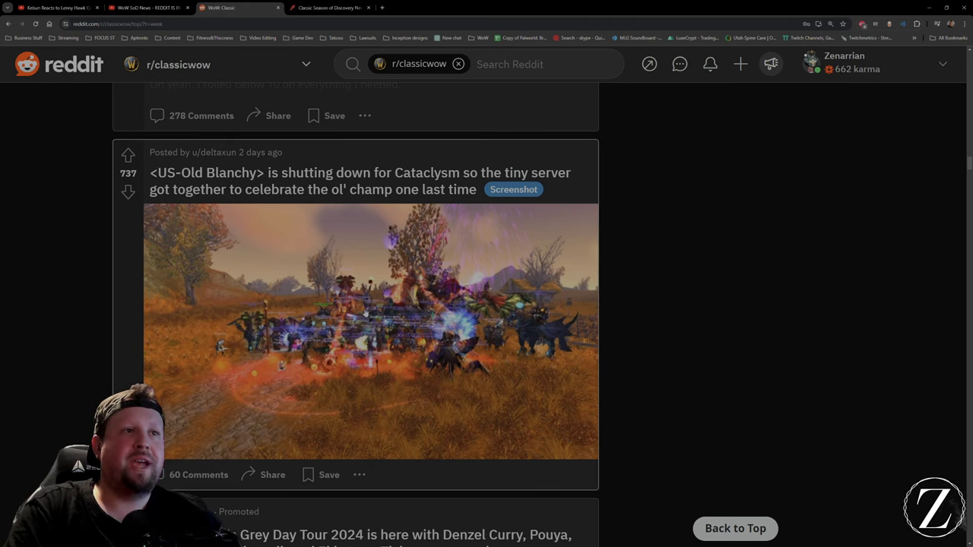
# Step: Scroll past the Old Blanchy screenshot and promoted ad to the Guzu corpse-copy clip post
pyautogui.scroll(-3)
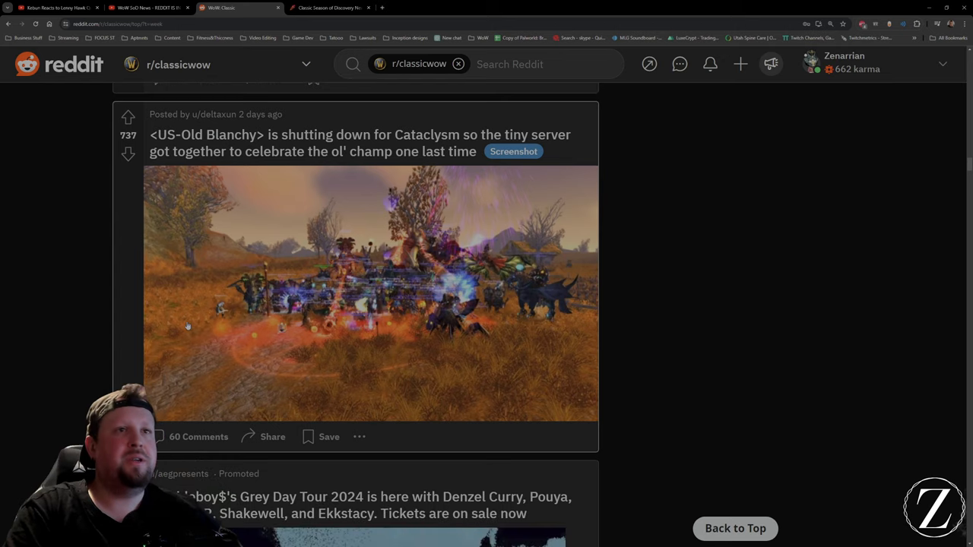
pyautogui.moveTo(565, 308)
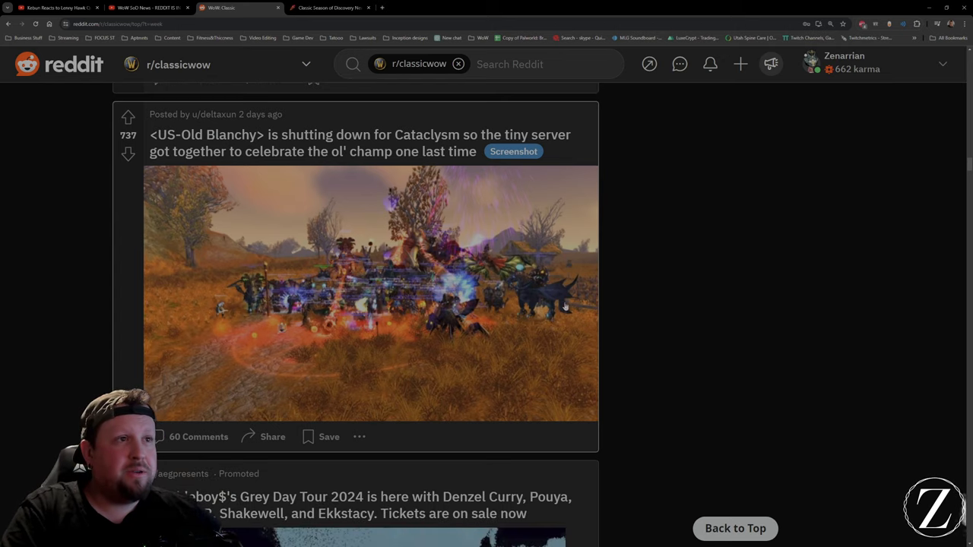
pyautogui.moveTo(441, 292)
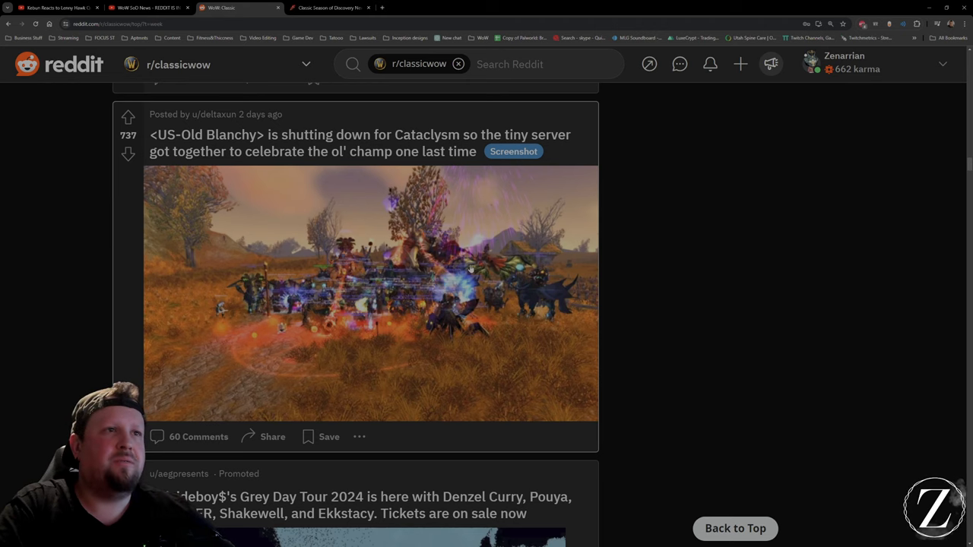
pyautogui.moveTo(456, 270)
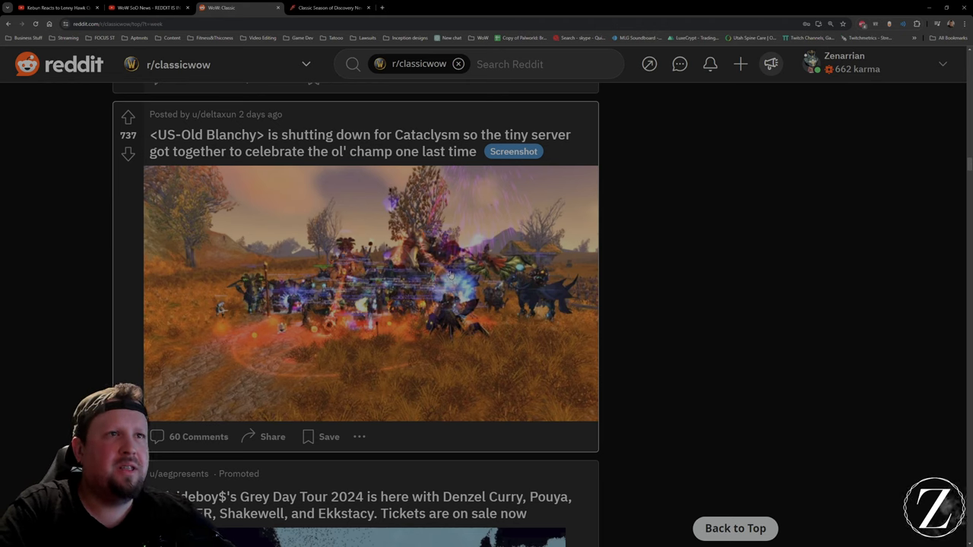
pyautogui.scroll(-3)
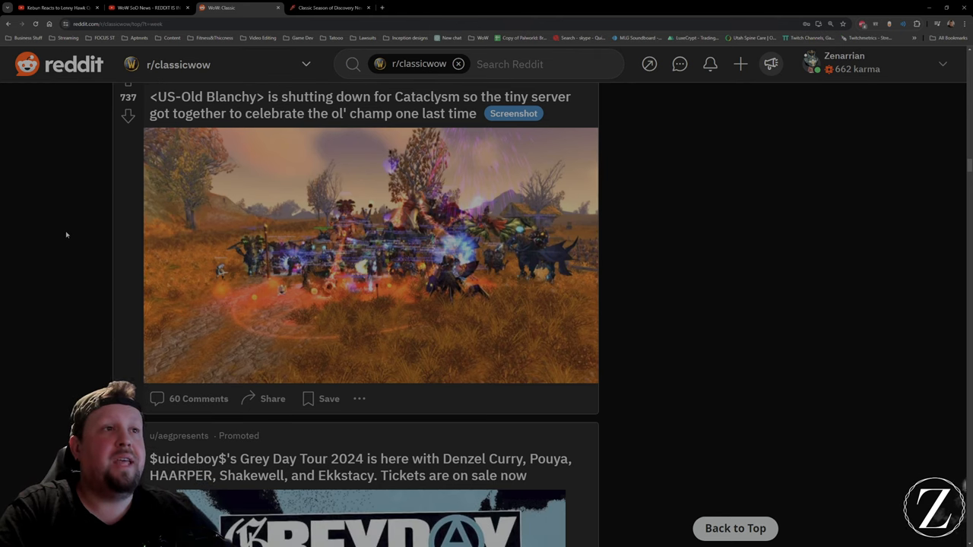
pyautogui.scroll(-3)
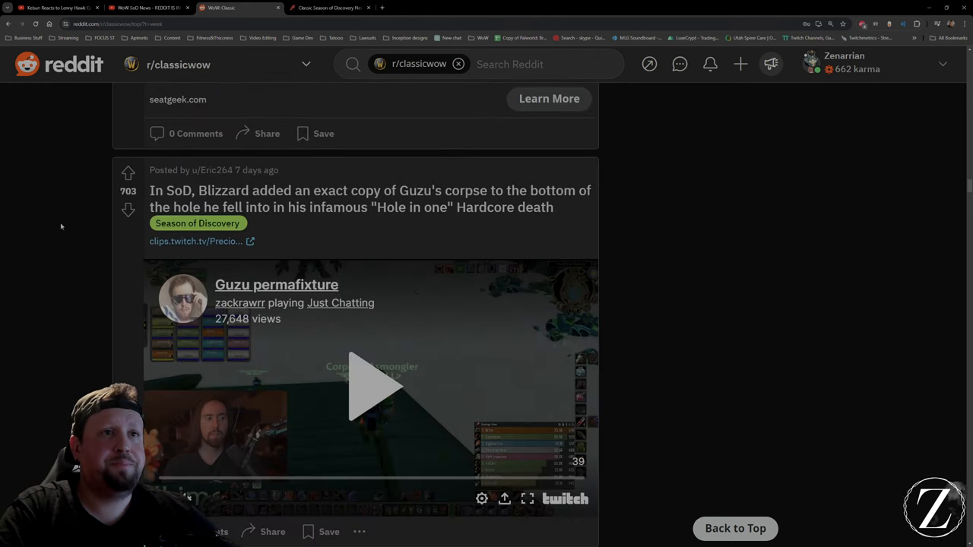
# Step: Skim past the innkeeper bots screenshot to the 'Blizz was incredibly out of touch' phase launch post
pyautogui.scroll(-3)
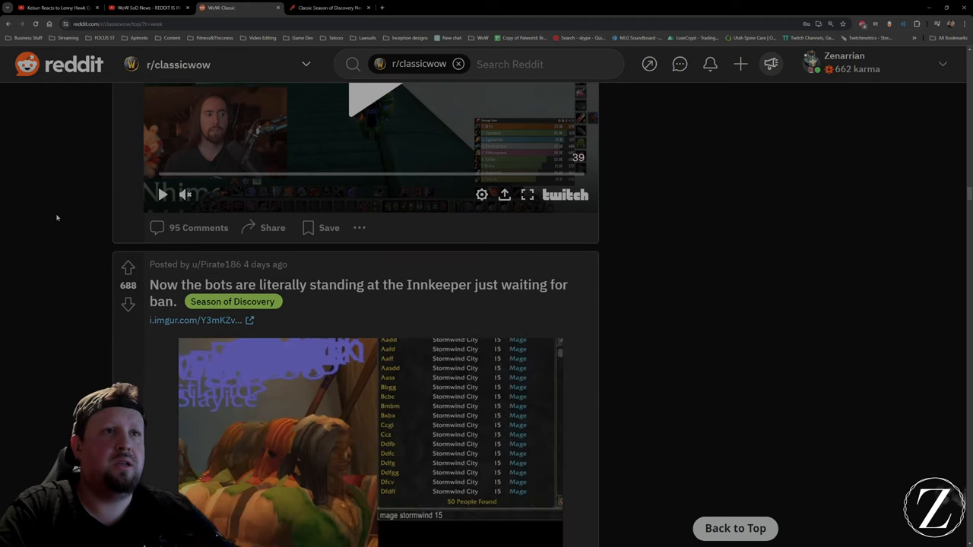
pyautogui.scroll(-3)
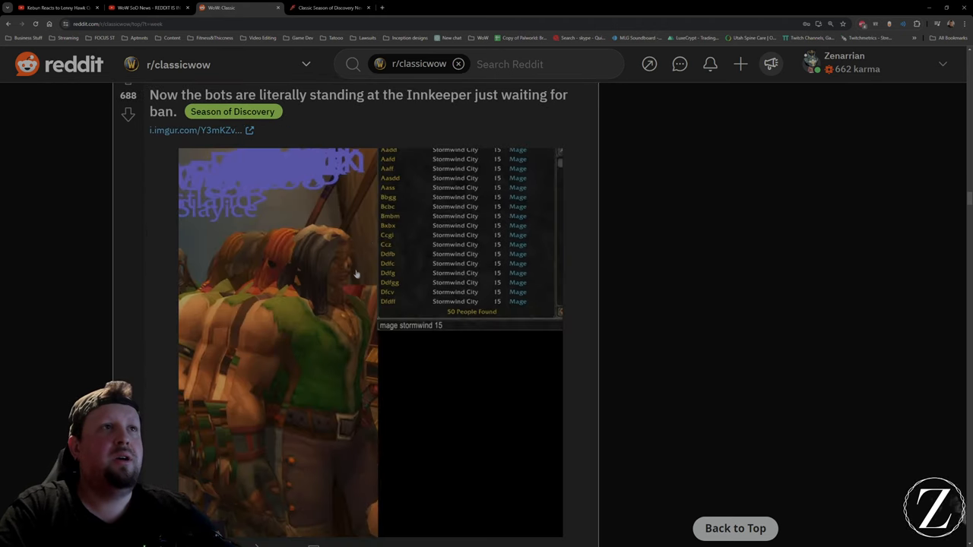
pyautogui.scroll(-3)
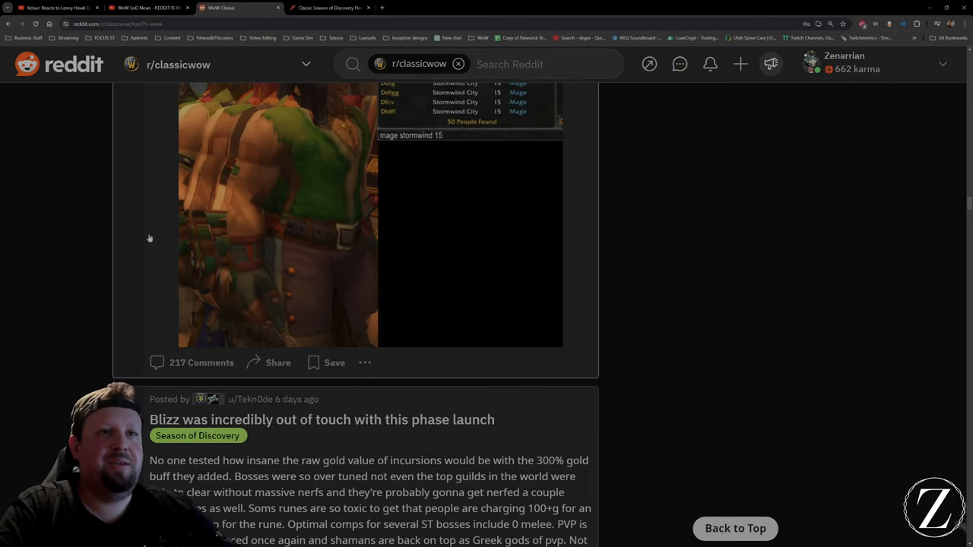
pyautogui.scroll(-3)
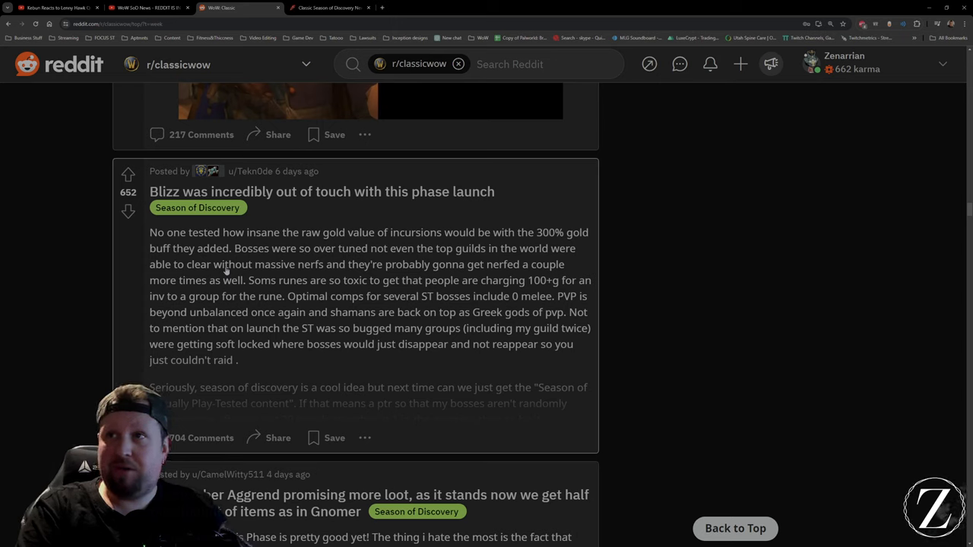
pyautogui.moveTo(139, 264)
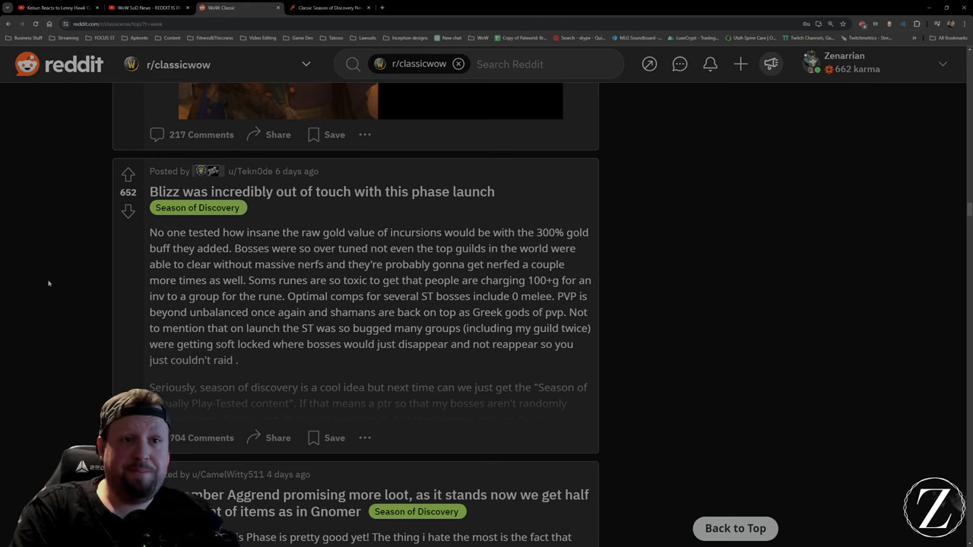
# Step: Read back and forth through the Aggrend loot and complaining posts in the r/classicwow feed
pyautogui.scroll(-3)
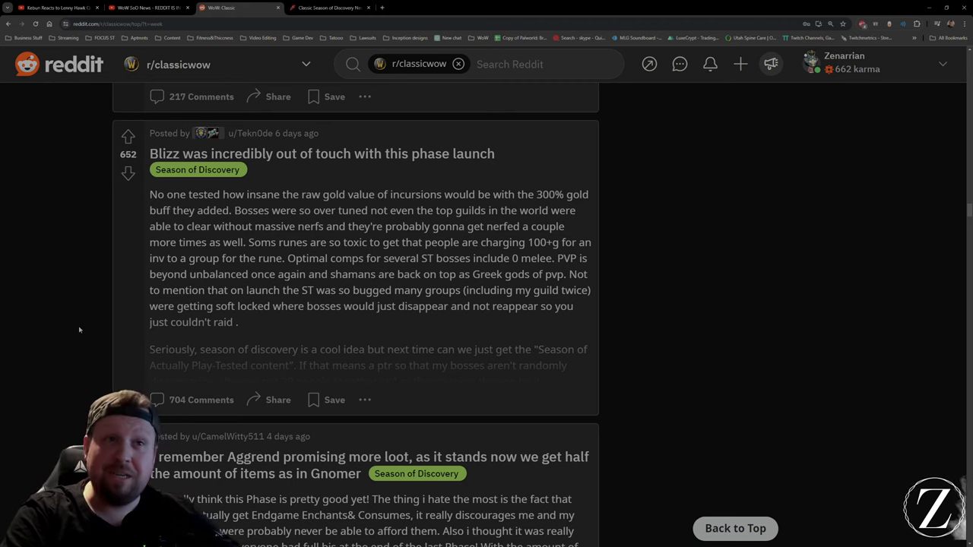
pyautogui.scroll(-3)
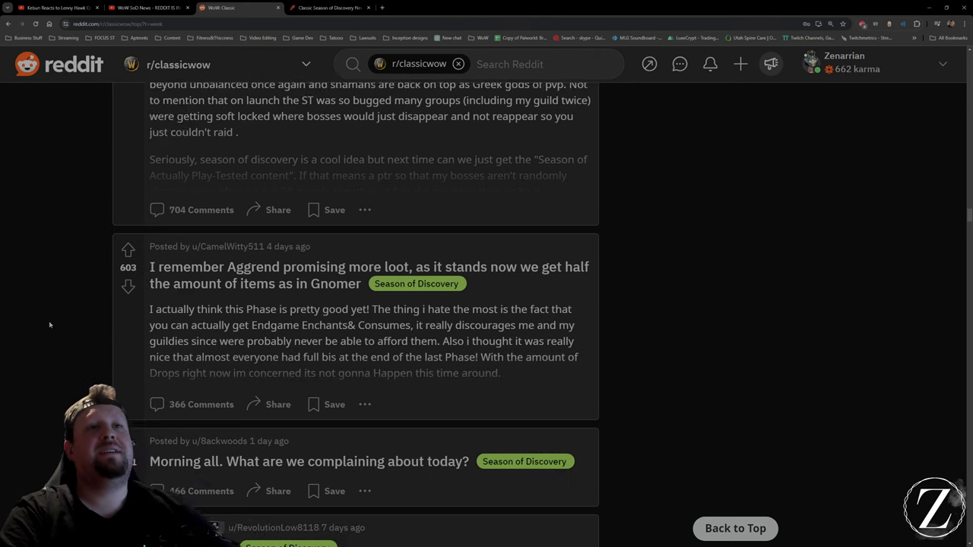
pyautogui.scroll(3)
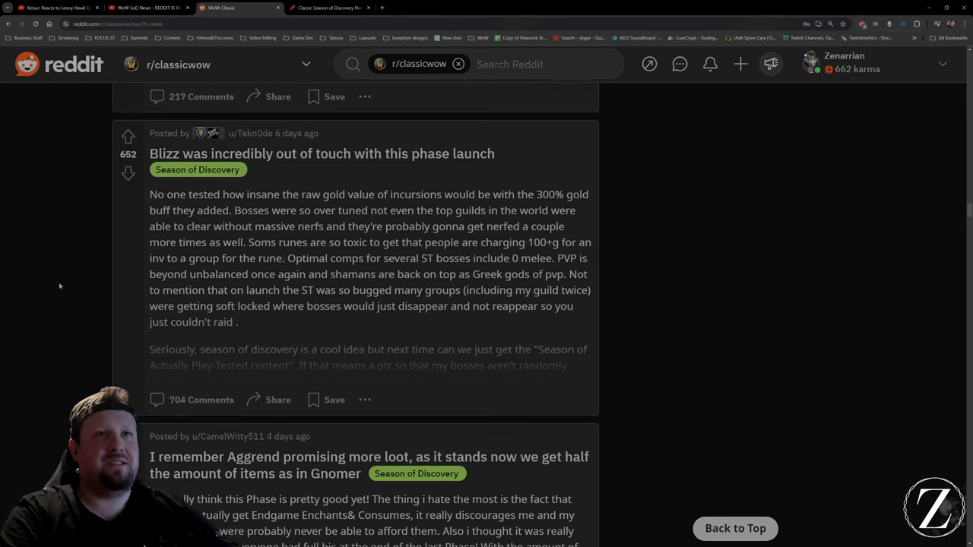
pyautogui.scroll(-3)
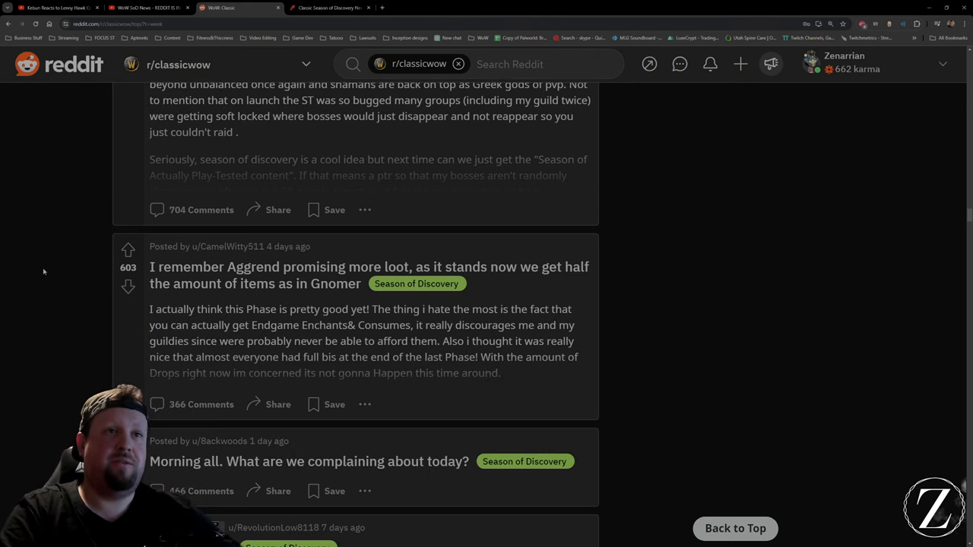
pyautogui.scroll(3)
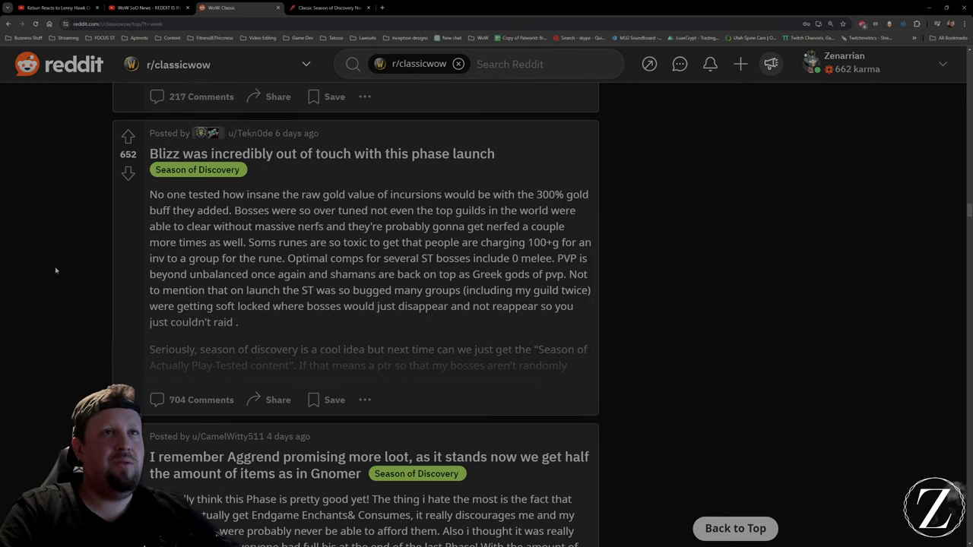
pyautogui.moveTo(41, 272)
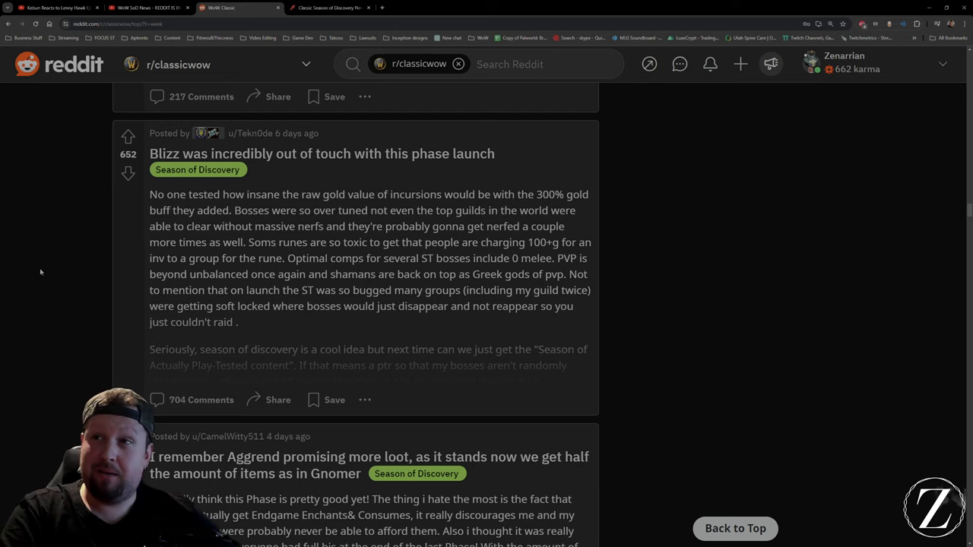
pyautogui.scroll(-3)
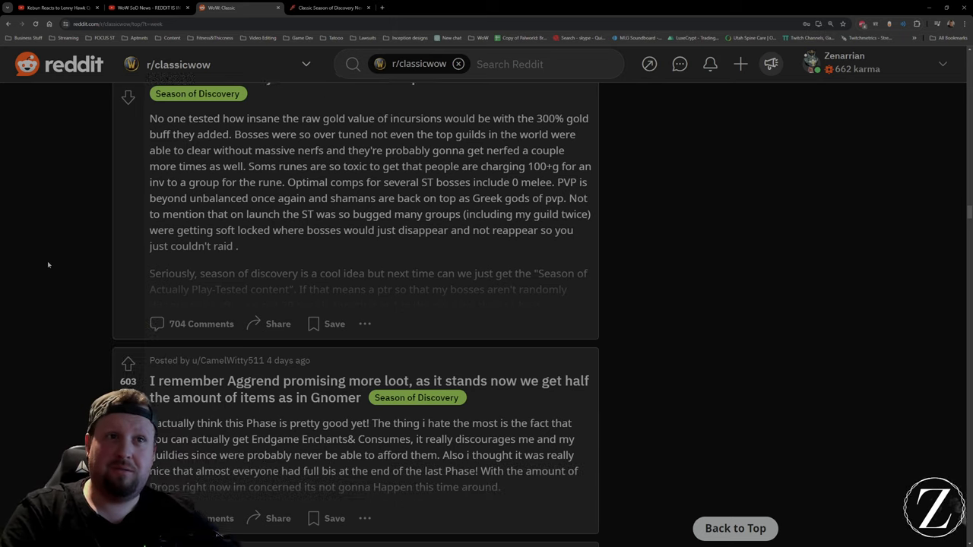
pyautogui.scroll(-3)
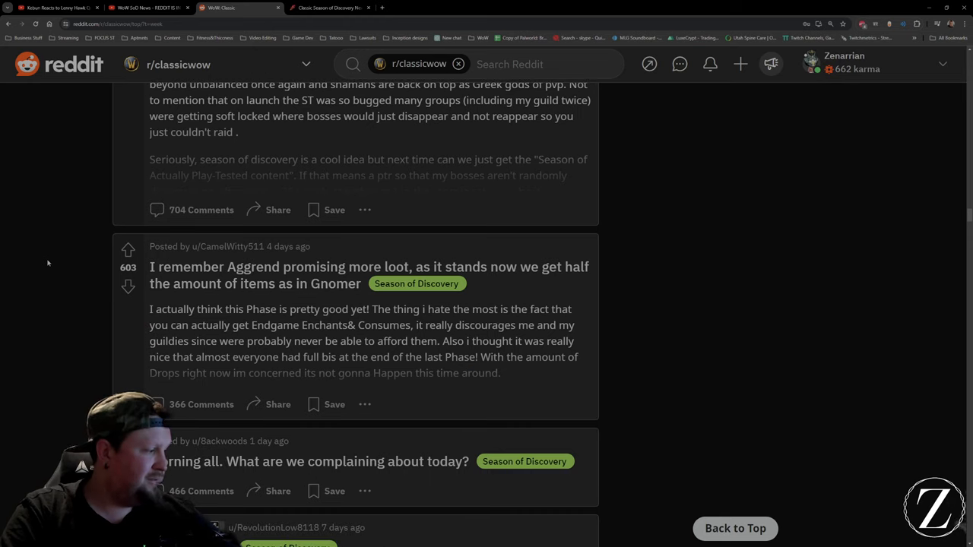
pyautogui.scroll(3)
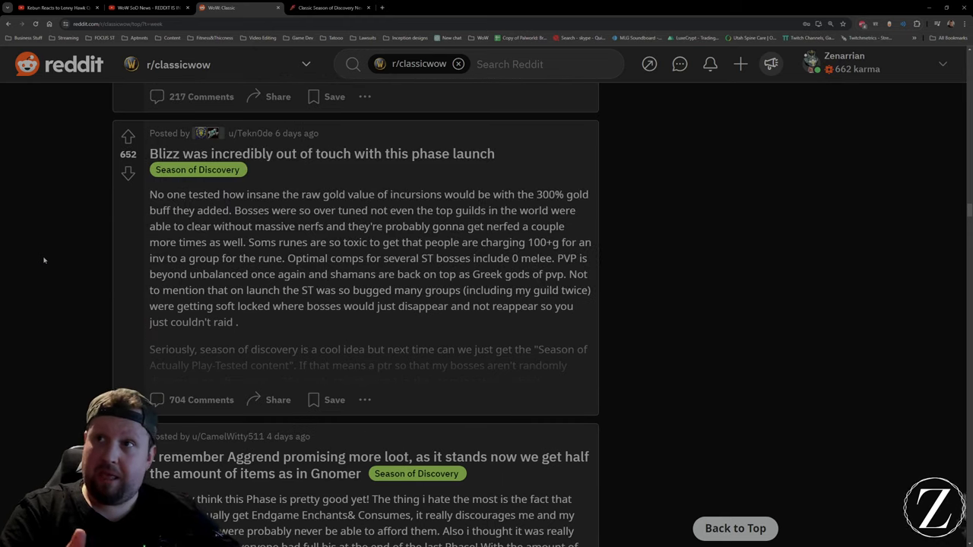
pyautogui.moveTo(12, 271)
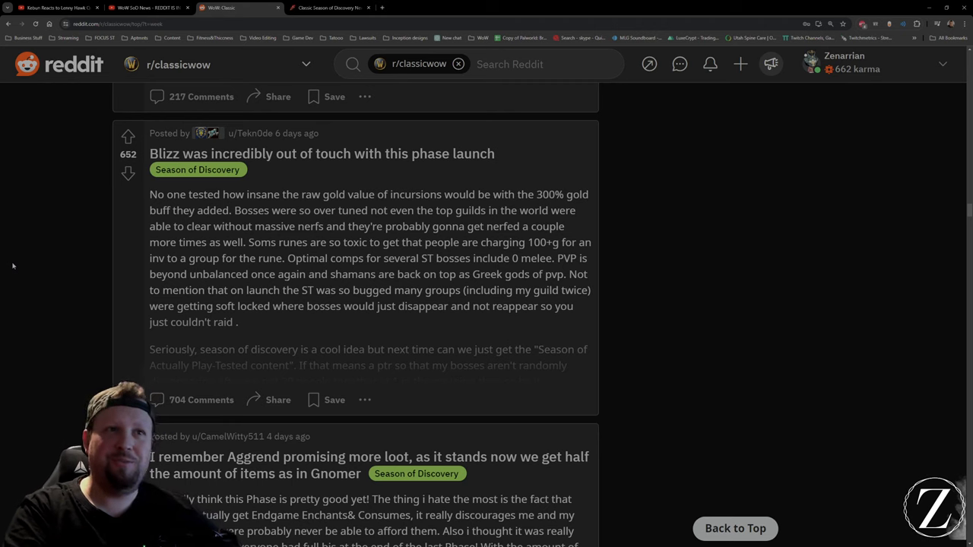
# Step: Scroll past the Incursion cry meme to the Horde raids bonus mana post, then switch to the YouTube video tab
pyautogui.scroll(-3)
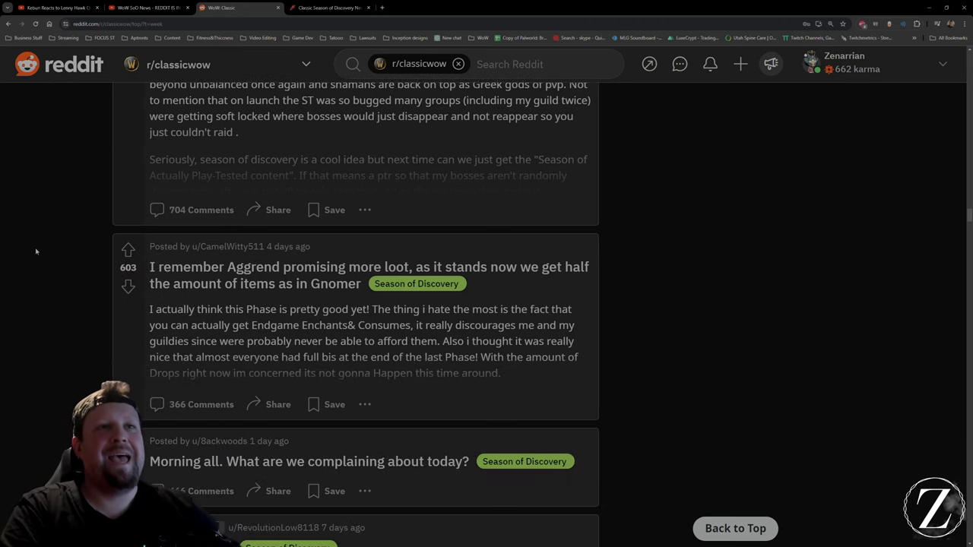
pyautogui.scroll(-3)
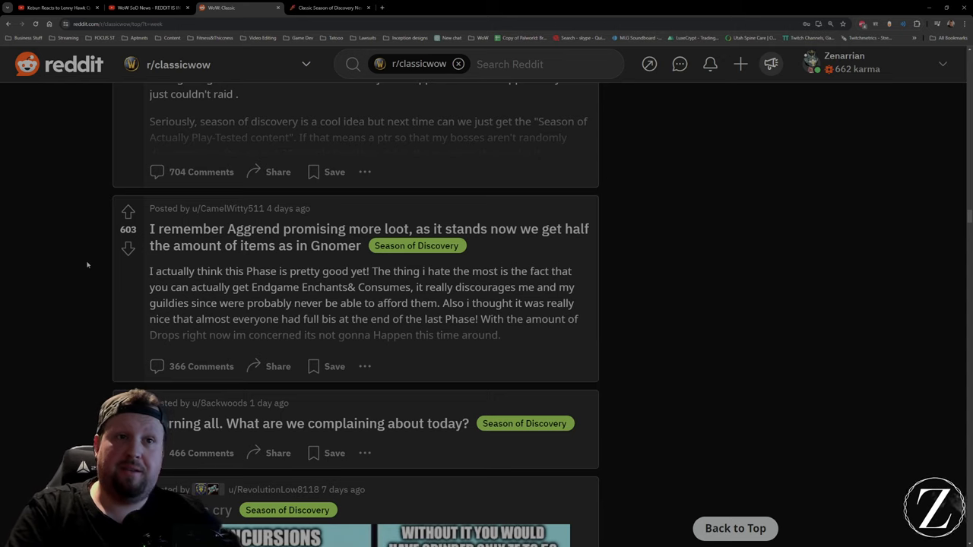
pyautogui.scroll(-3)
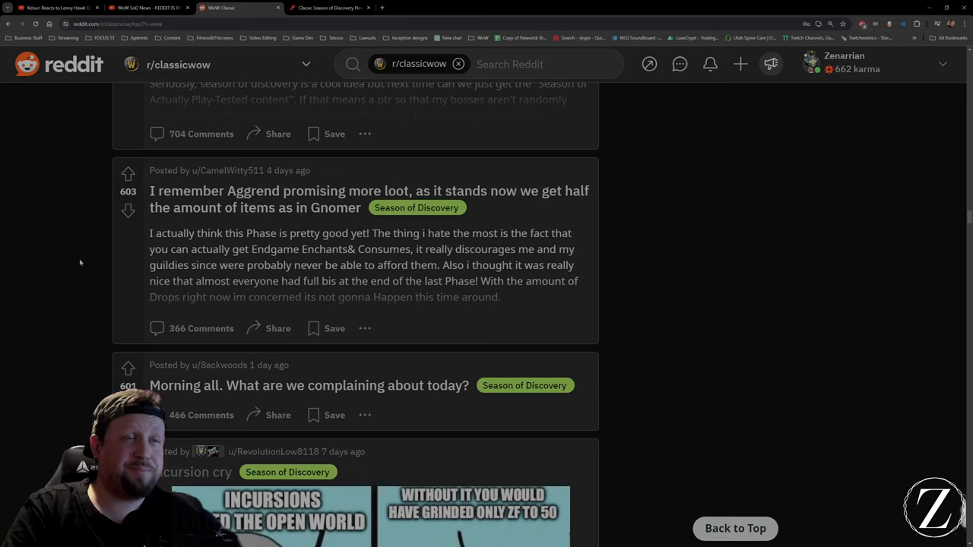
pyautogui.scroll(-3)
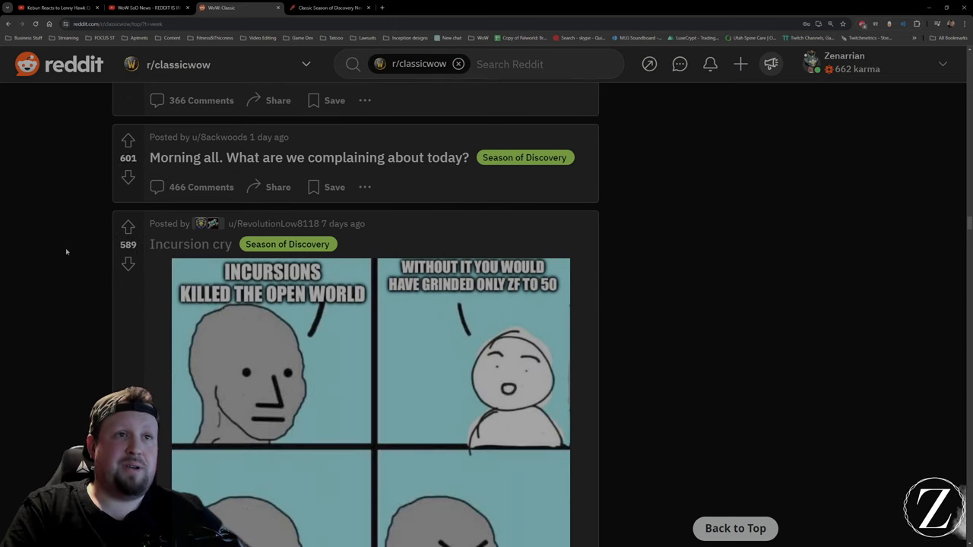
pyautogui.scroll(-3)
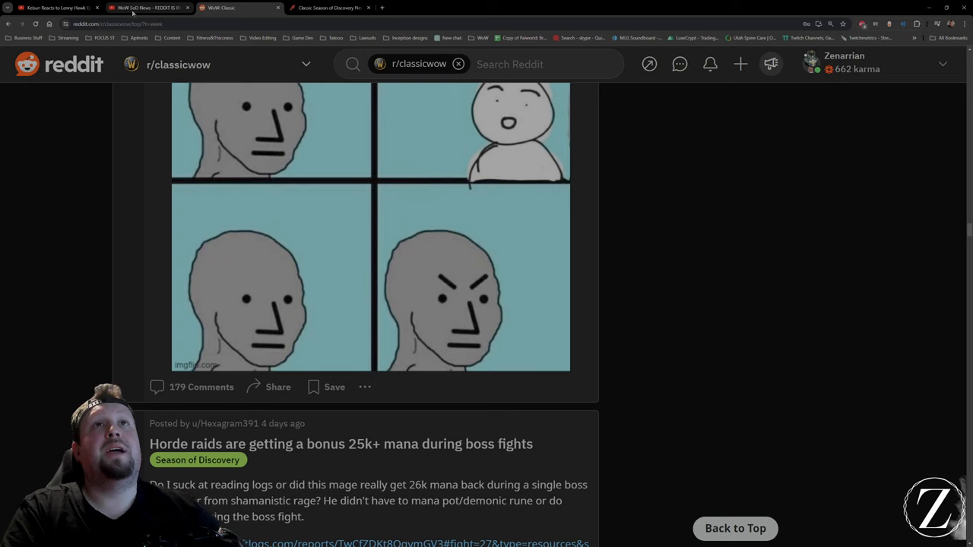
pyautogui.click(148, 8)
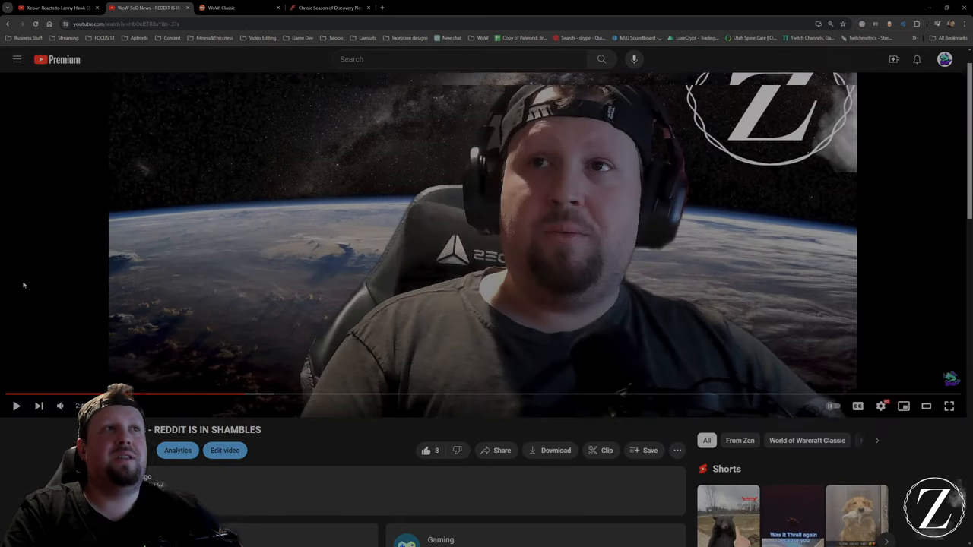
pyautogui.scroll(-3)
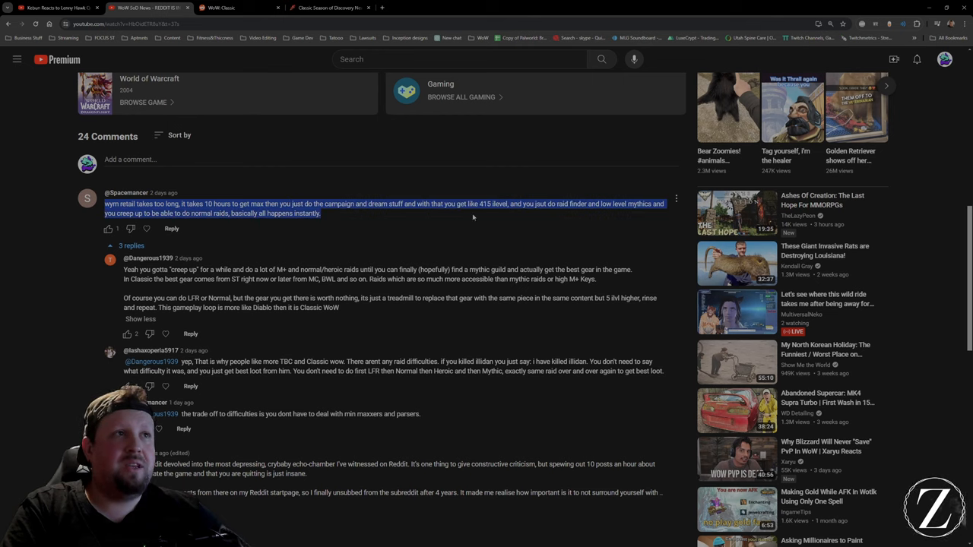
pyautogui.moveTo(523, 212)
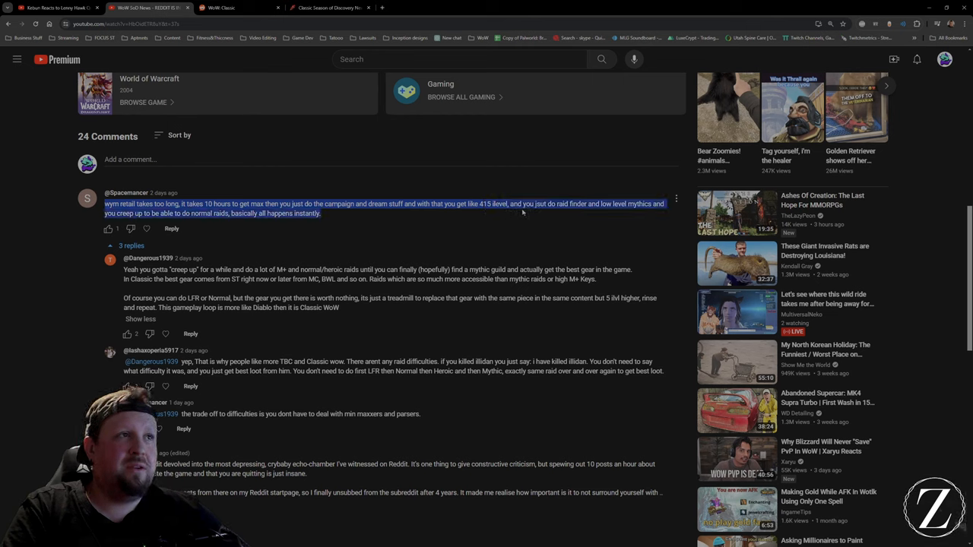
pyautogui.moveTo(248, 230)
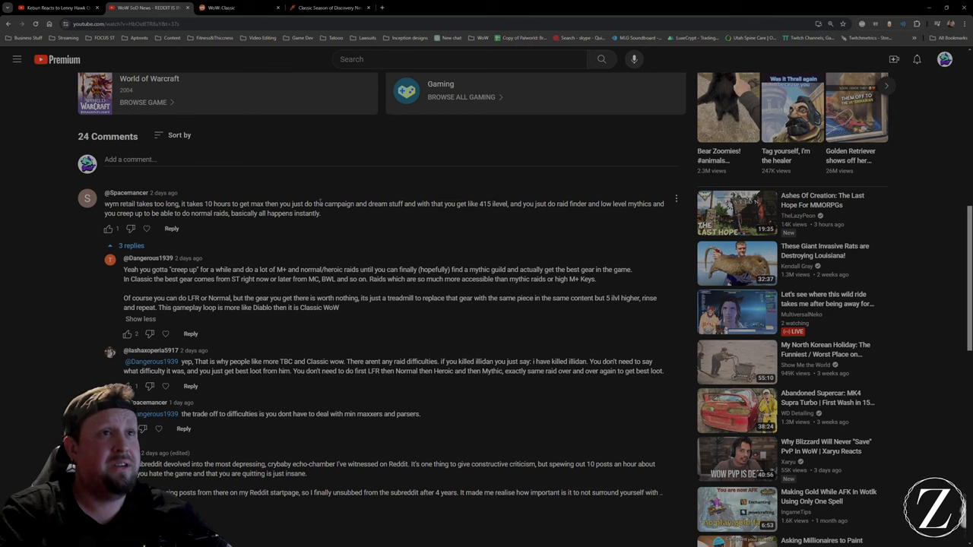
pyautogui.moveTo(422, 214)
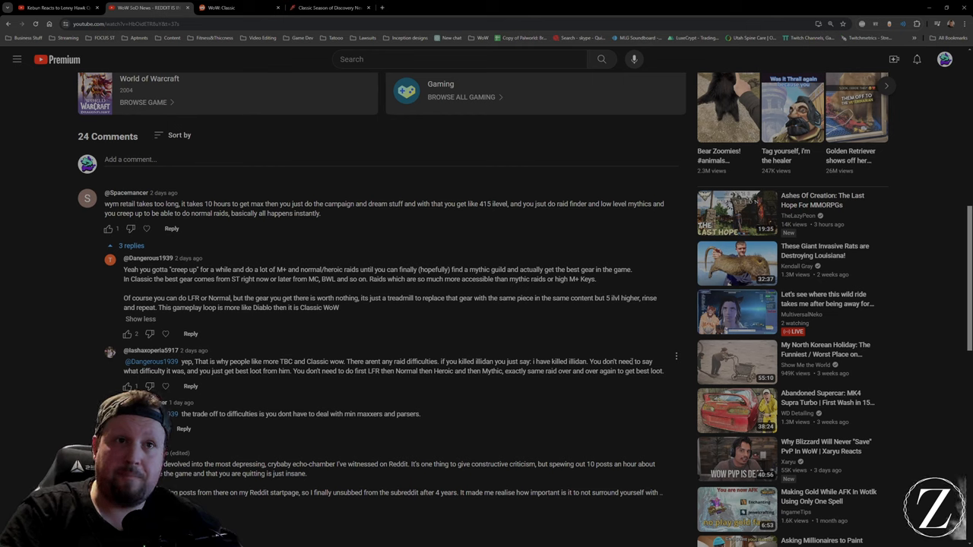
pyautogui.moveTo(446, 314)
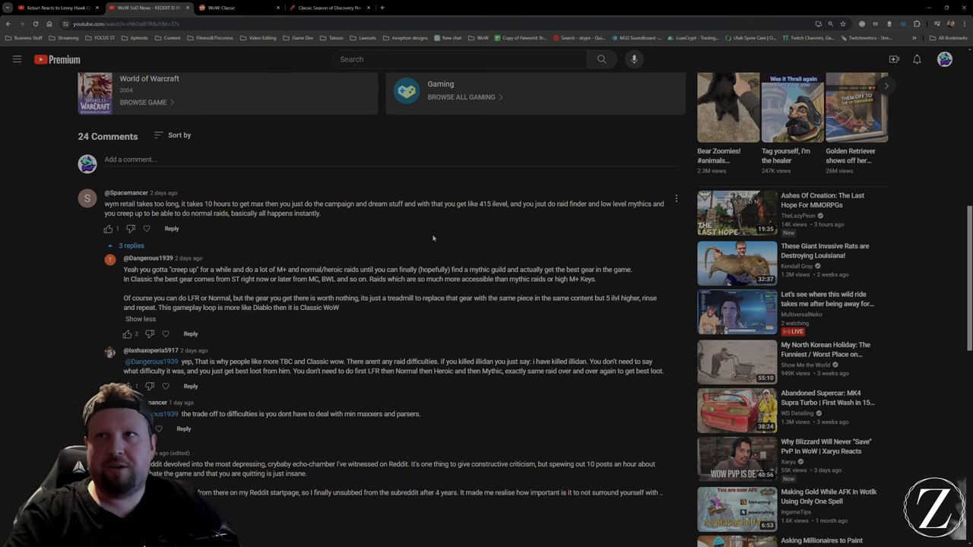
pyautogui.moveTo(433, 235)
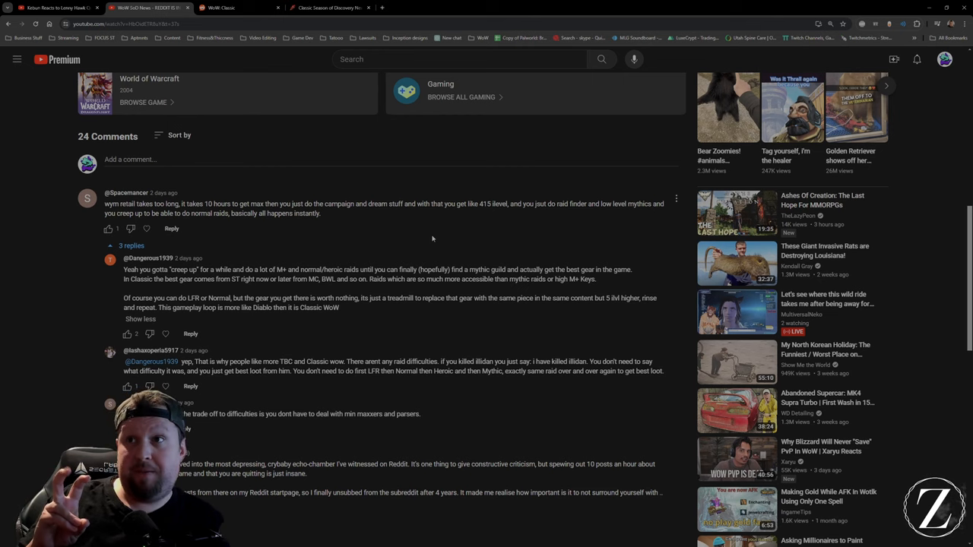
pyautogui.scroll(-3)
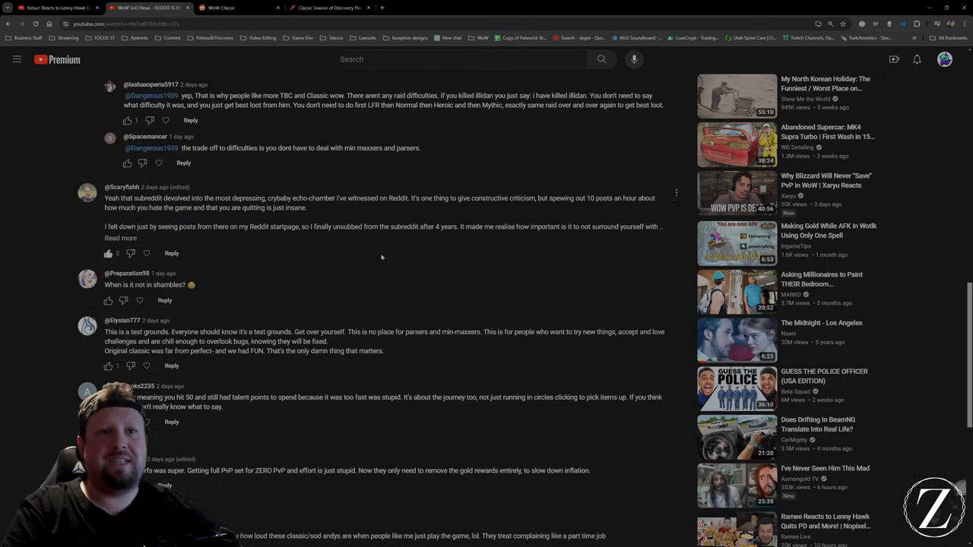
# Step: Scroll further down the comments, then switch to the WoW Classic window showing a disconnection notice
pyautogui.scroll(-3)
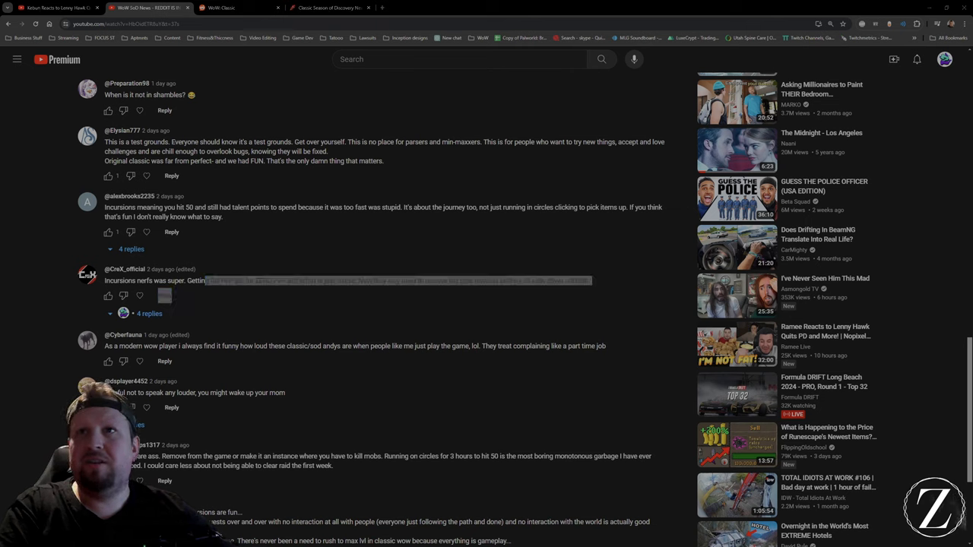
pyautogui.click(217, 8)
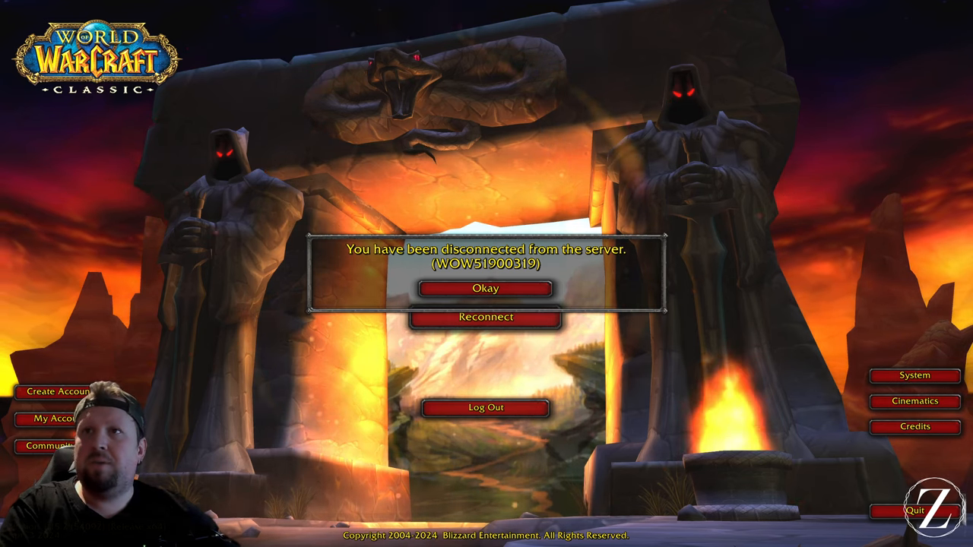
# Step: Return from the WoW Classic disconnection screen to the YouTube comments at the Incursions nerfs comment
pyautogui.click(145, 8)
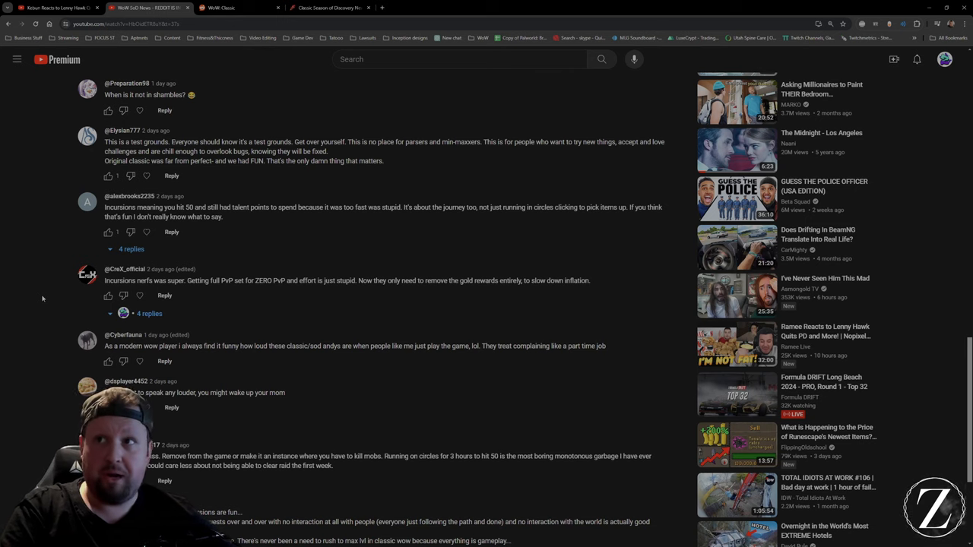
pyautogui.moveTo(34, 280)
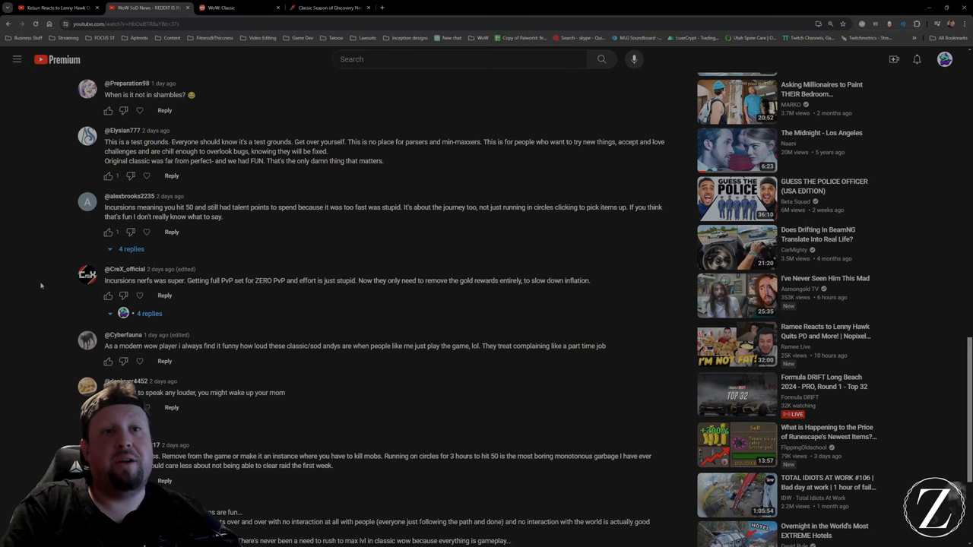
pyautogui.scroll(-3)
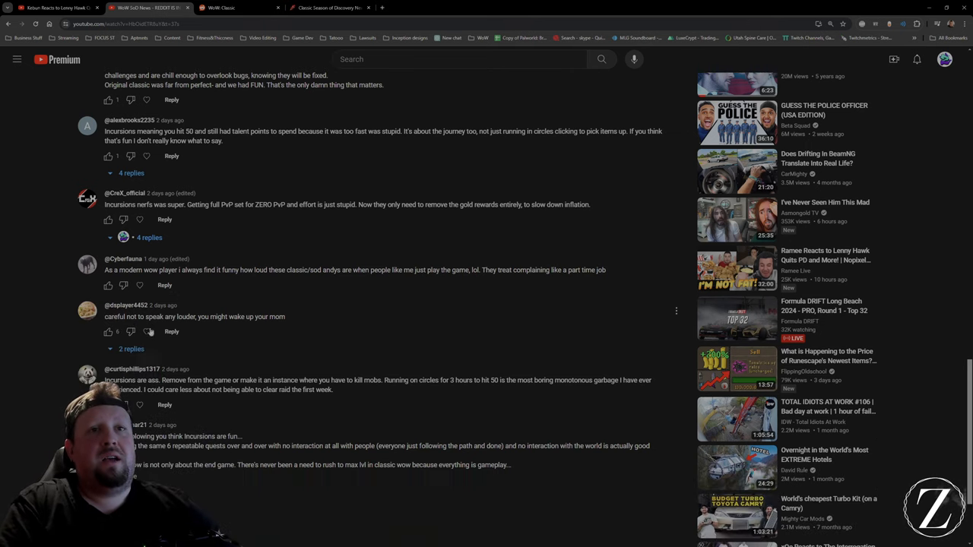
pyautogui.scroll(3)
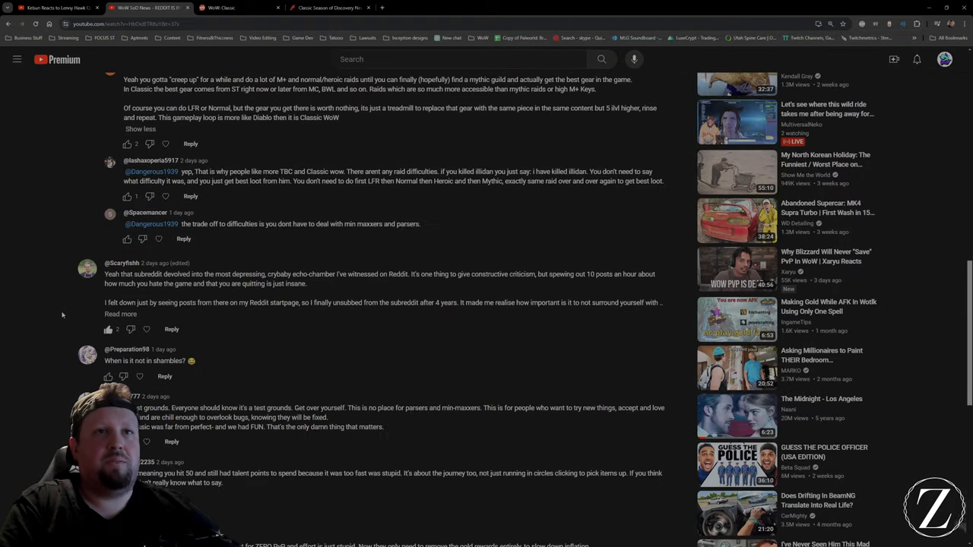
pyautogui.scroll(-3)
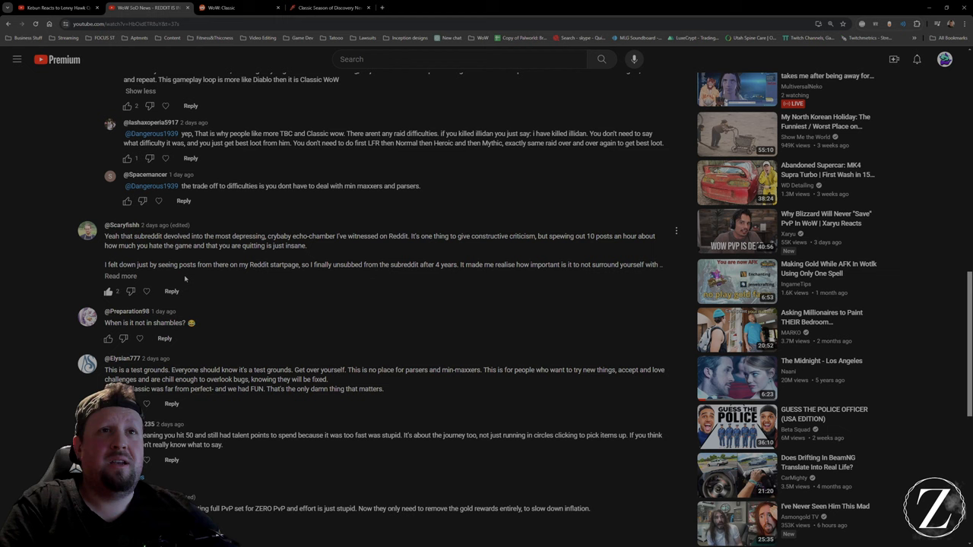
pyautogui.click(120, 276)
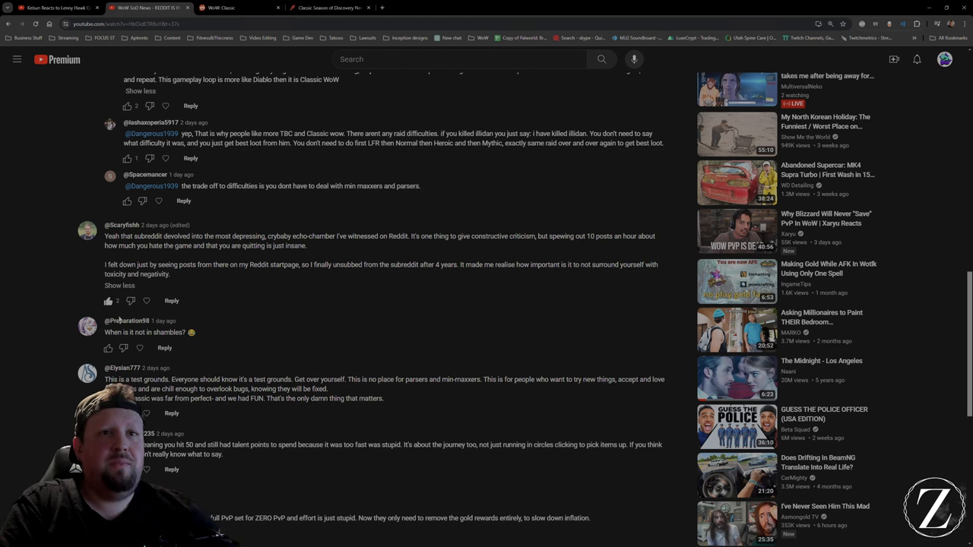
pyautogui.scroll(-3)
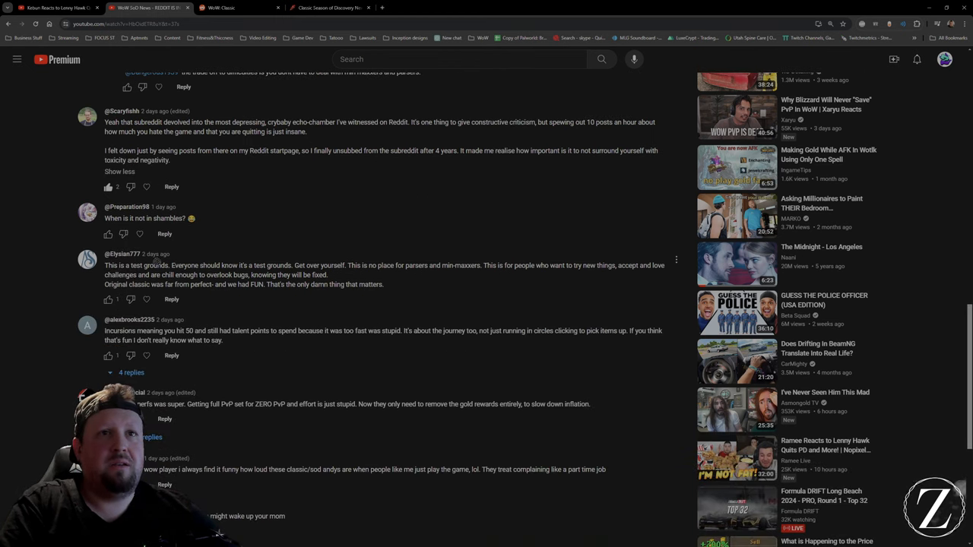
pyautogui.scroll(-3)
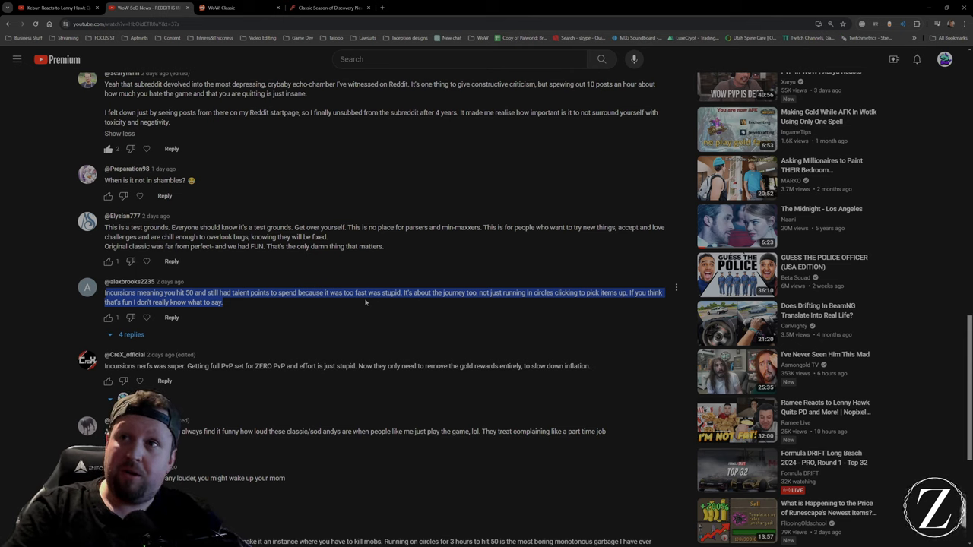
pyautogui.moveTo(353, 262)
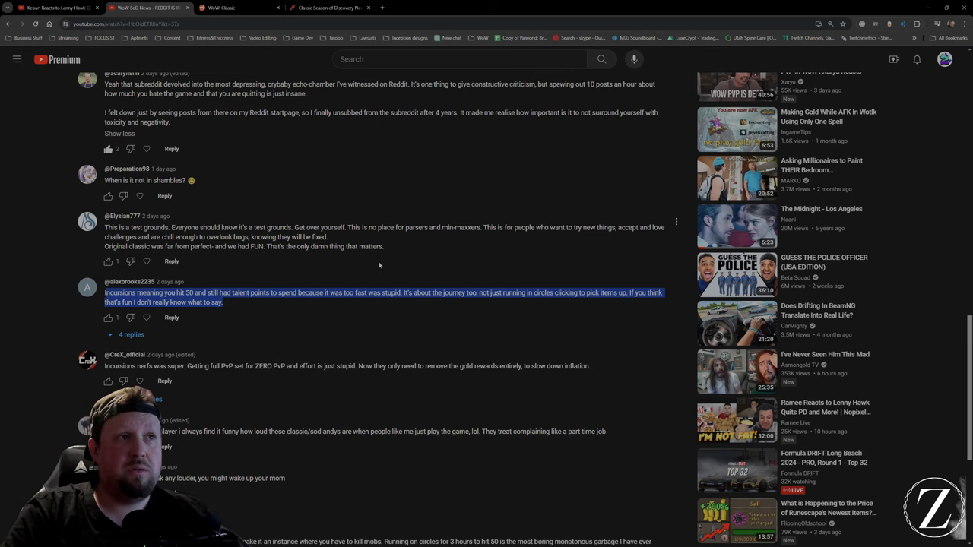
pyautogui.moveTo(390, 270)
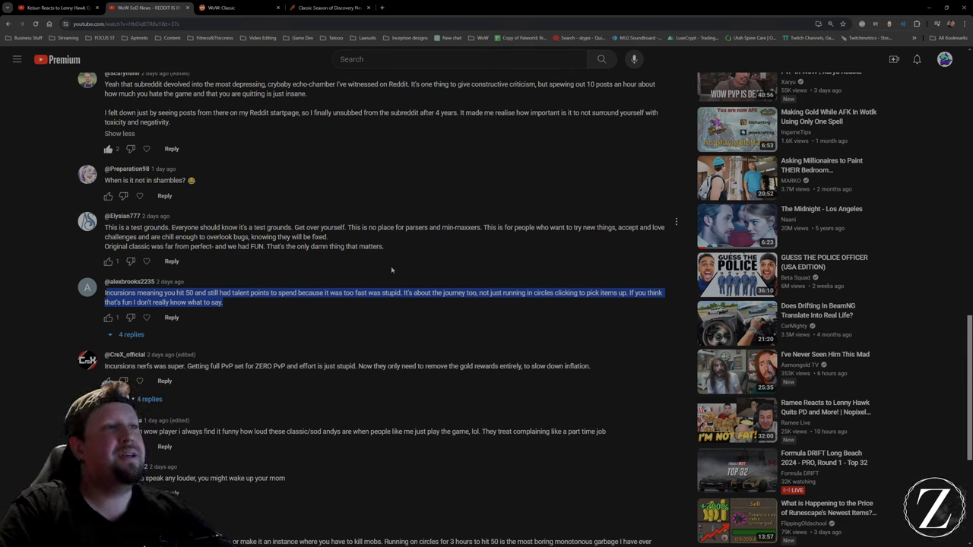
pyautogui.click(392, 271)
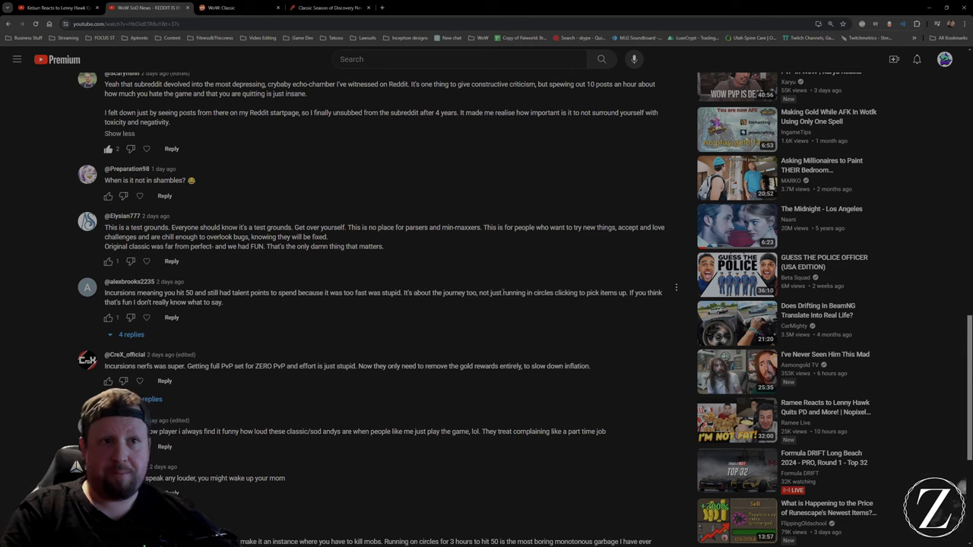
pyautogui.scroll(-3)
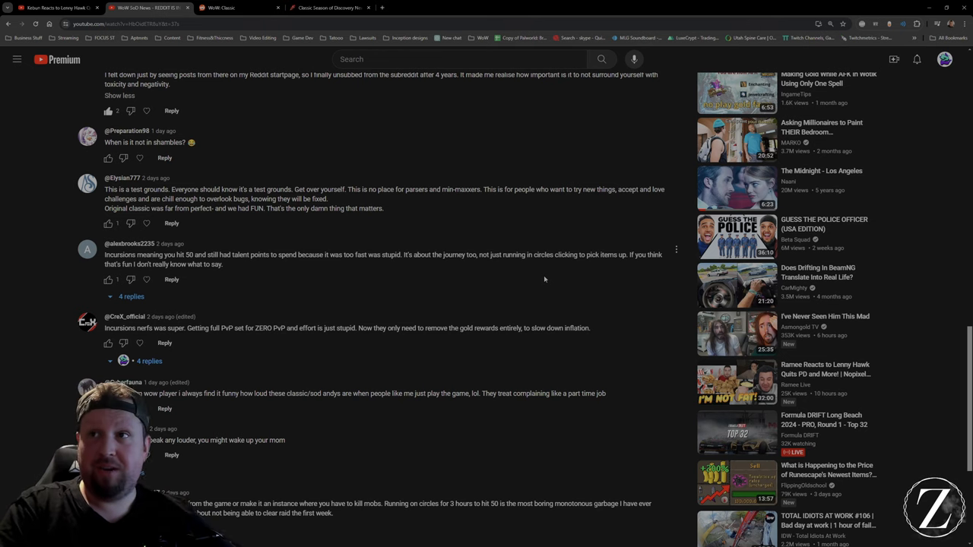
pyautogui.moveTo(524, 287)
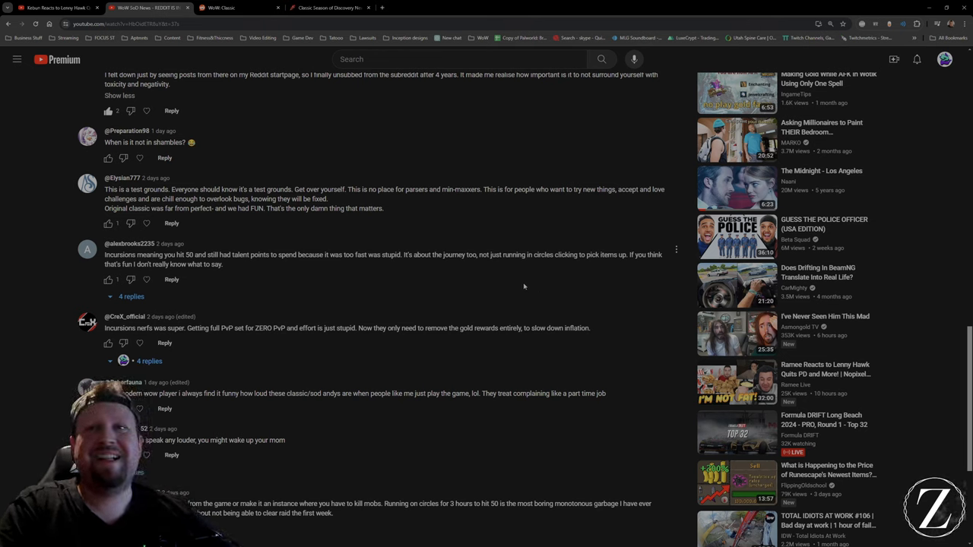
pyautogui.scroll(-3)
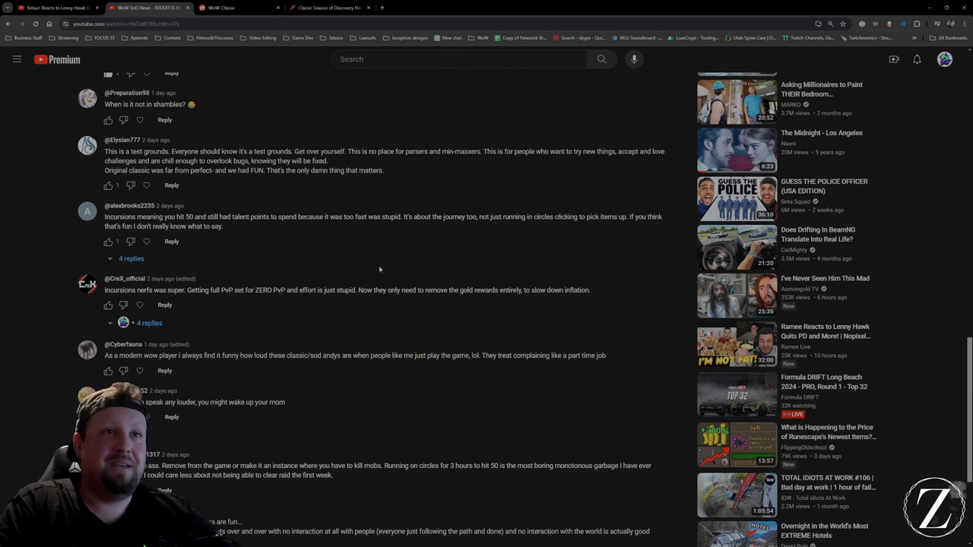
pyautogui.moveTo(361, 264)
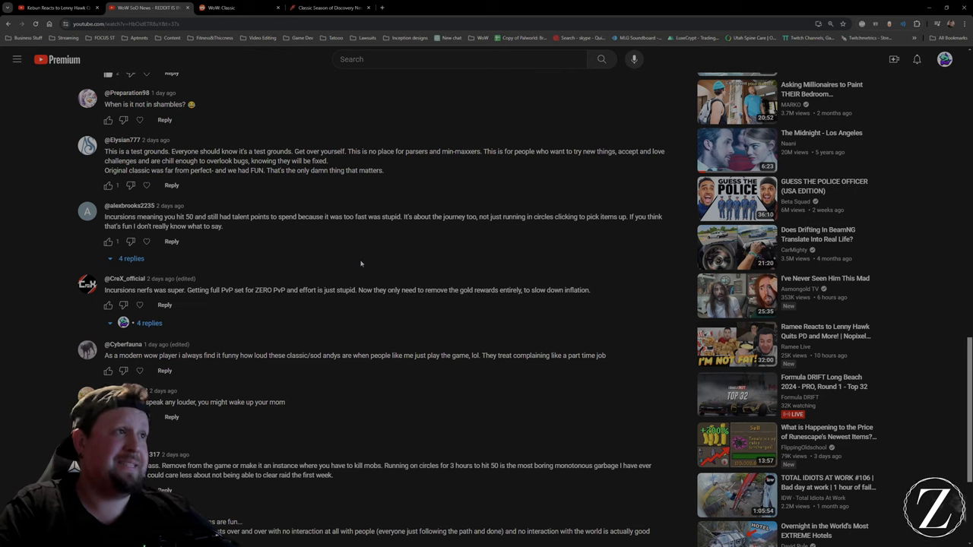
pyautogui.scroll(-3)
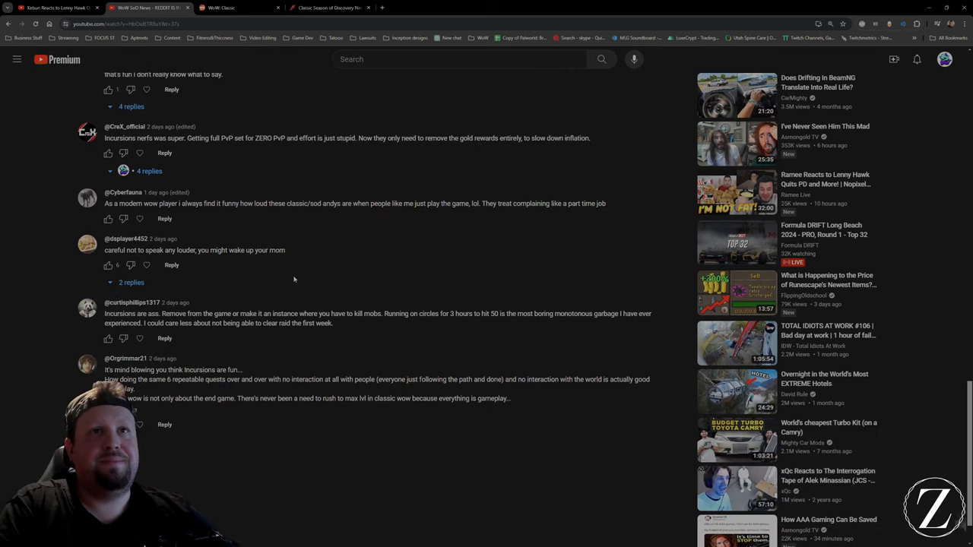
pyautogui.scroll(3)
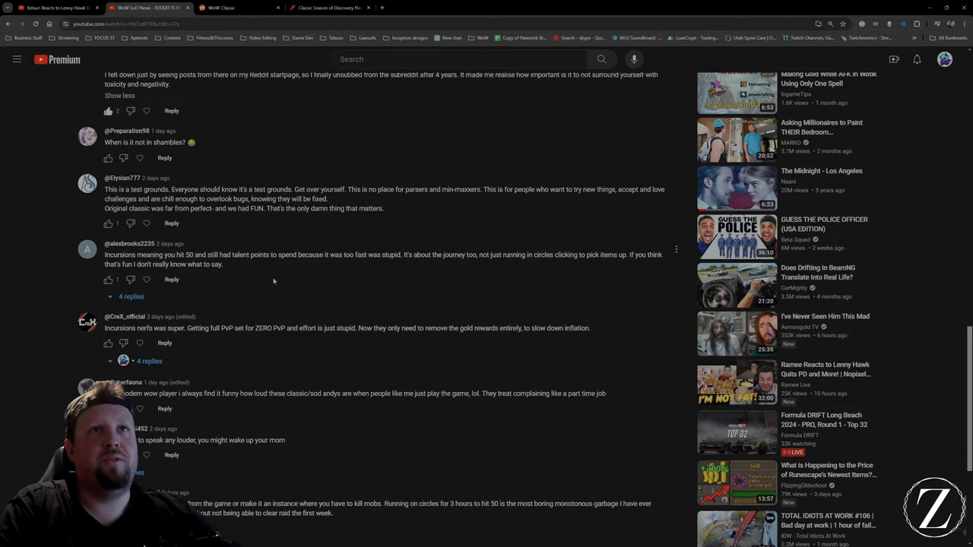
pyautogui.scroll(-3)
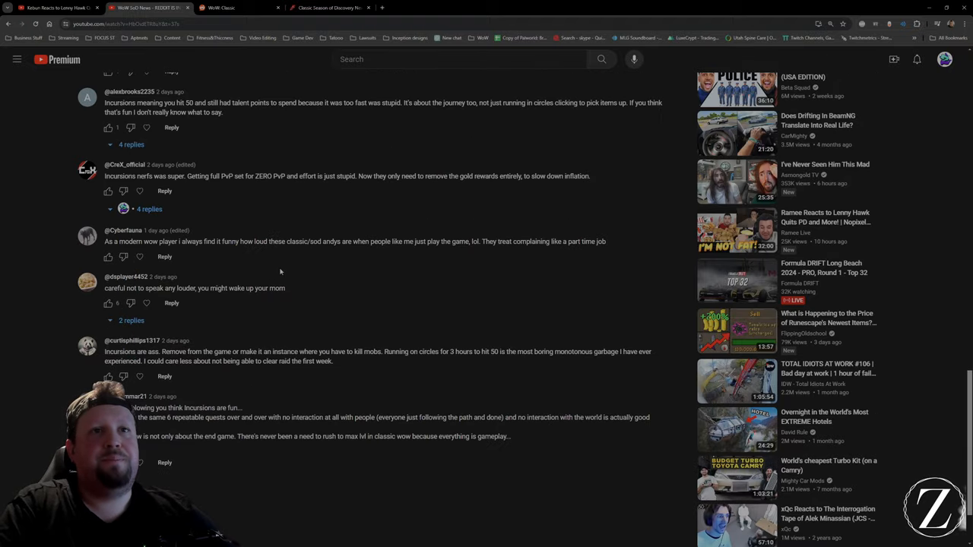
pyautogui.scroll(3)
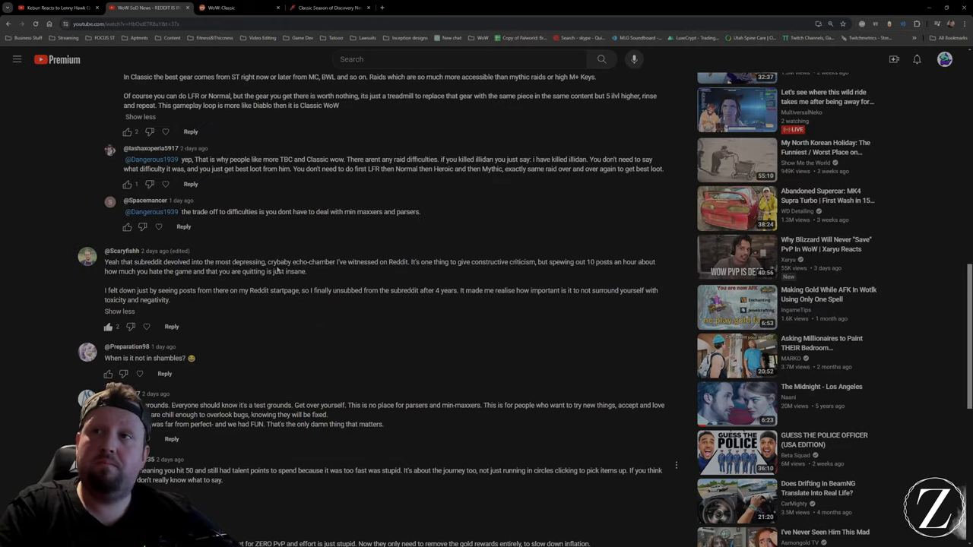